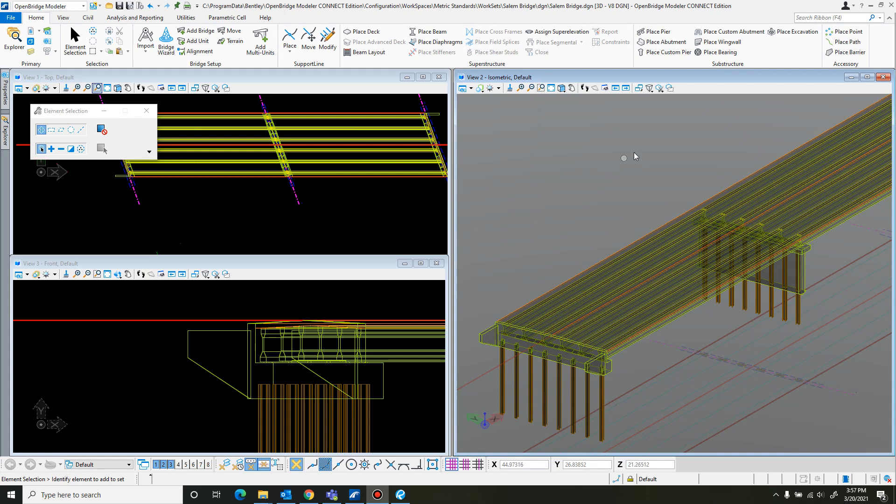
mouse_move(740, 174)
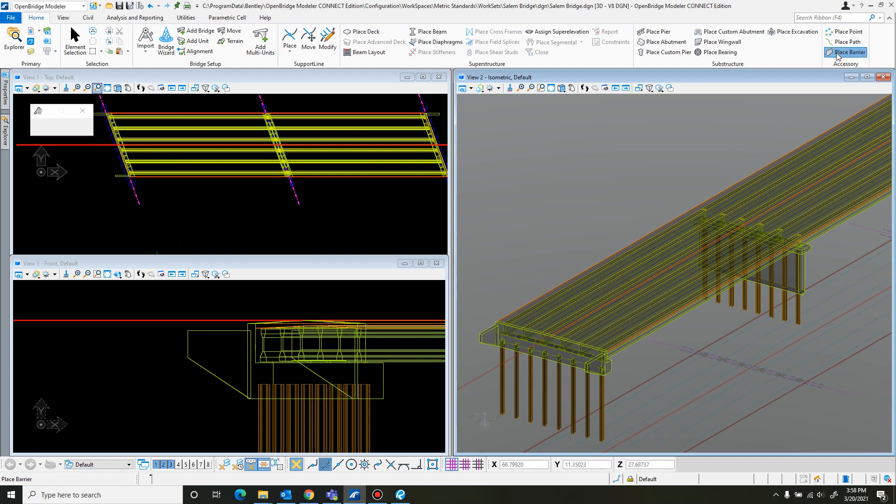
Browse the ITD, FDOT and VDOT barrier templates, previewing 810 F SHAPE L and 42" F SHAPE L
left_click(848, 52)
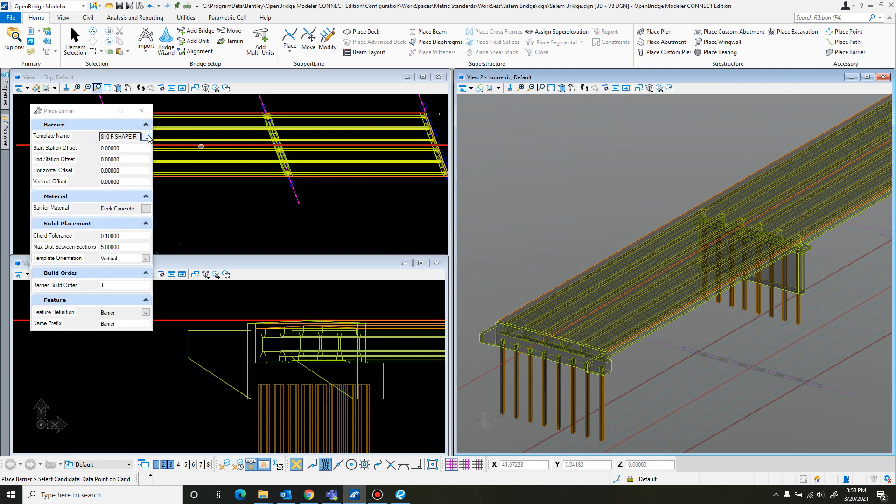
left_click(146, 136)
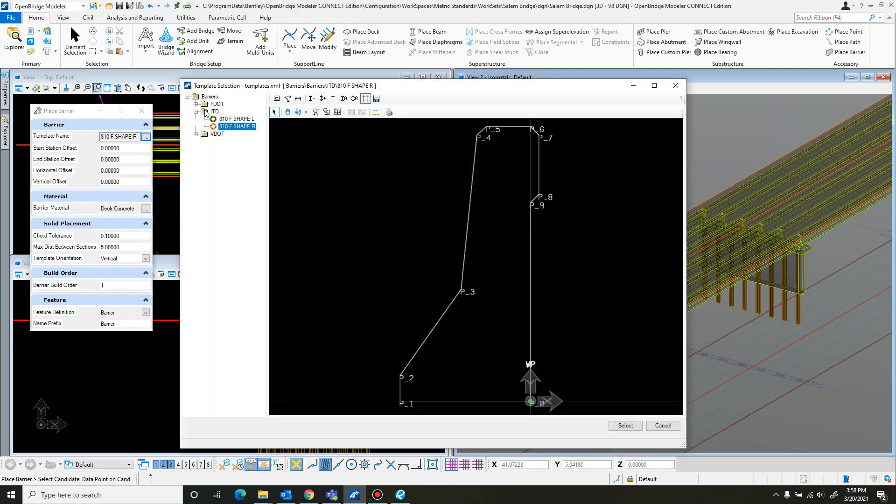
left_click(237, 119)
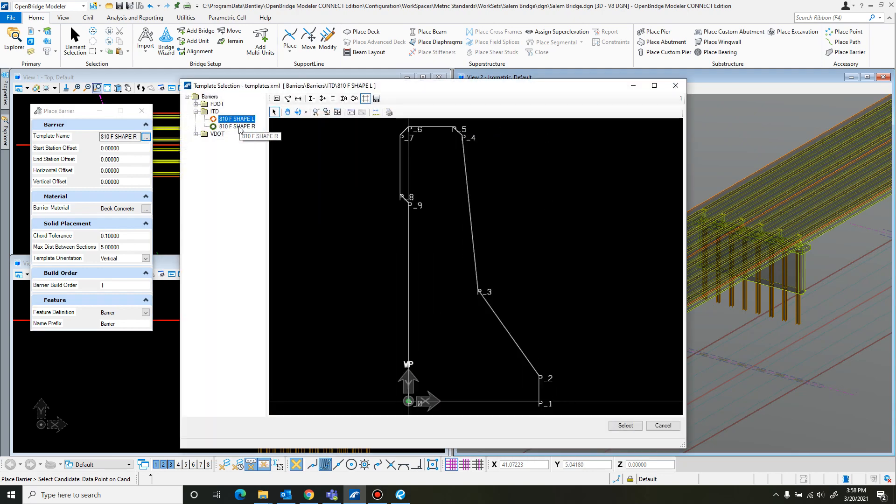
left_click(197, 111)
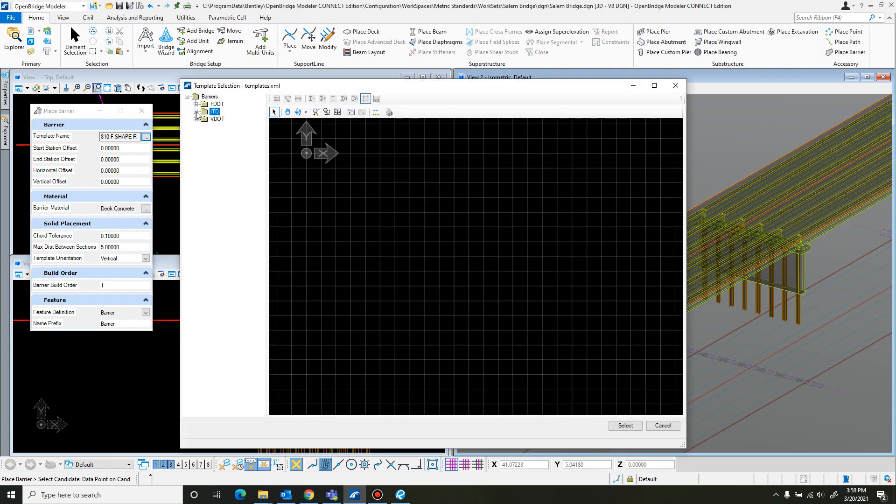
left_click(196, 104)
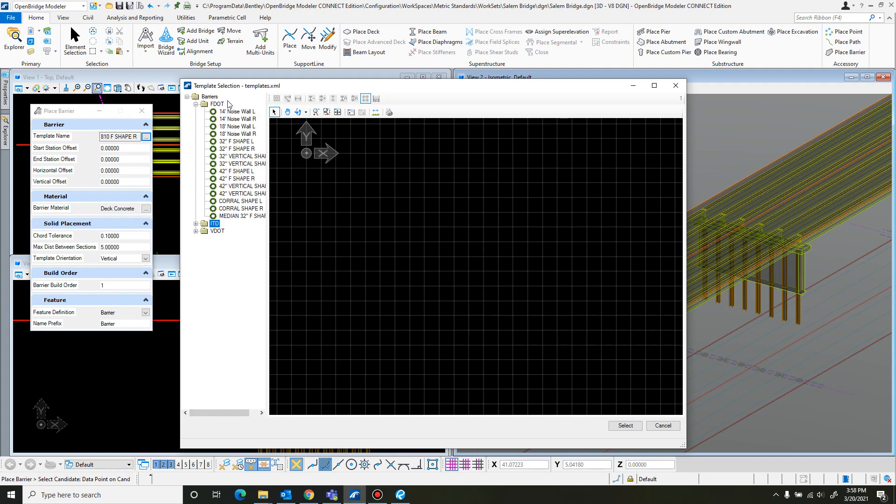
left_click(196, 231)
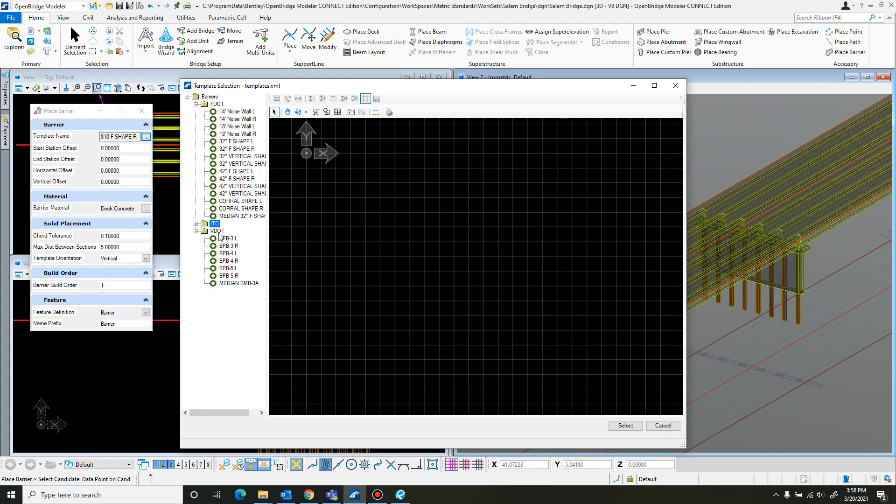
left_click(234, 171)
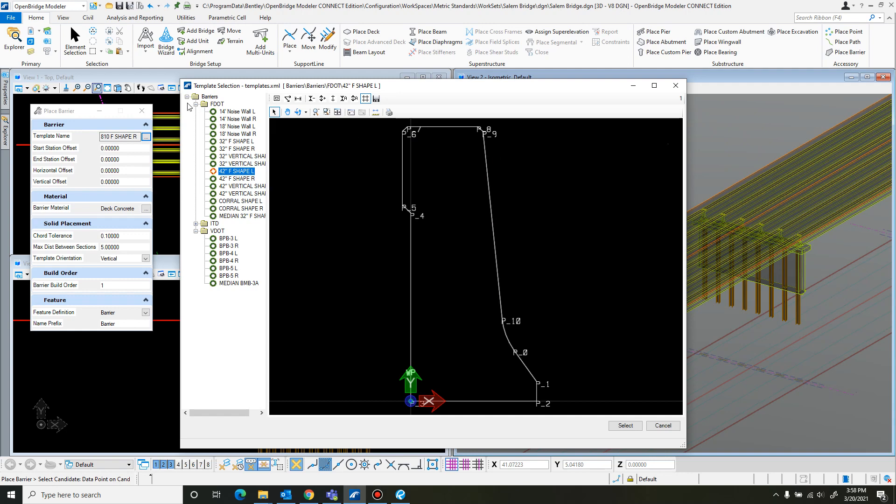
Close the template list unchosen and open Manage Barrier Templates via the 'ba' search
left_click(199, 104)
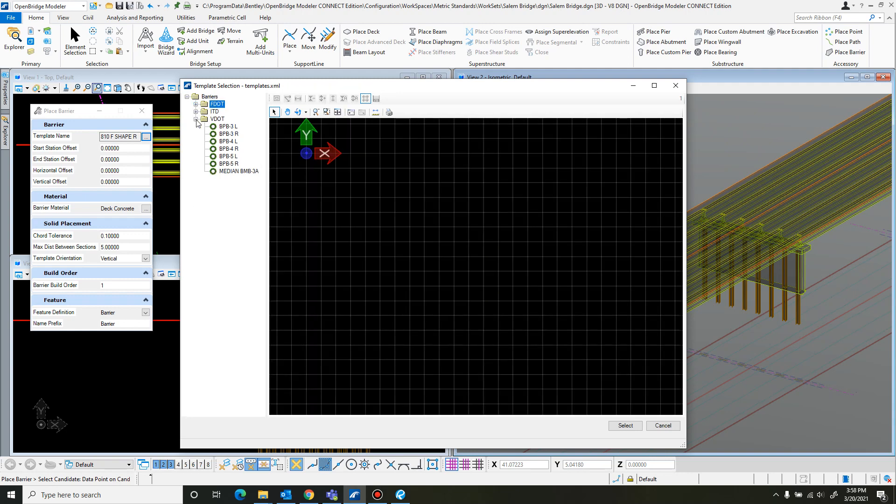
left_click(197, 120)
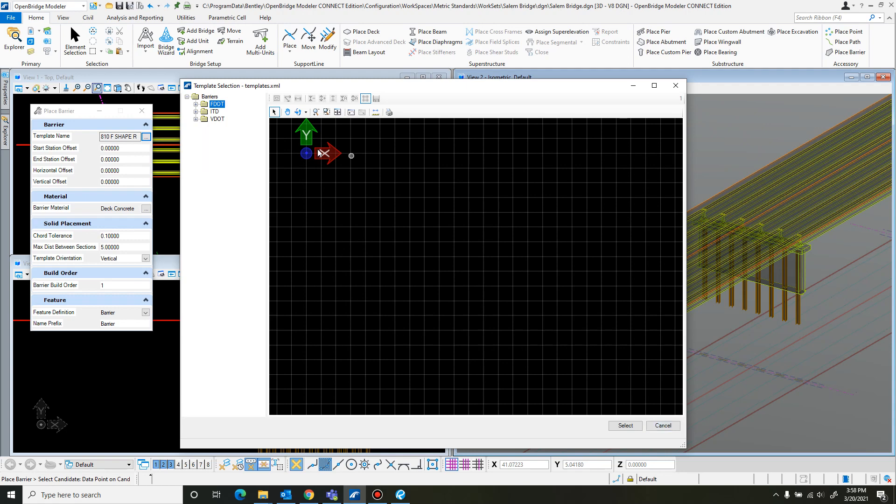
left_click(624, 425)
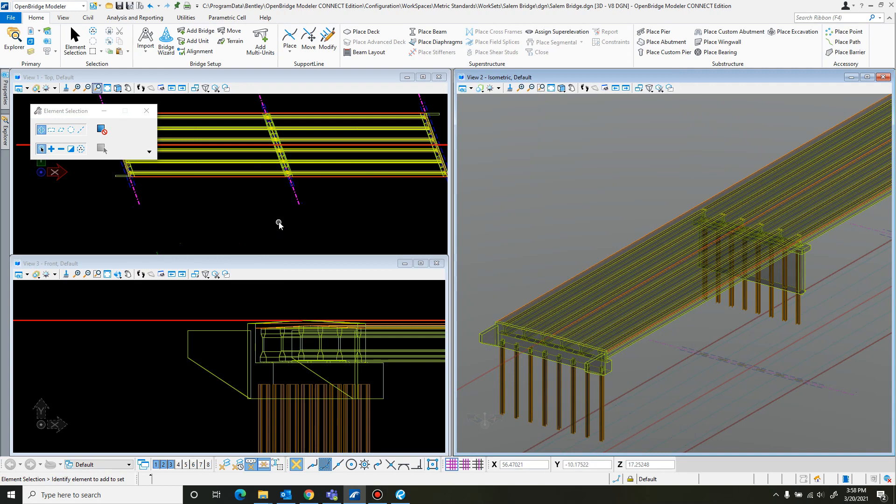
mouse_move(139, 234)
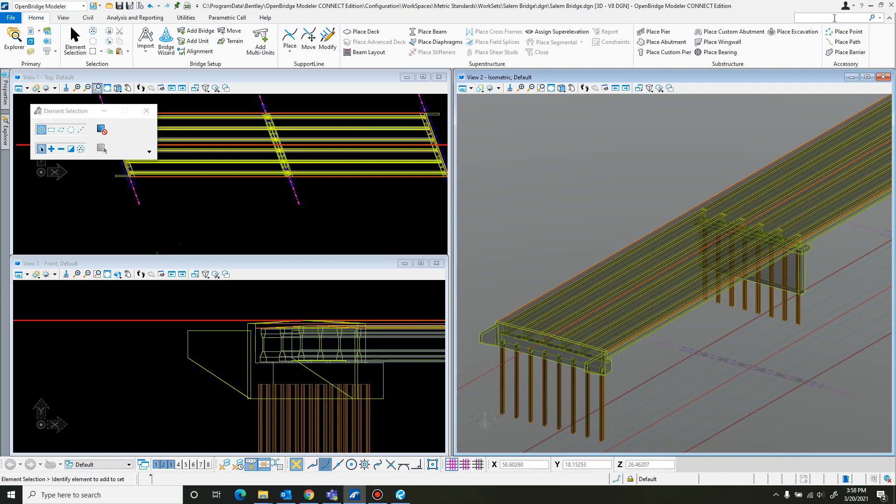
type("ba")
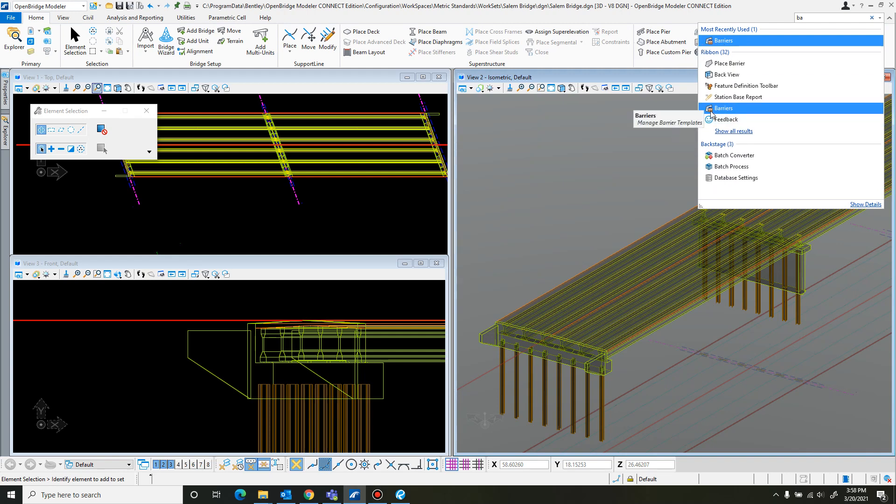
mouse_move(737, 109)
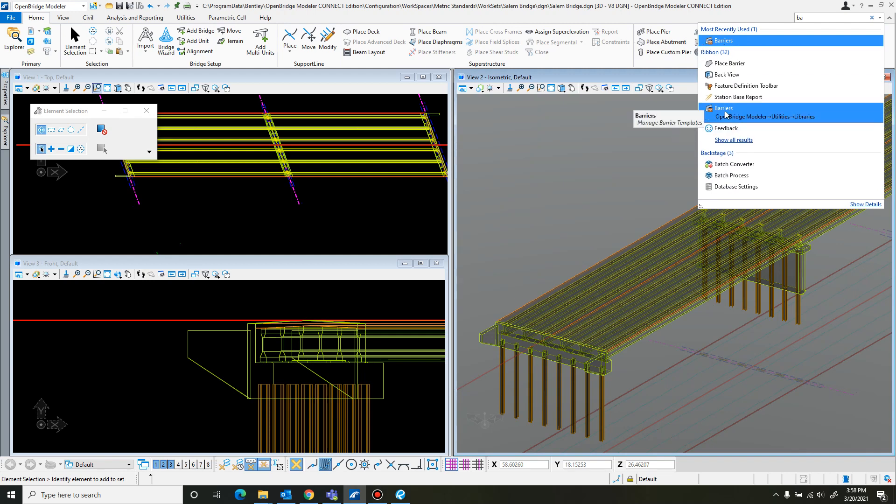
mouse_move(744, 112)
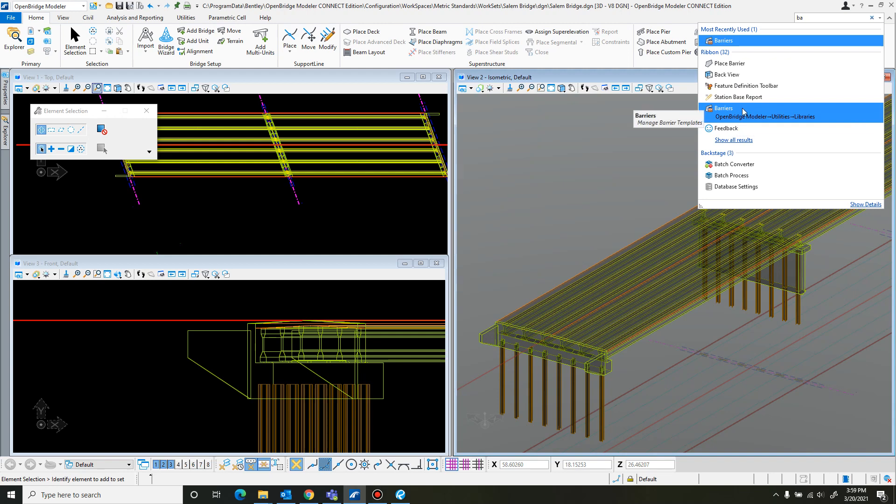
left_click(724, 108)
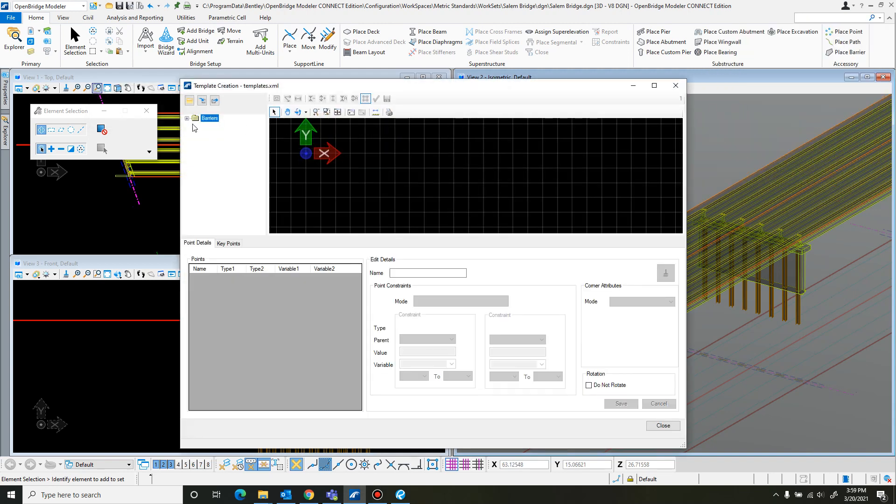
Expand Barriers, preview ITD's 810 F SHAPE L template, and select the ITD folder
left_click(196, 118)
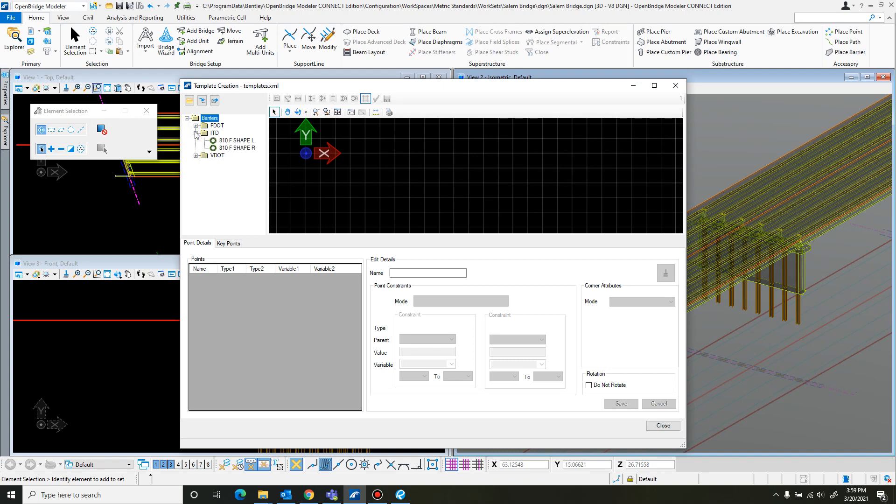
left_click(236, 140)
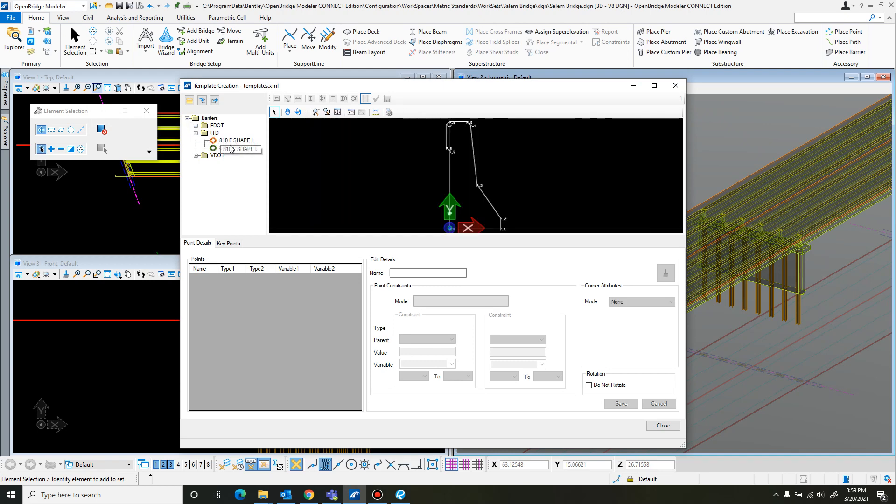
left_click(215, 132)
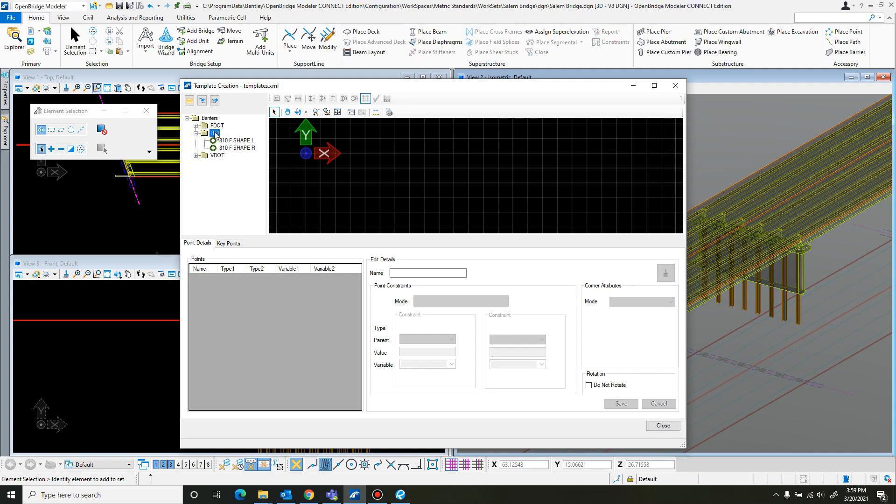
Add a new template named 'Salem Bridge R' to the ITD folder and confirm it
right_click(216, 133)
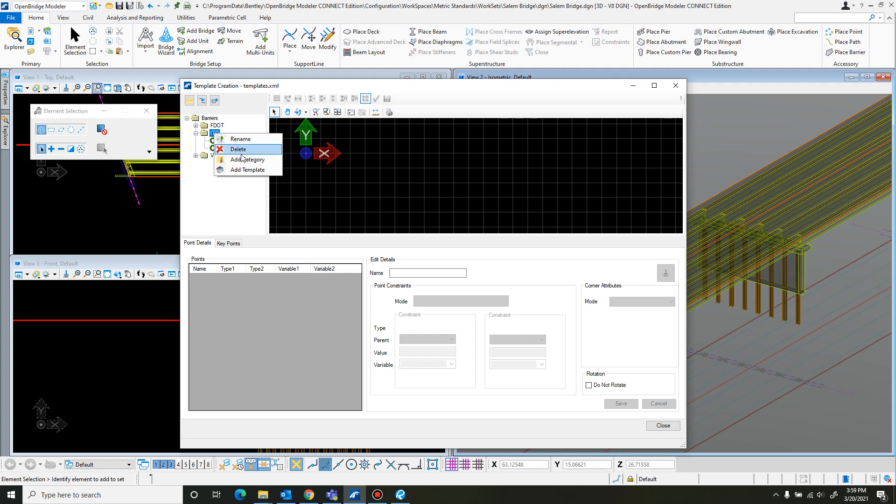
left_click(248, 159)
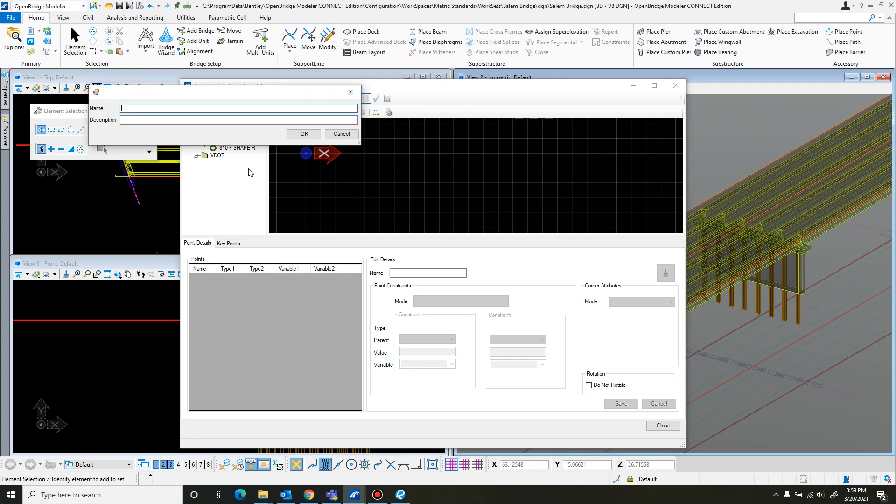
type("Salem")
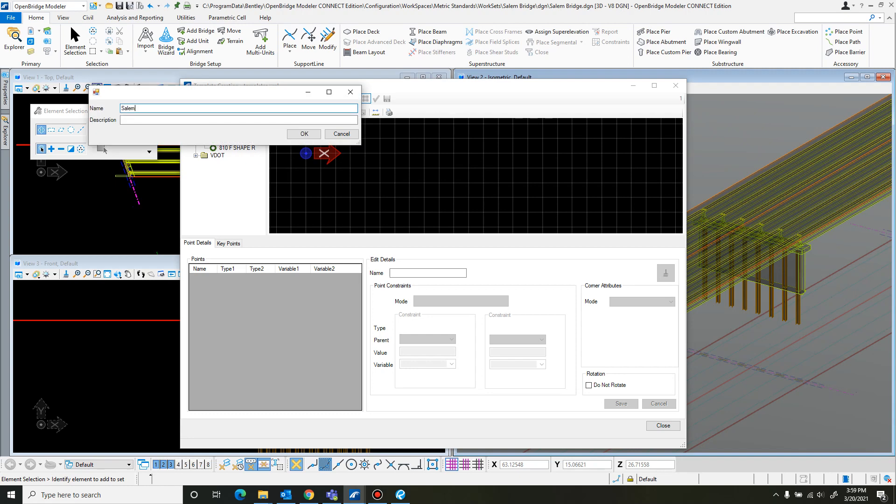
type("Bridge")
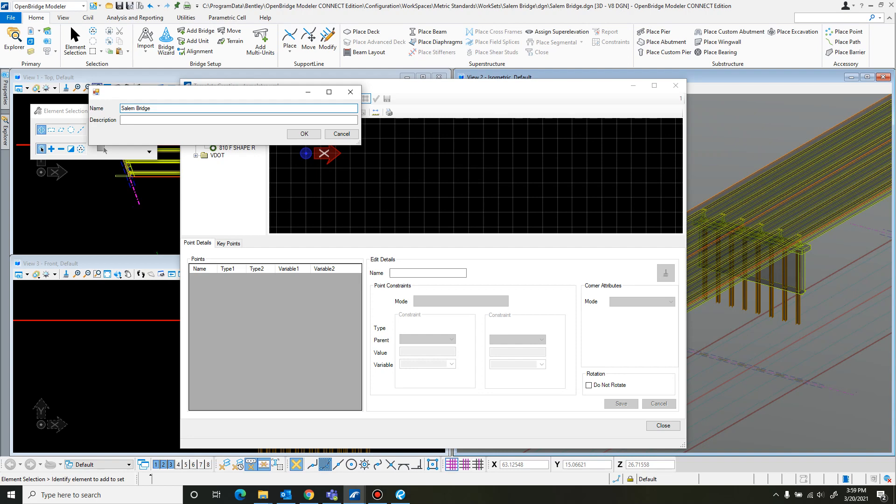
type("R")
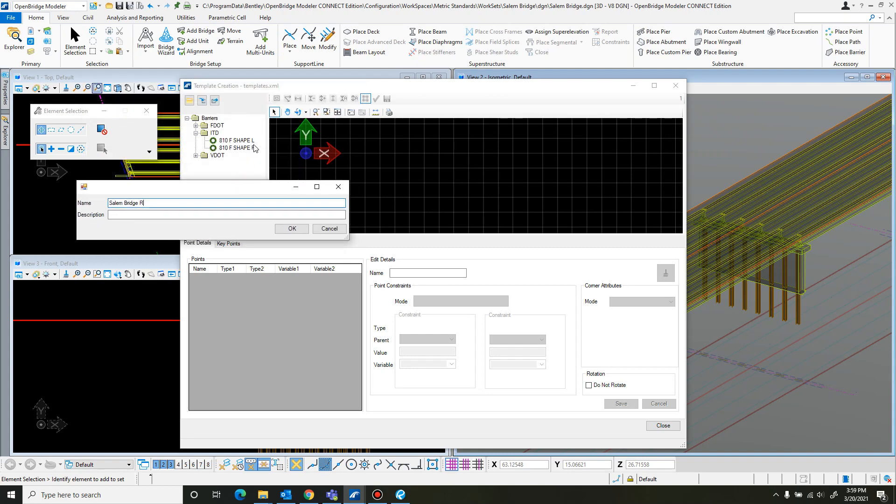
left_click_drag(212, 186, 212, 157)
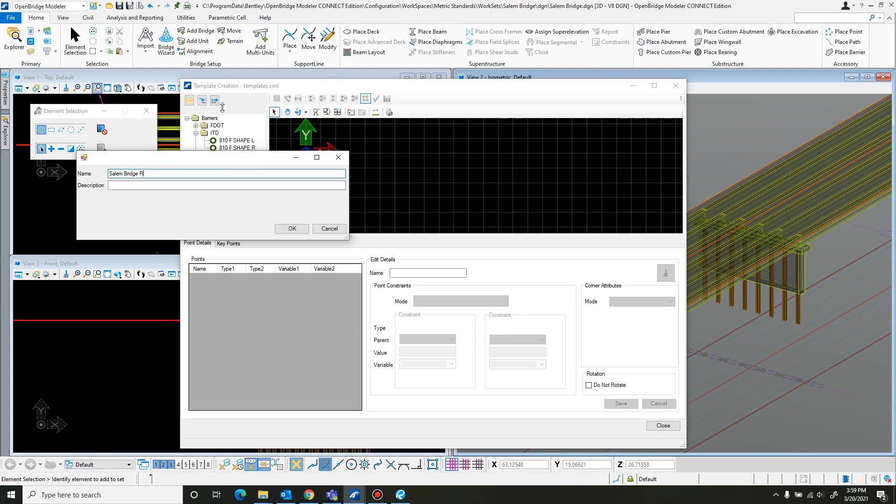
left_click_drag(200, 157, 207, 94)
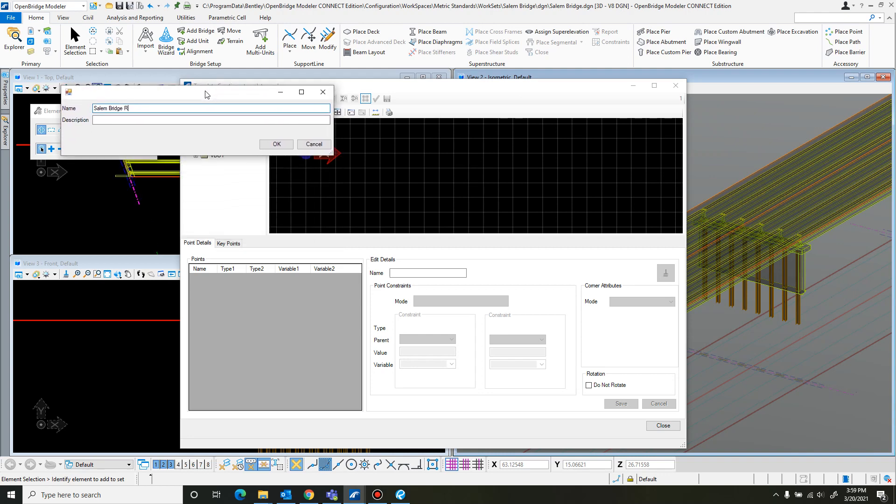
left_click(211, 123)
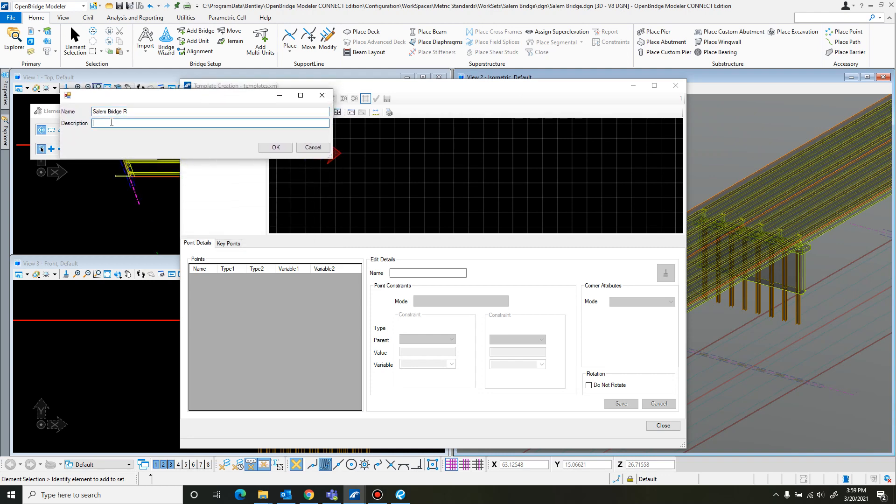
mouse_move(275, 148)
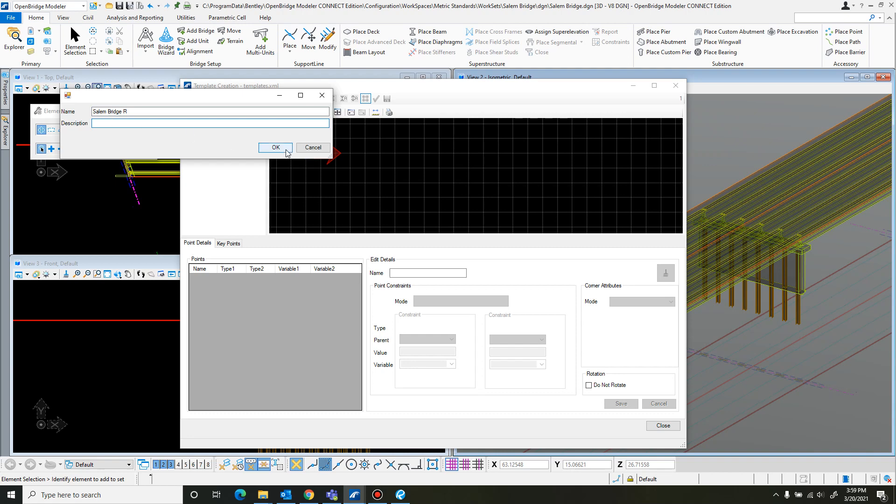
left_click(275, 148)
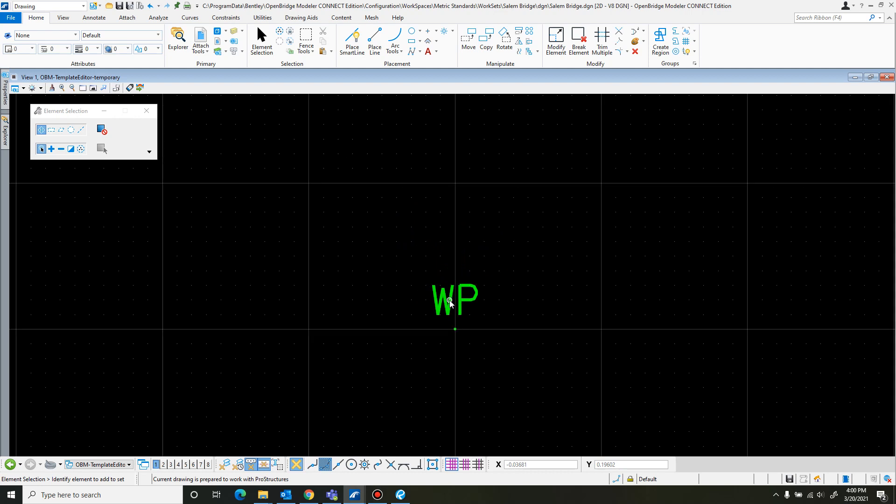
mouse_move(458, 143)
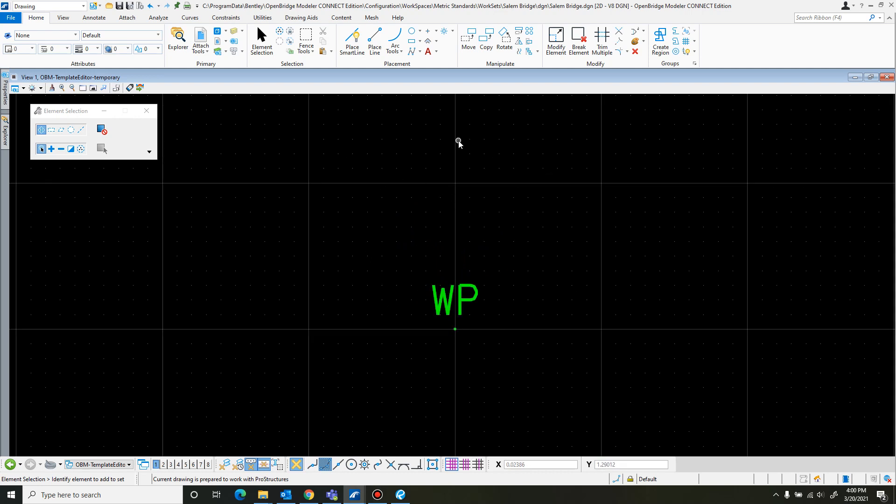
mouse_move(438, 145)
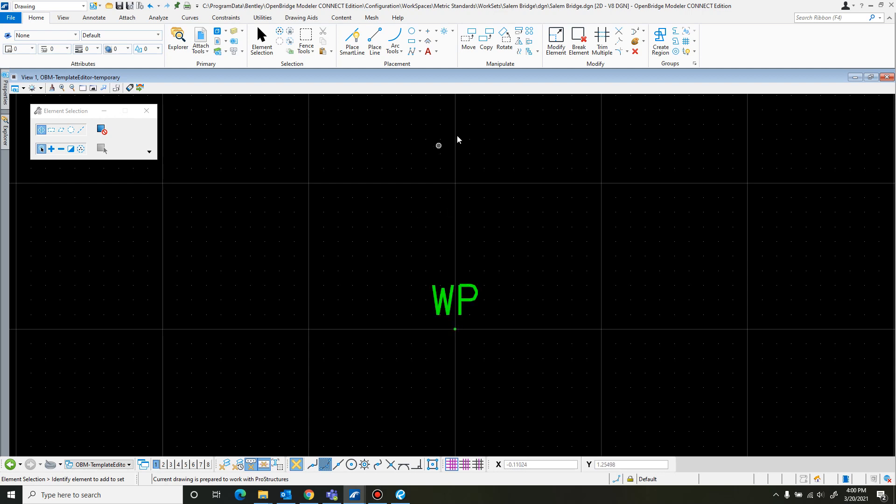
mouse_move(456, 331)
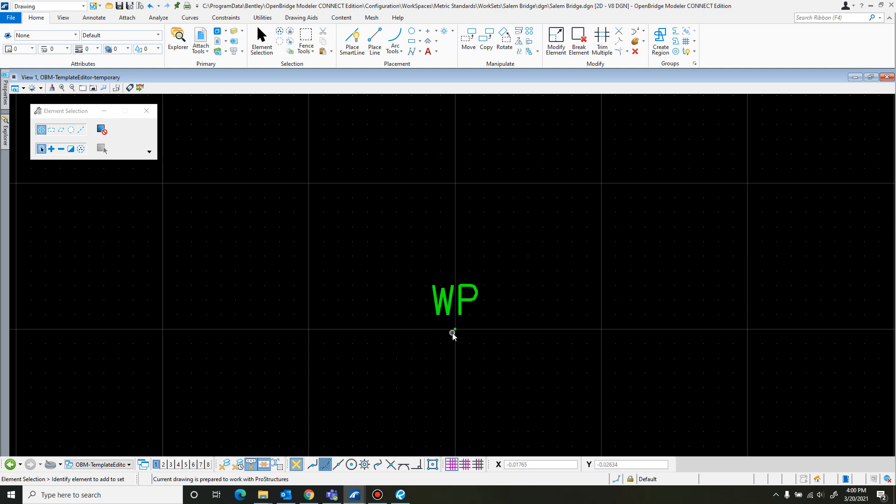
mouse_move(453, 334)
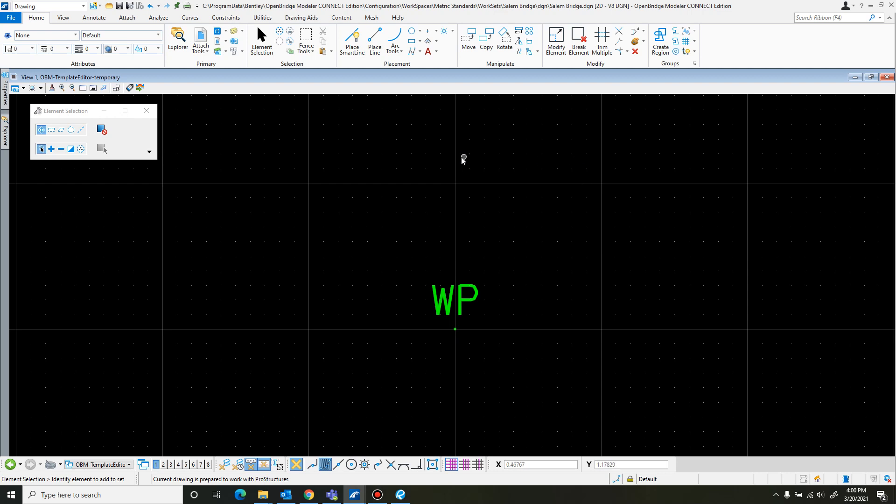
mouse_move(456, 332)
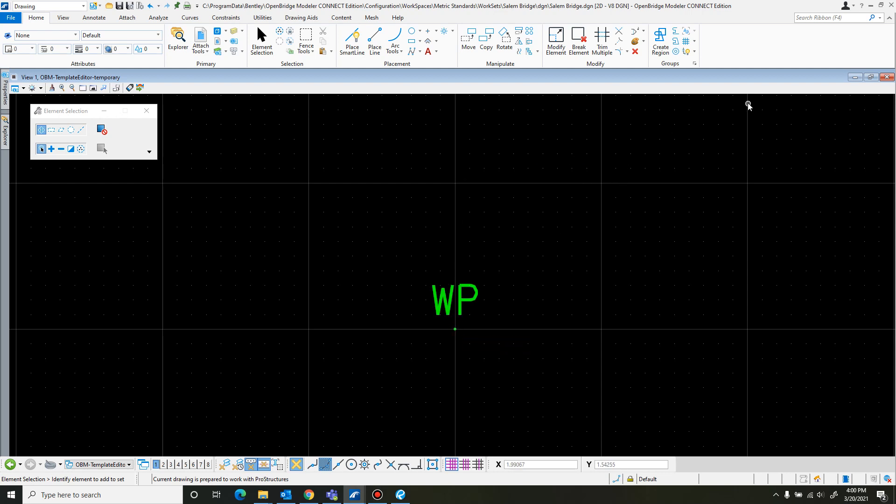
mouse_move(456, 333)
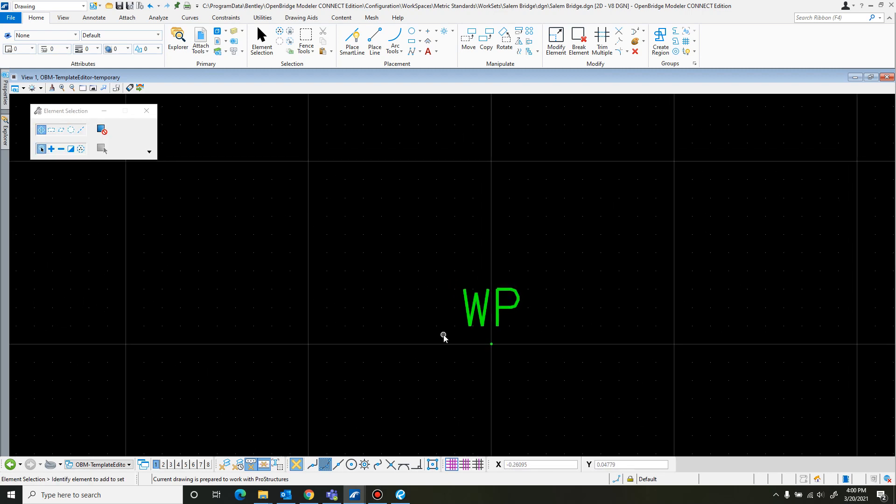
mouse_move(592, 289)
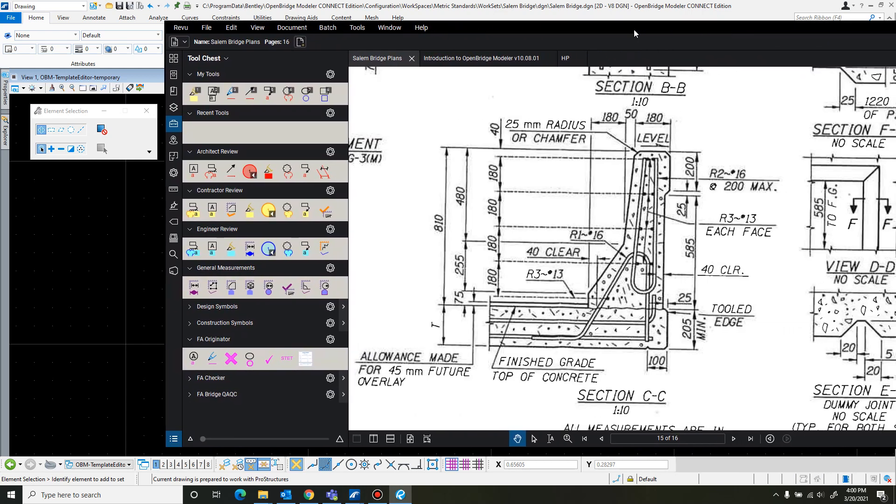
mouse_move(790, 392)
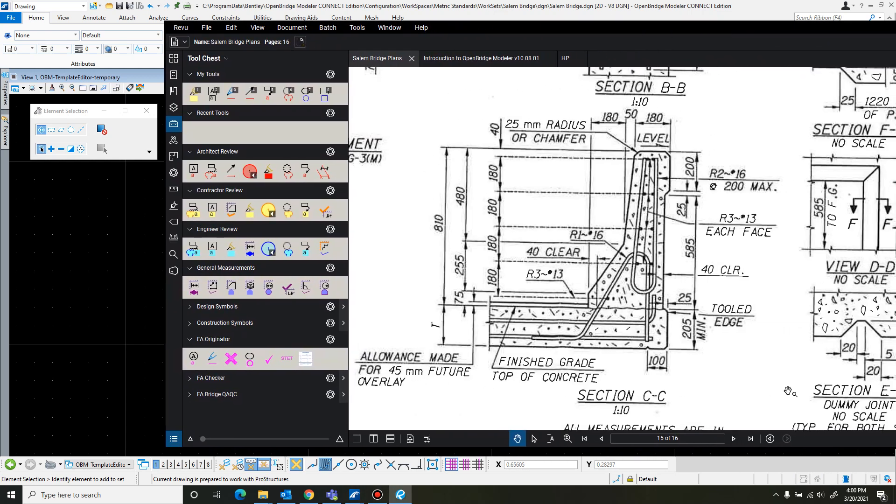
mouse_move(828, 398)
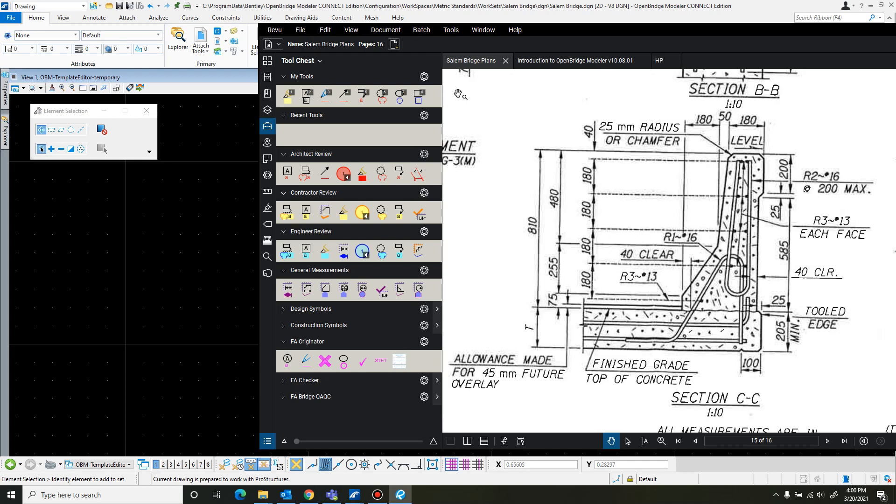
mouse_move(504, 83)
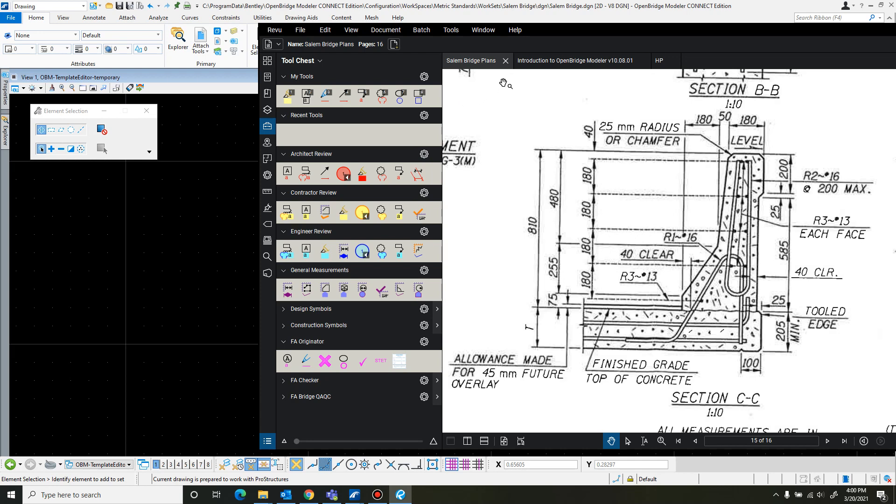
mouse_move(553, 33)
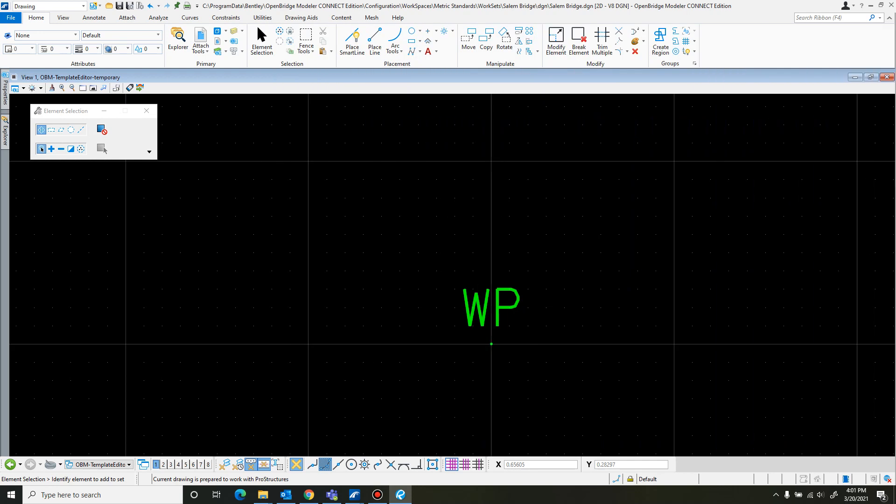
mouse_move(484, 274)
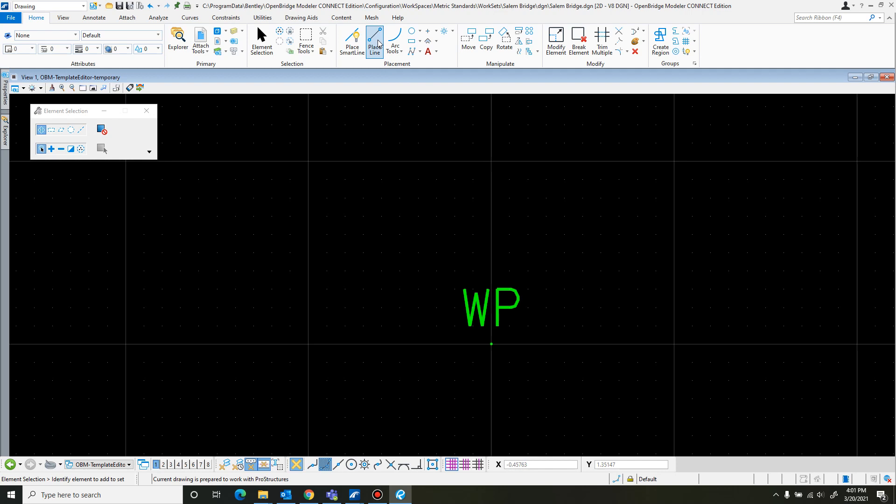
Start a straight line at the WP working point
left_click(374, 41)
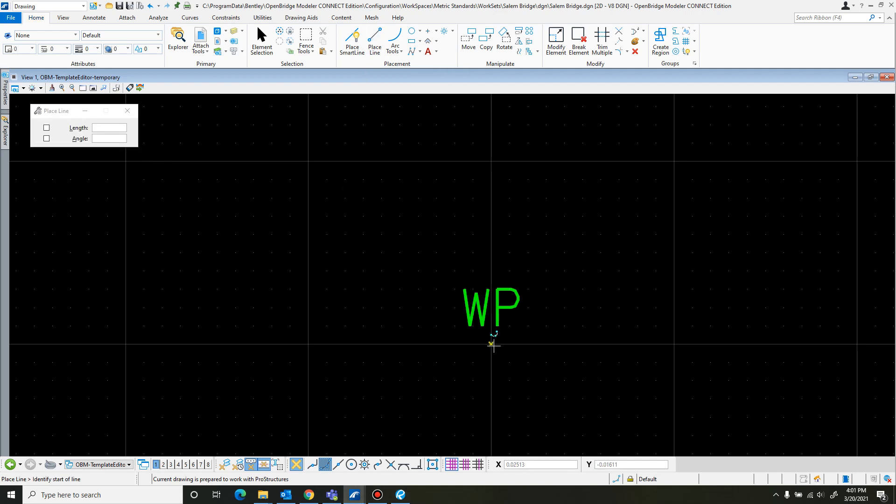
left_click(494, 344)
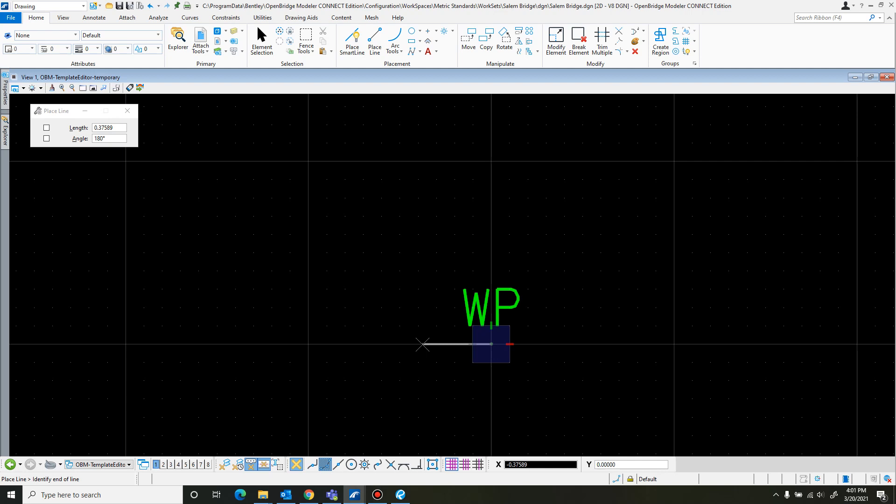
mouse_move(519, 454)
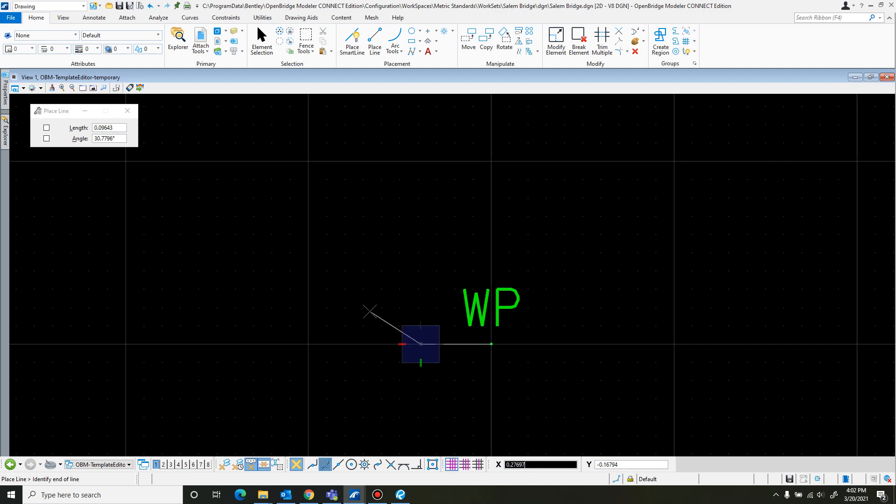
mouse_move(421, 299)
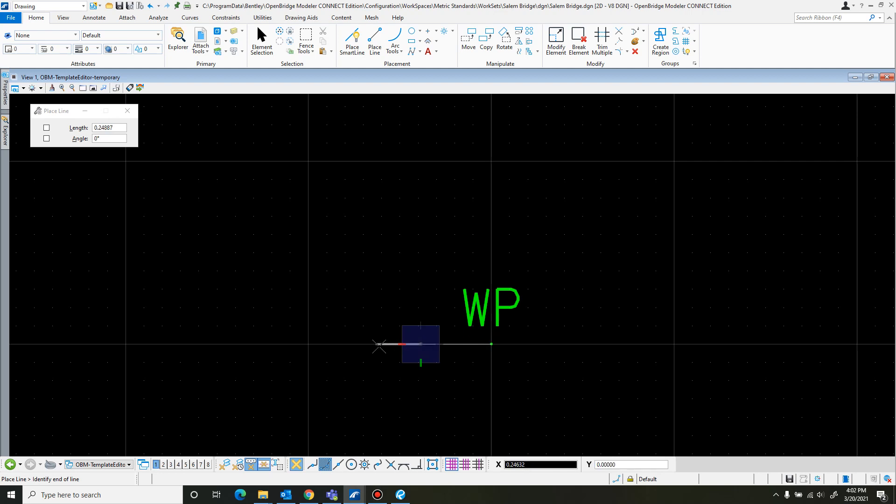
mouse_move(347, 346)
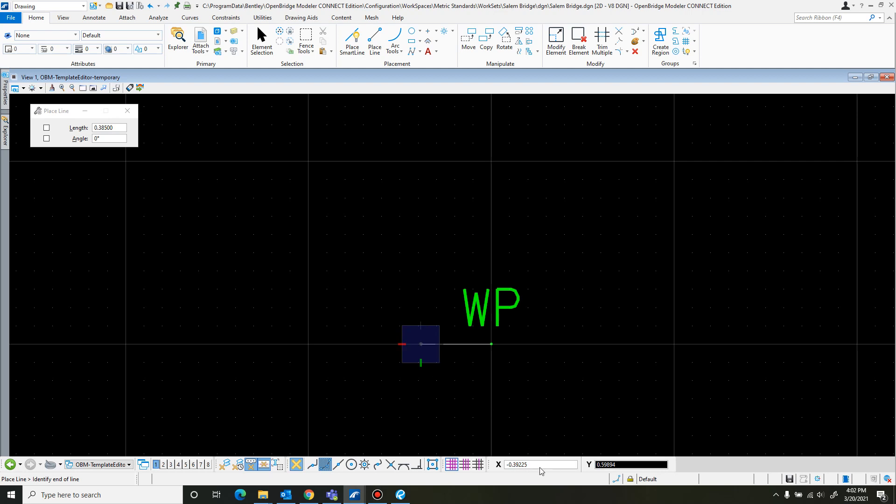
mouse_move(361, 330)
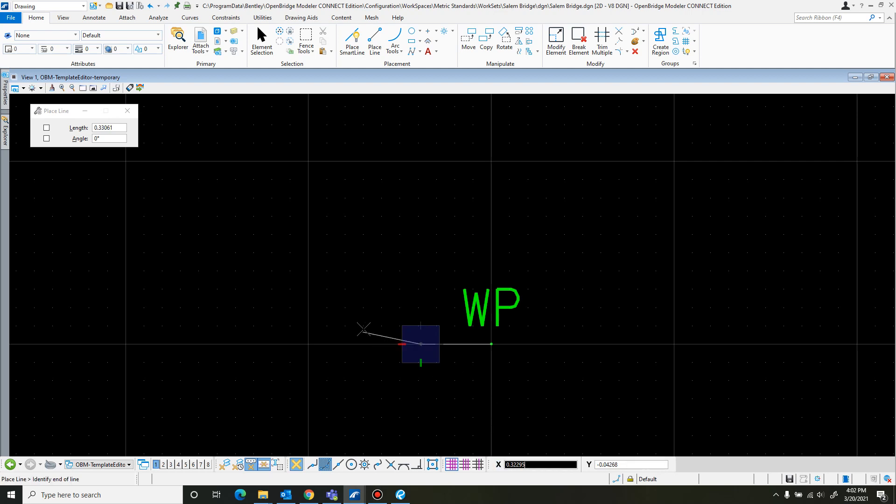
mouse_move(397, 344)
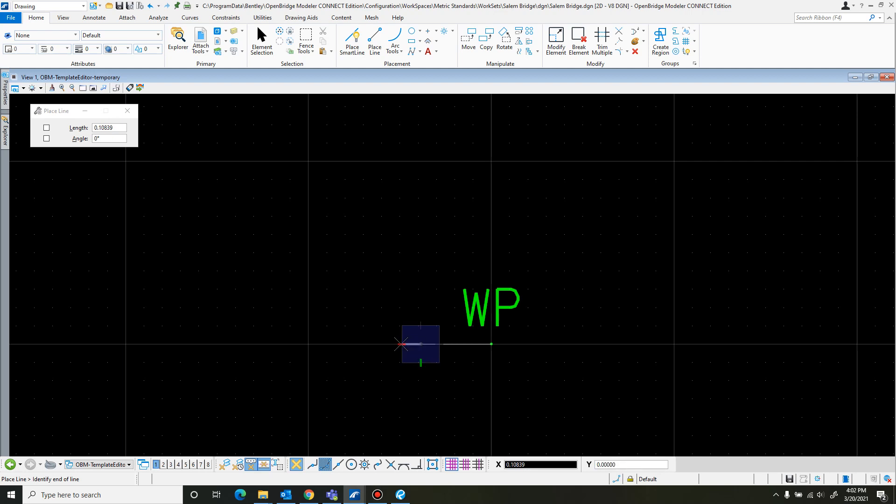
mouse_move(496, 253)
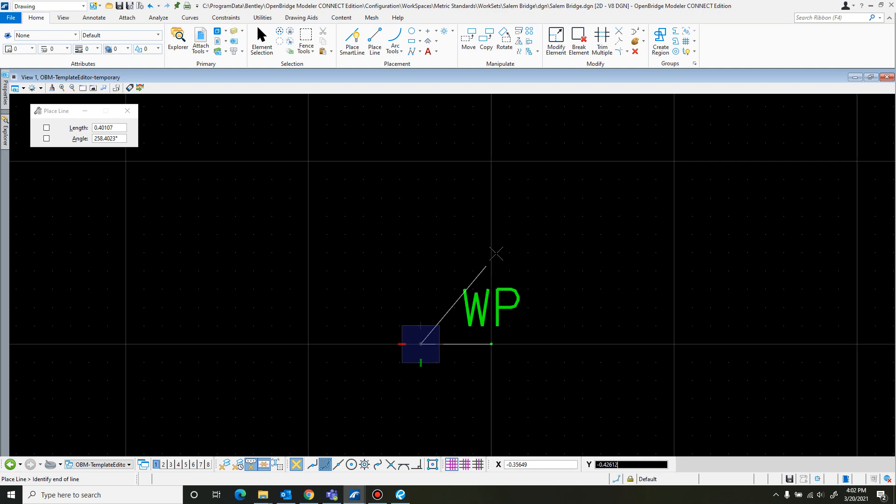
mouse_move(502, 248)
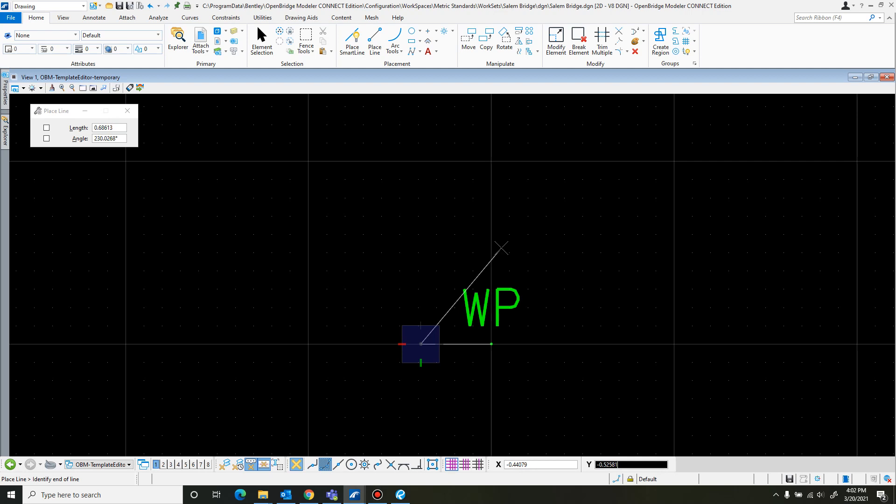
mouse_move(463, 257)
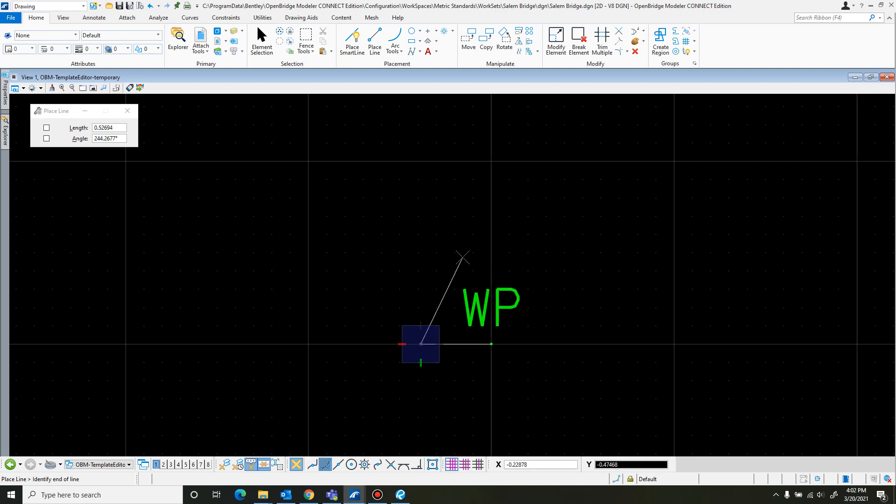
mouse_move(391, 184)
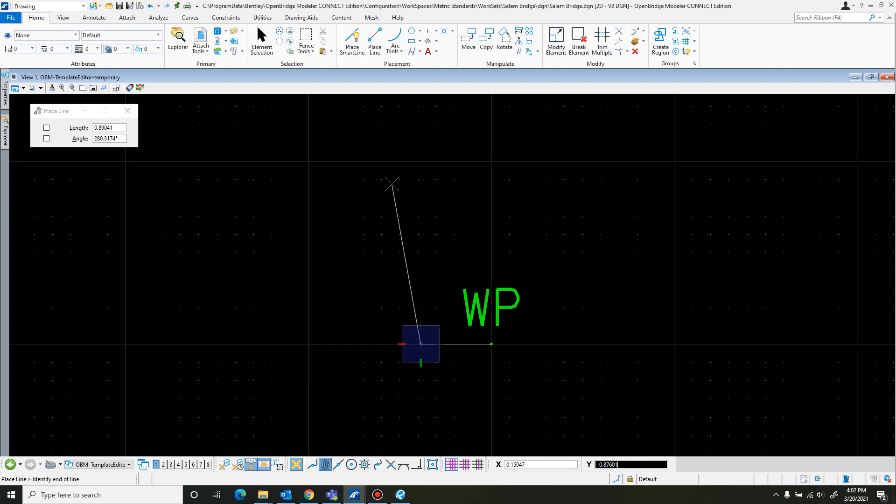
mouse_move(397, 184)
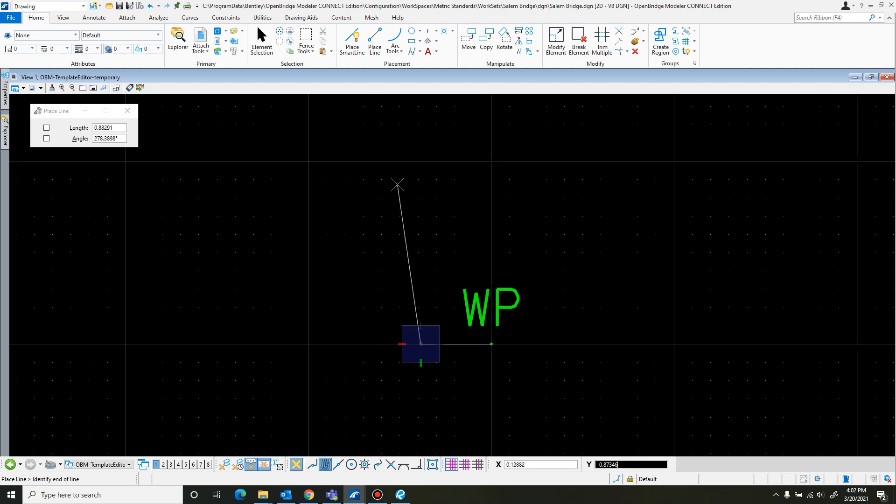
mouse_move(423, 242)
type("-0.075")
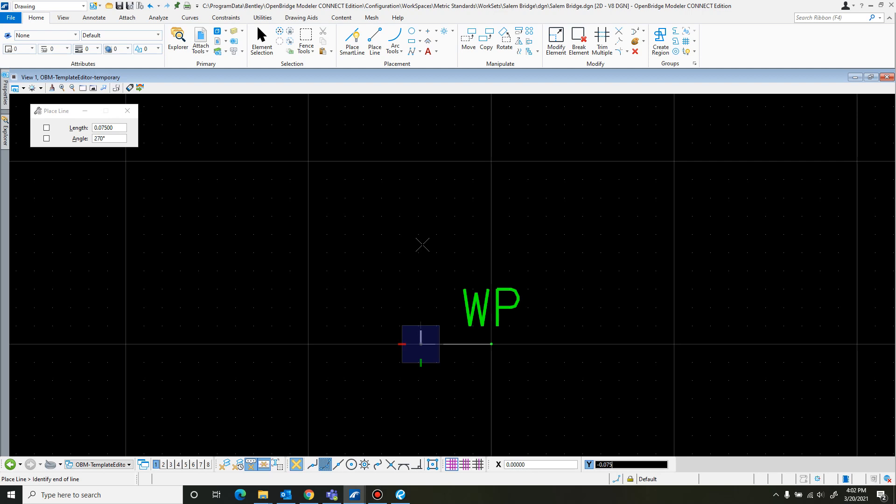
mouse_move(422, 244)
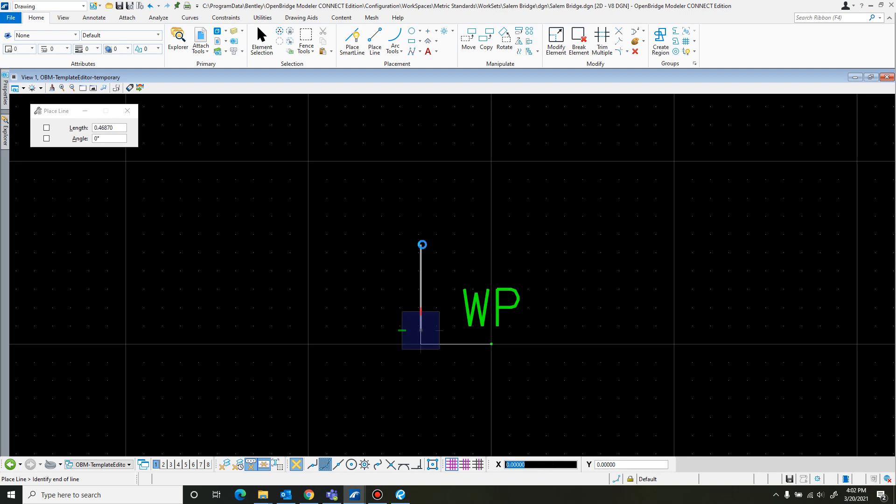
mouse_move(473, 267)
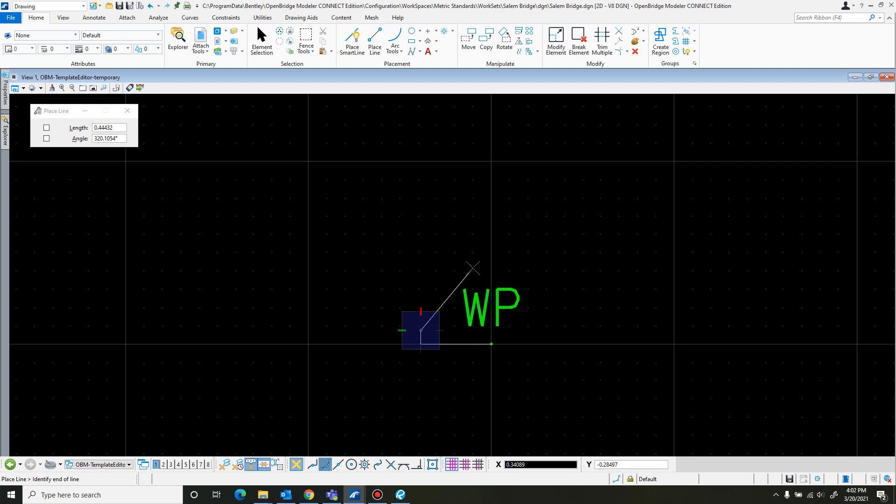
mouse_move(418, 232)
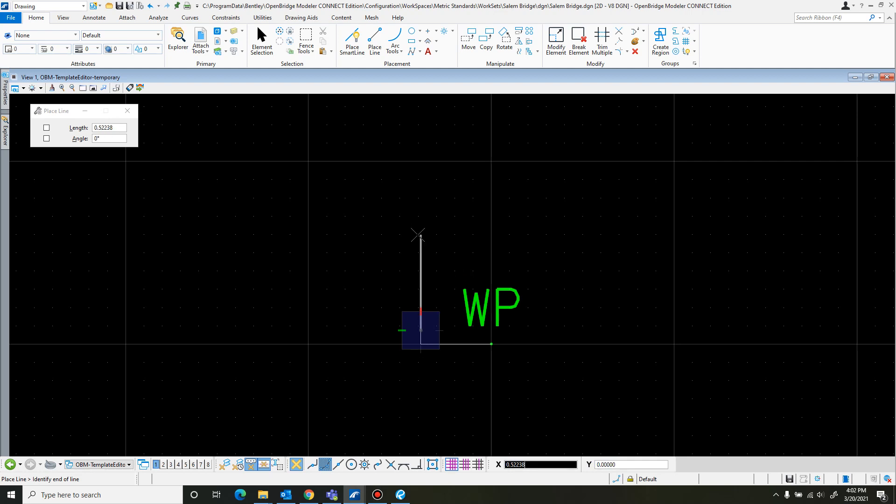
mouse_move(418, 232)
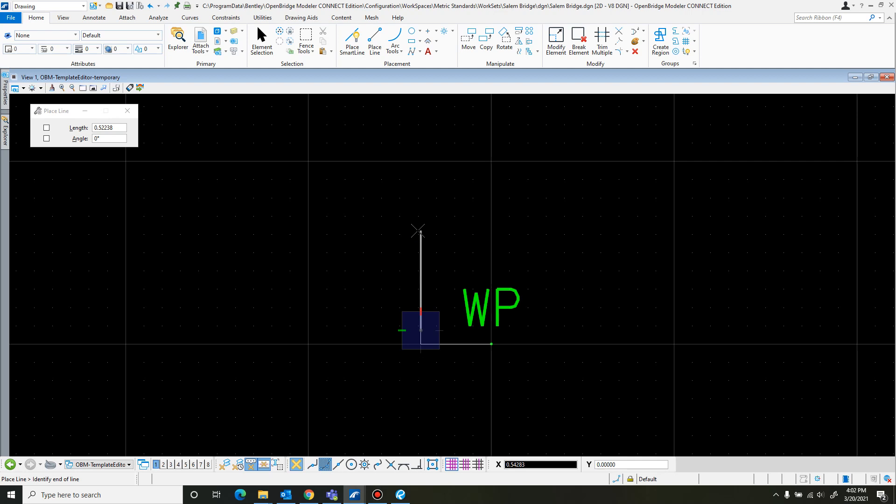
mouse_move(419, 238)
type("0.25500")
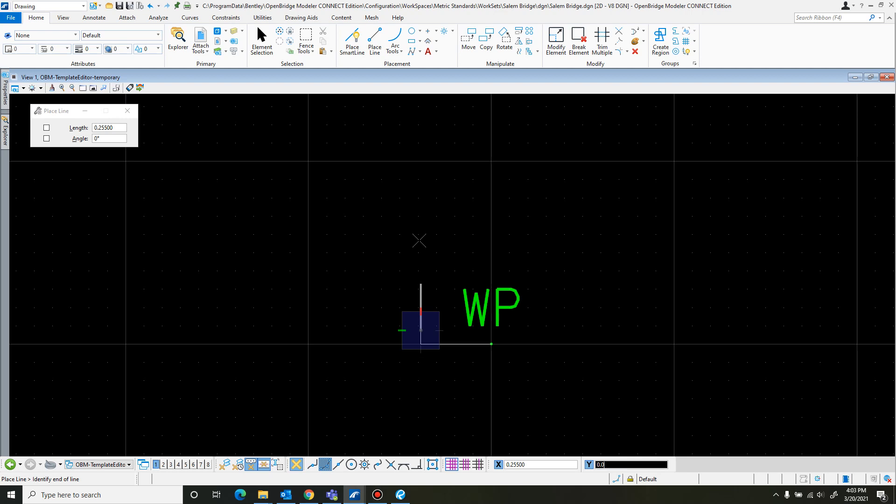
mouse_move(389, 285)
type("-")
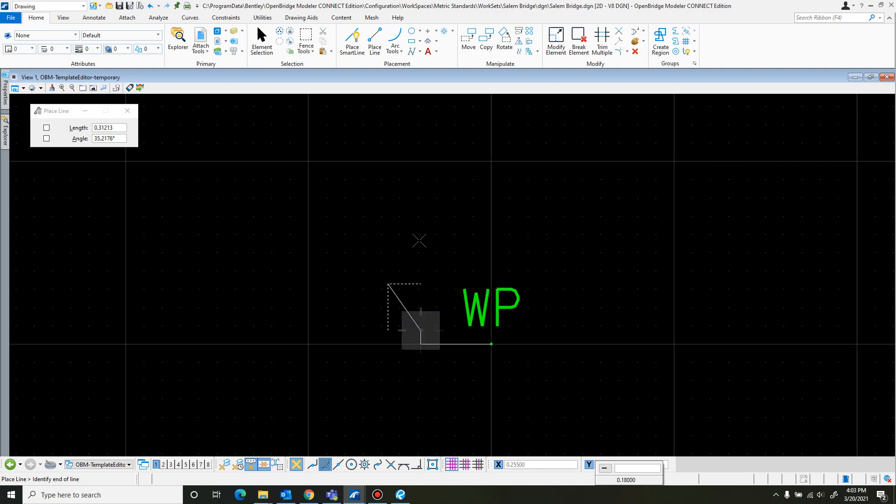
End the previous line chain and start the sloped face line with a 0.255 offset
left_click(261, 40)
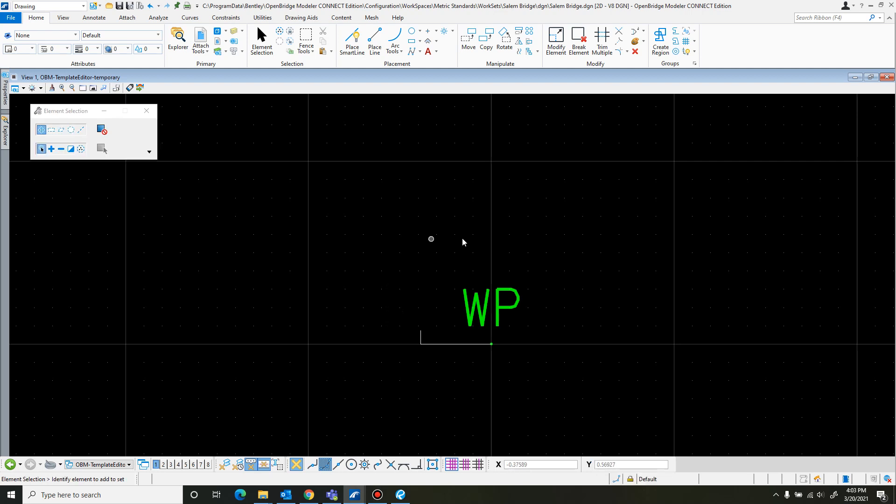
left_click(541, 464)
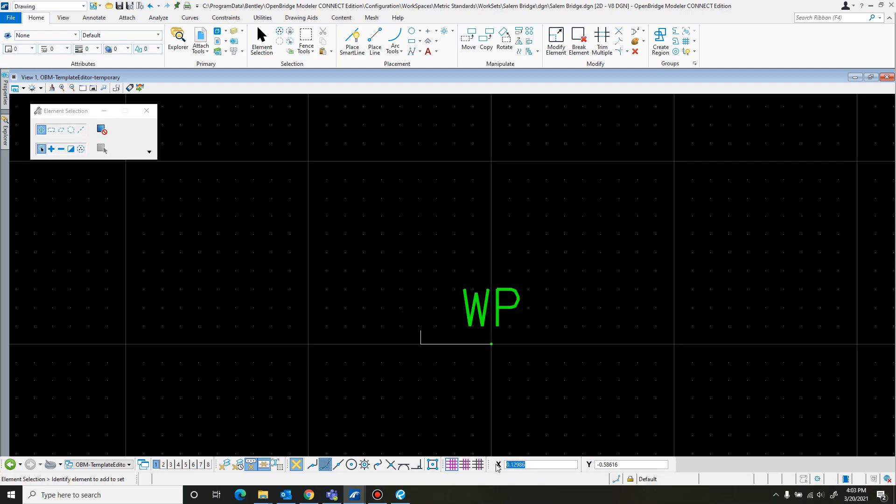
mouse_move(306, 42)
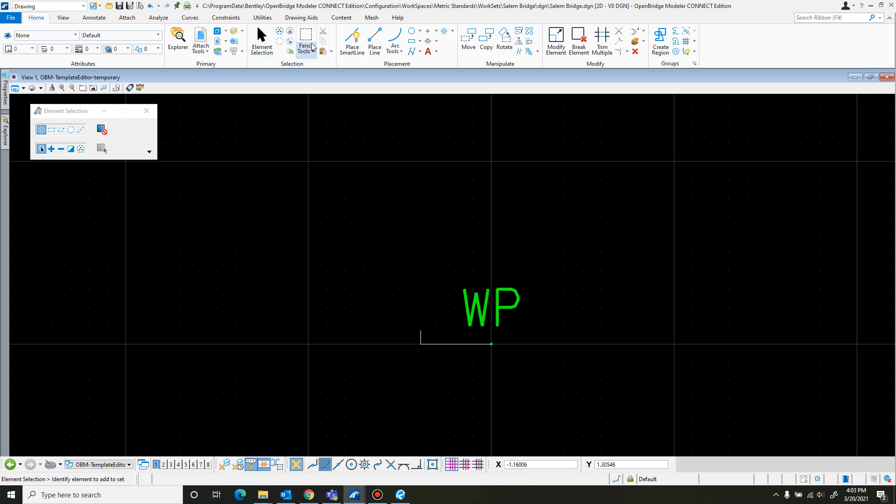
left_click(374, 41)
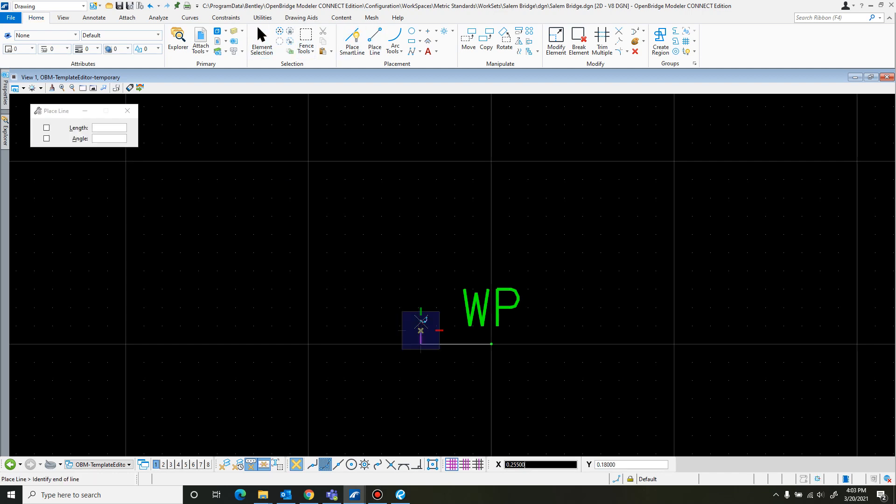
mouse_move(418, 288)
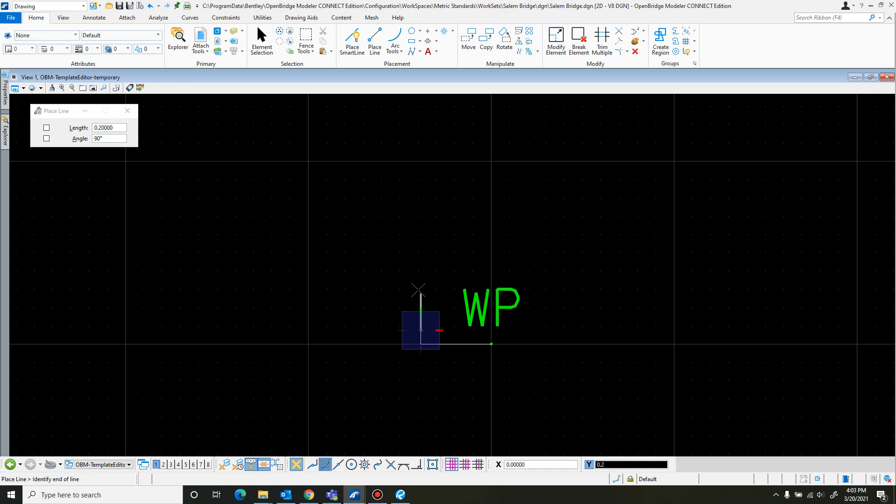
type("0.25500")
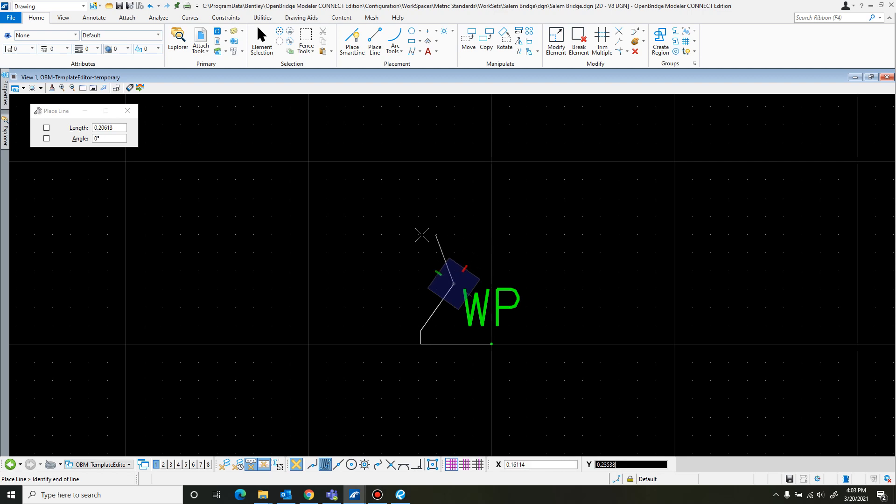
mouse_move(495, 236)
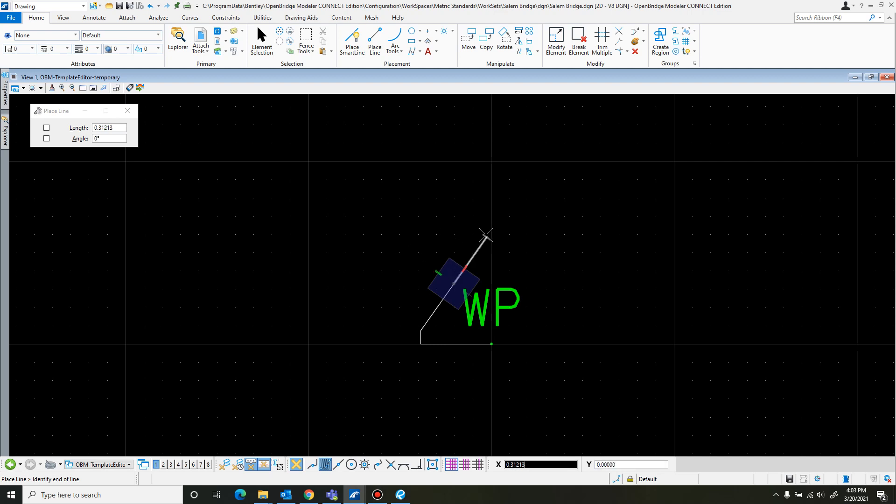
Finish the sloped edge and start a new line at the top of the slope
left_click(261, 41)
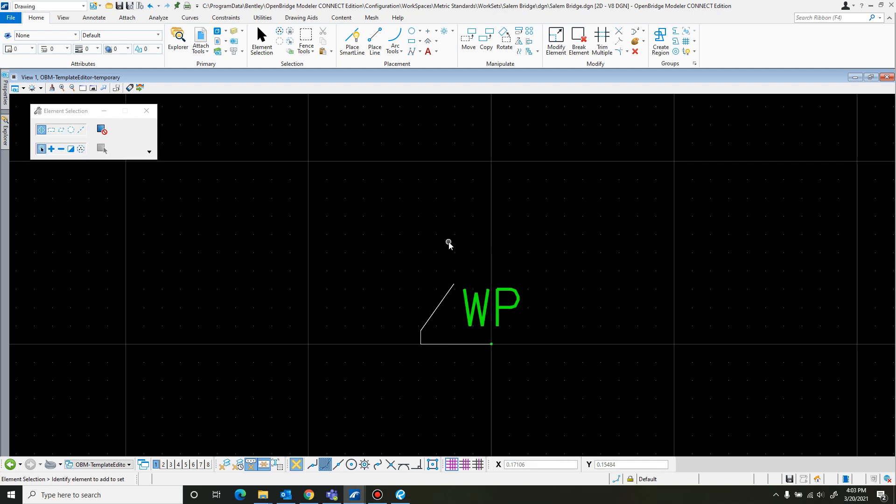
left_click(375, 41)
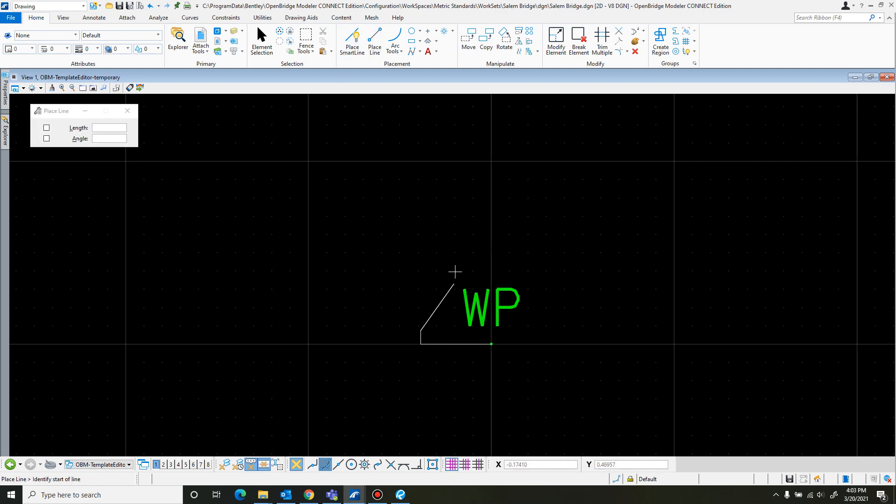
left_click(453, 284)
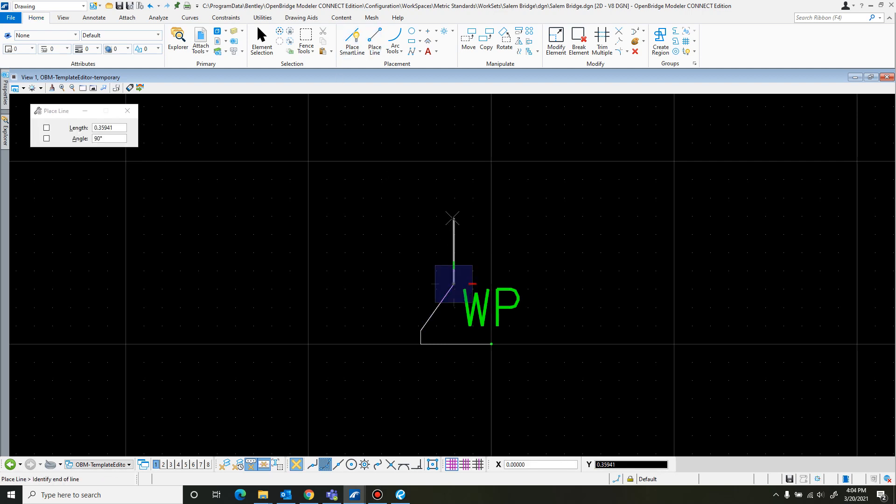
mouse_move(452, 216)
type("0")
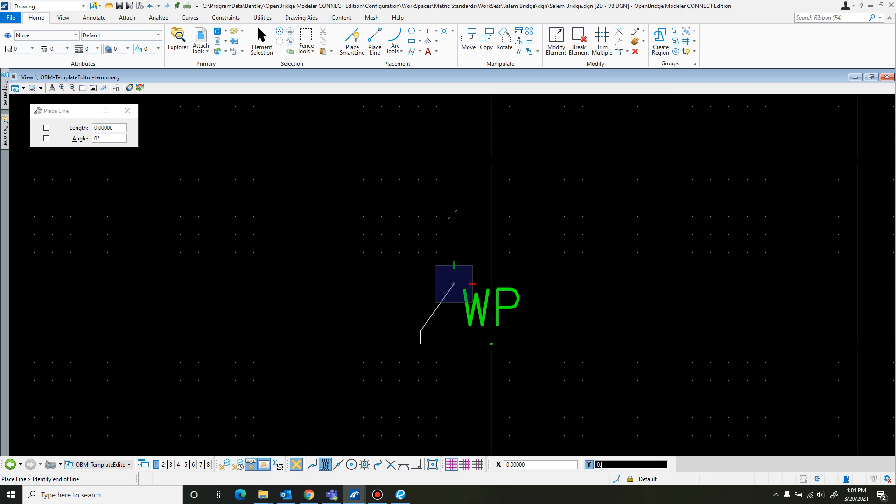
mouse_move(453, 214)
type("0.05")
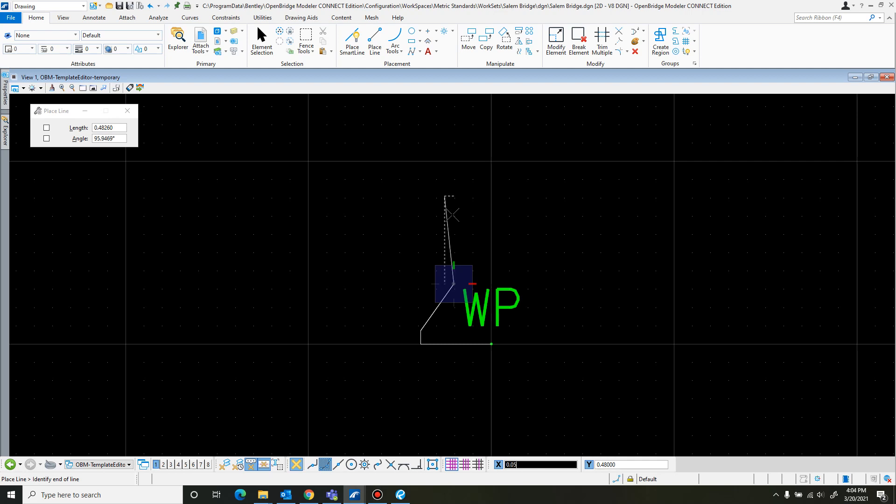
mouse_move(505, 408)
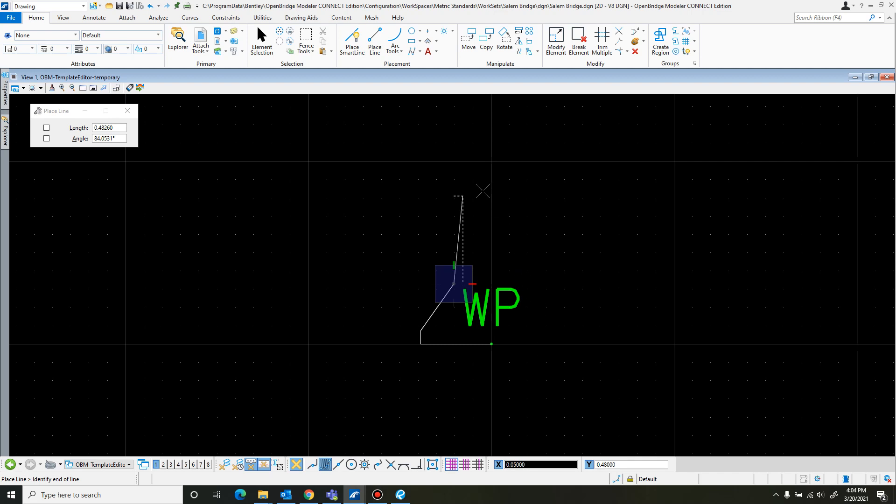
mouse_move(489, 186)
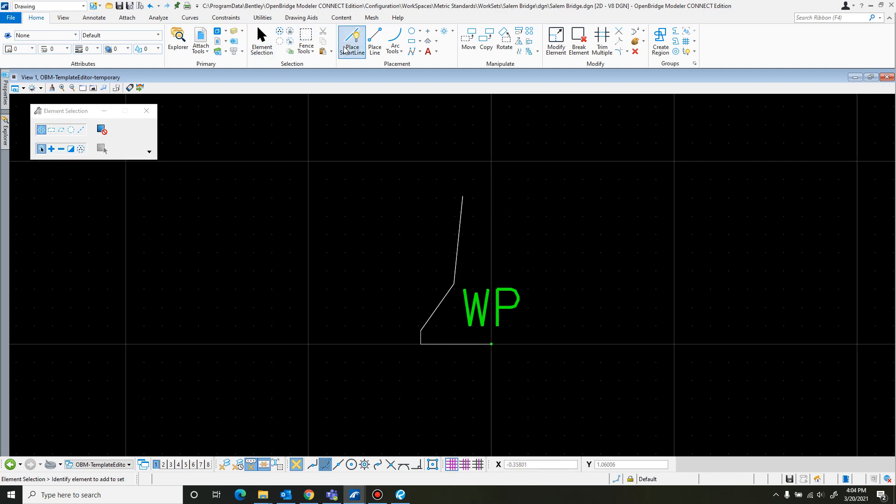
Draw a line from the top of the upper face using offsets 0.1 and 0.2
left_click(375, 41)
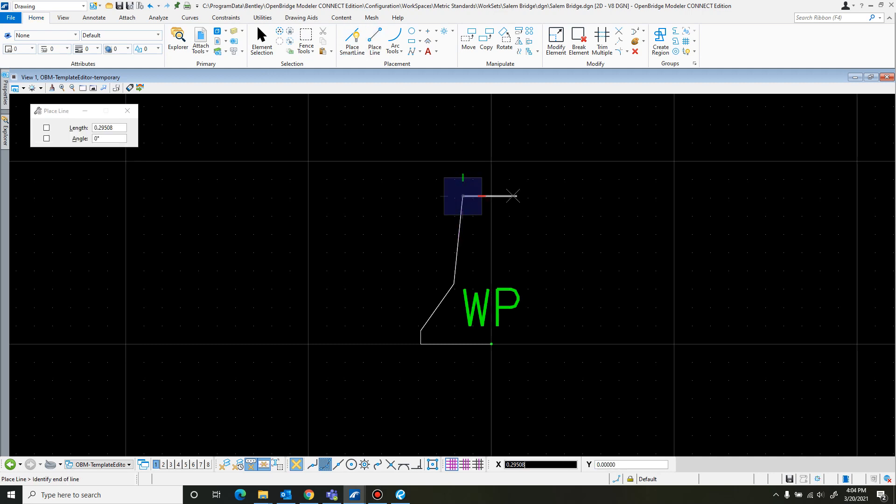
mouse_move(502, 196)
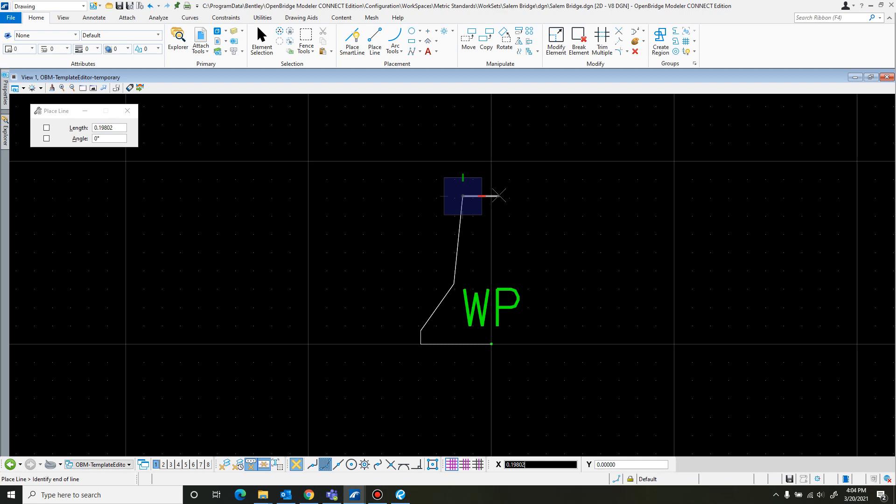
type("0.1")
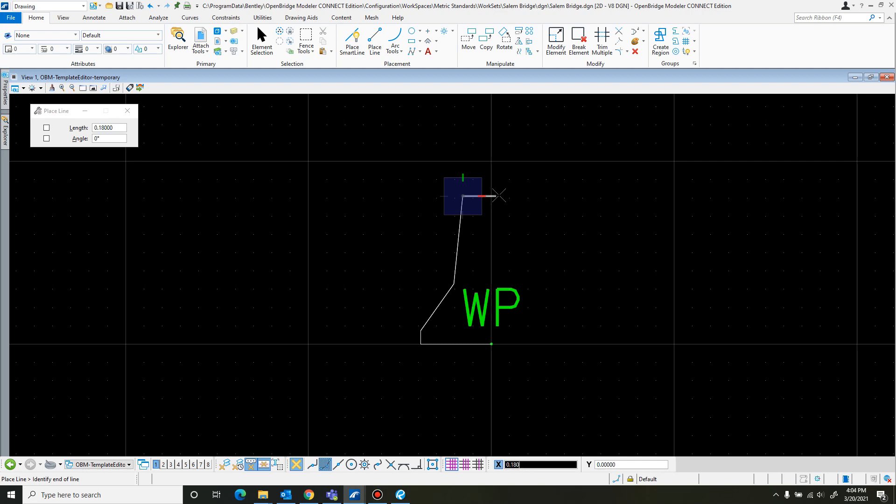
mouse_move(498, 196)
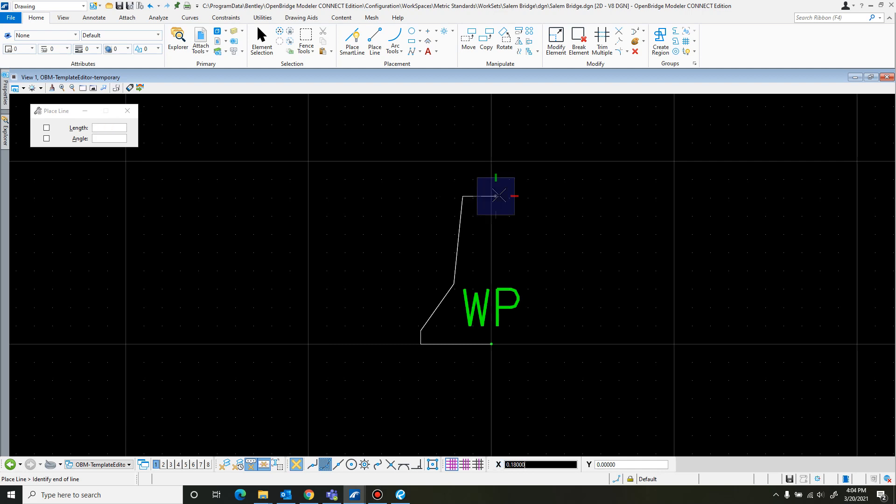
mouse_move(495, 232)
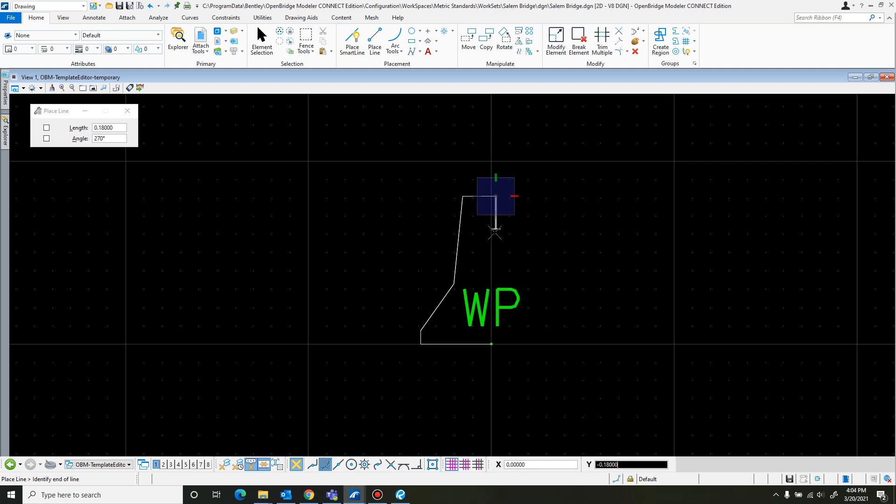
type("0.20000")
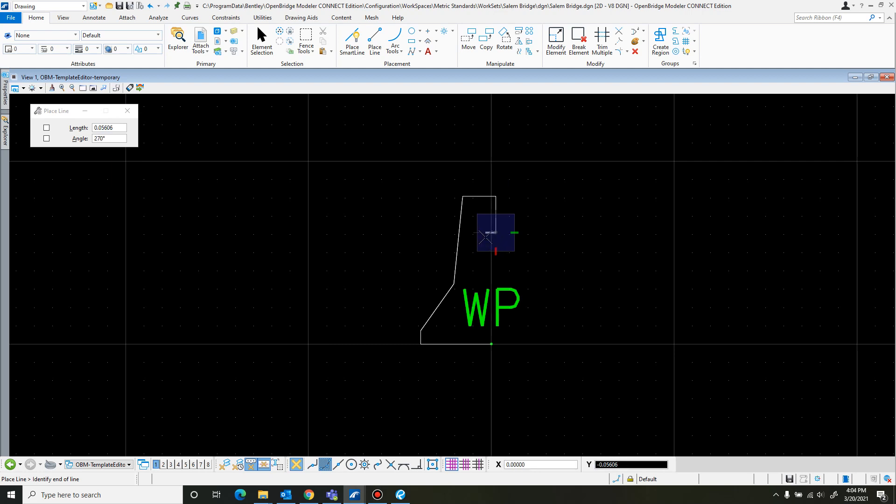
mouse_move(483, 240)
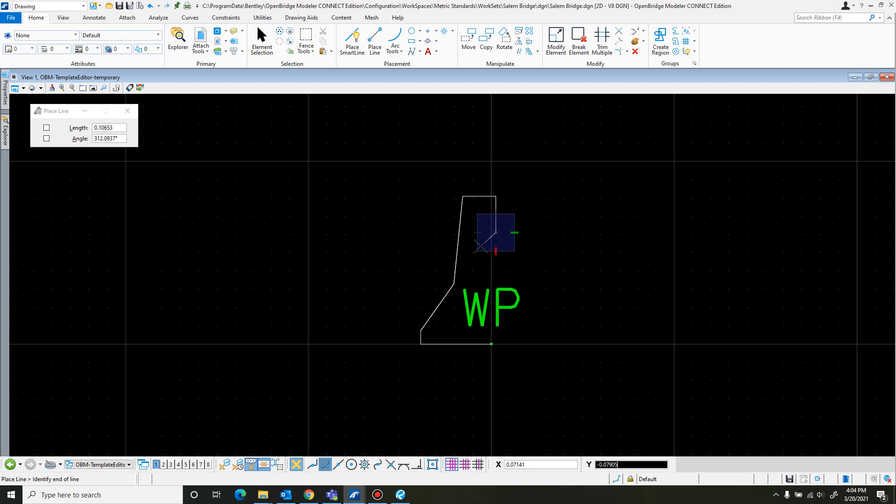
mouse_move(482, 247)
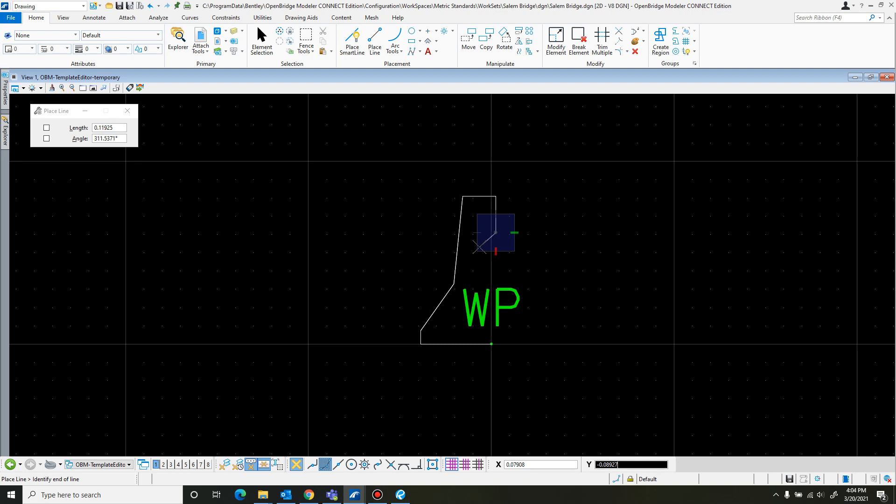
mouse_move(489, 237)
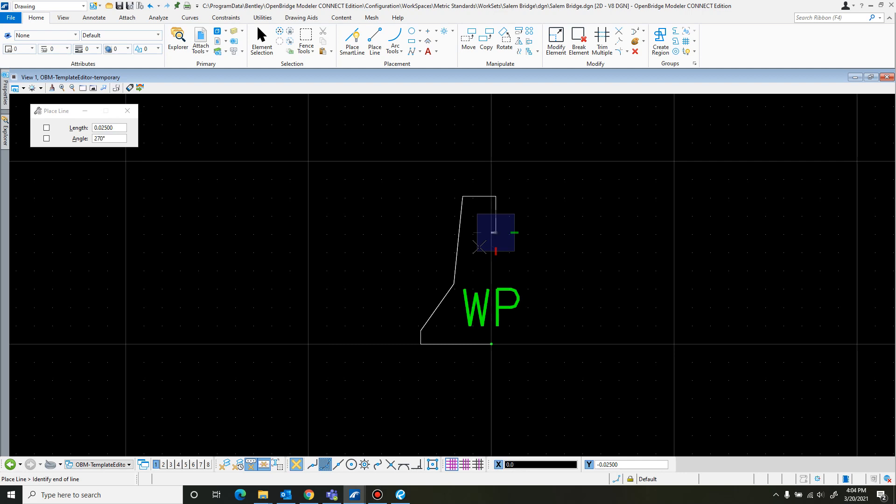
mouse_move(493, 235)
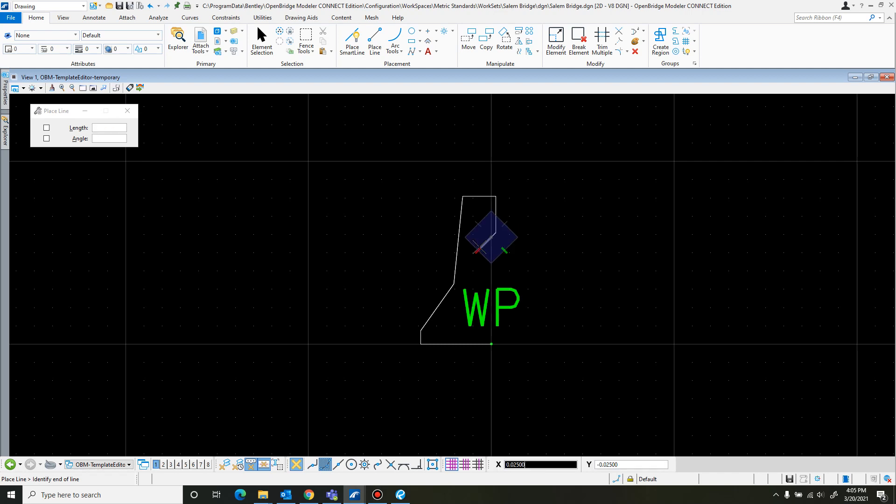
mouse_move(497, 267)
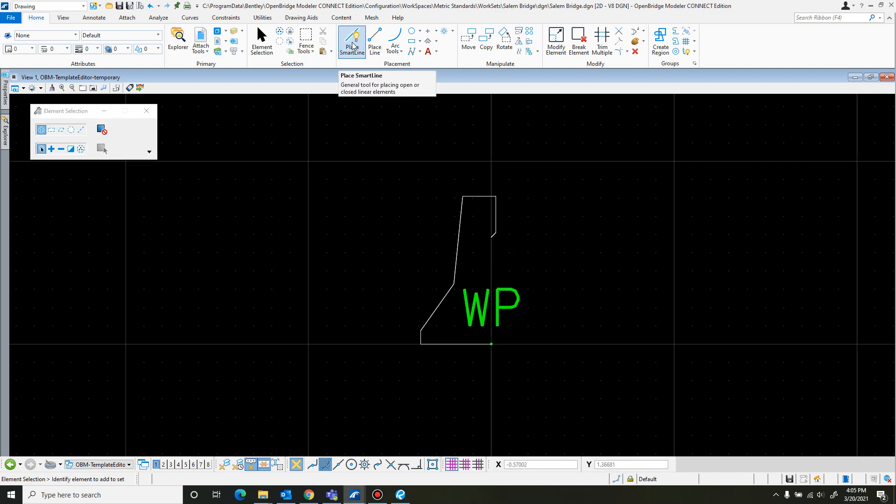
Draw a vertical edge from the notch corner down to the working point
left_click(374, 41)
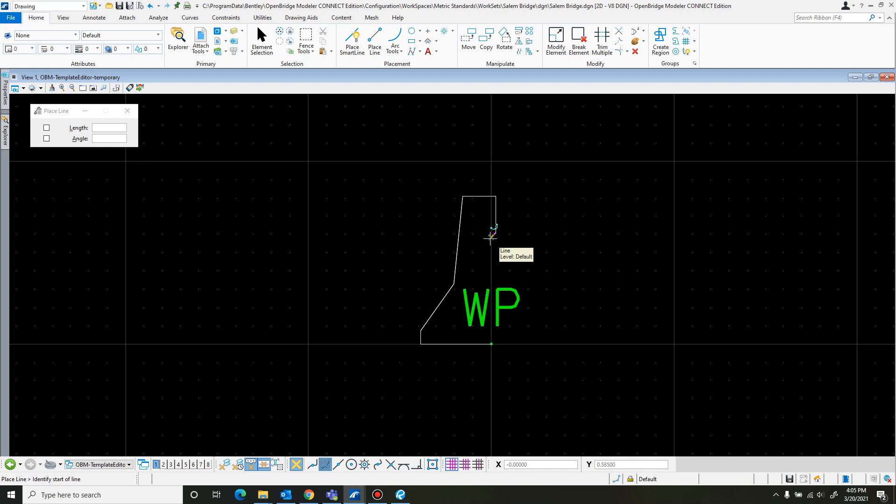
left_click(491, 236)
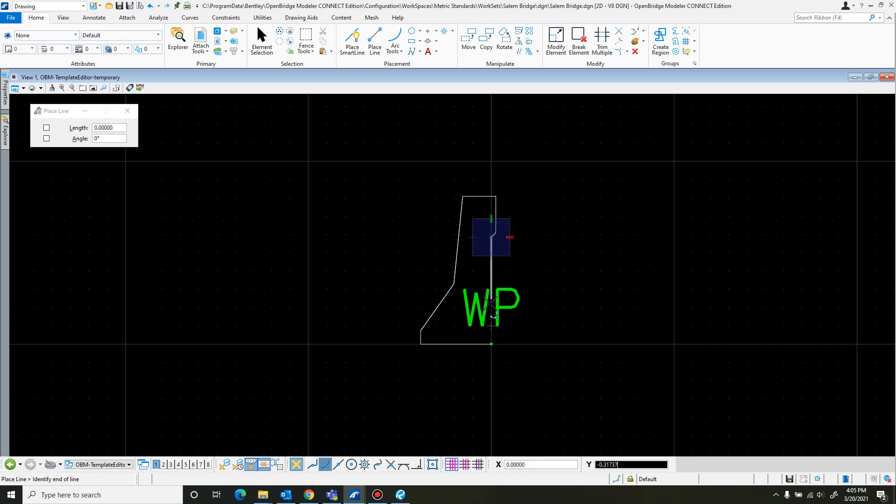
mouse_move(492, 343)
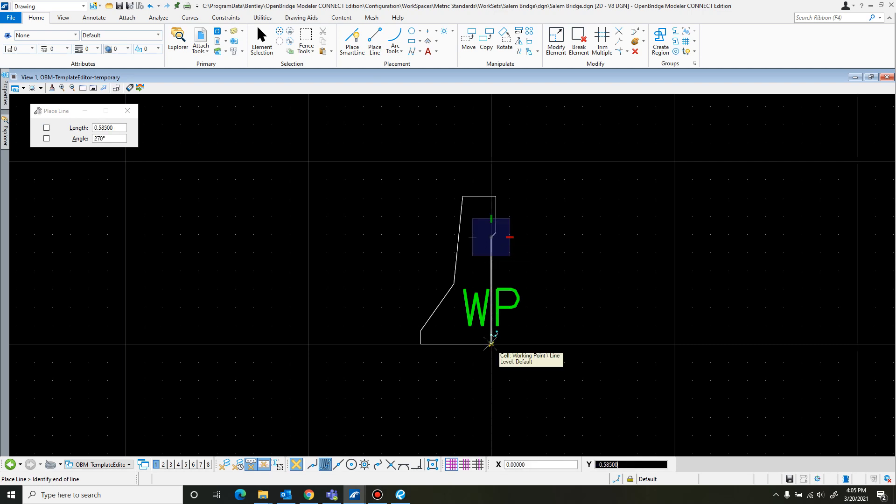
left_click(490, 342)
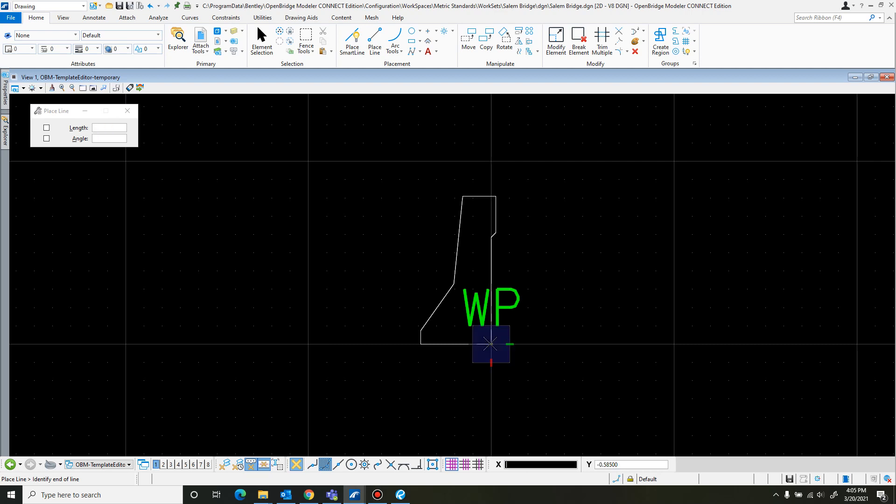
left_click(261, 40)
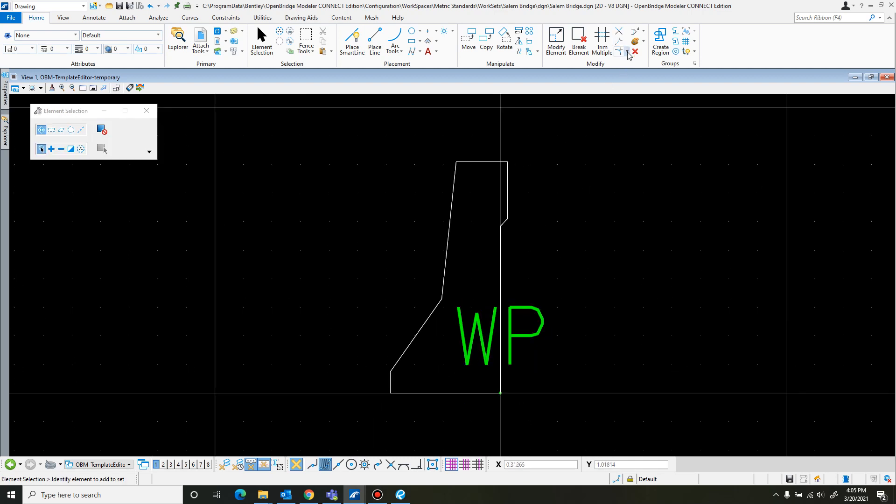
mouse_move(627, 55)
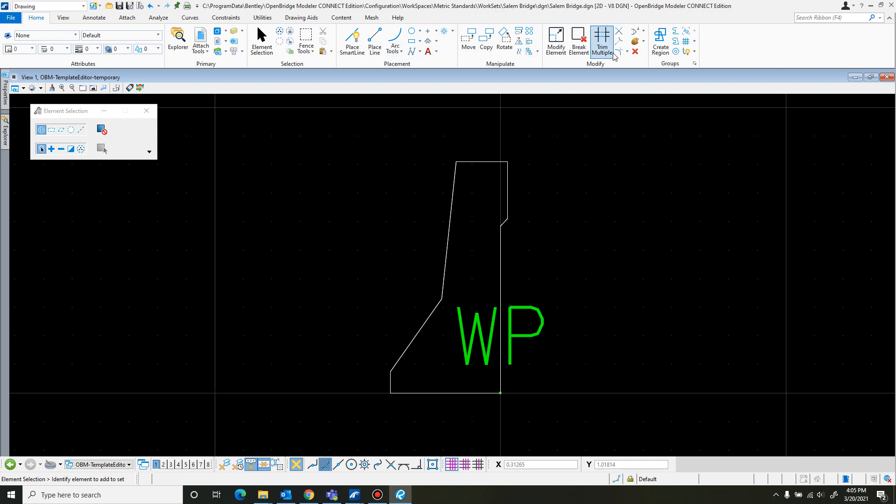
Choose Construct Chamfer from the Modify group's fillet dropdown
left_click(626, 51)
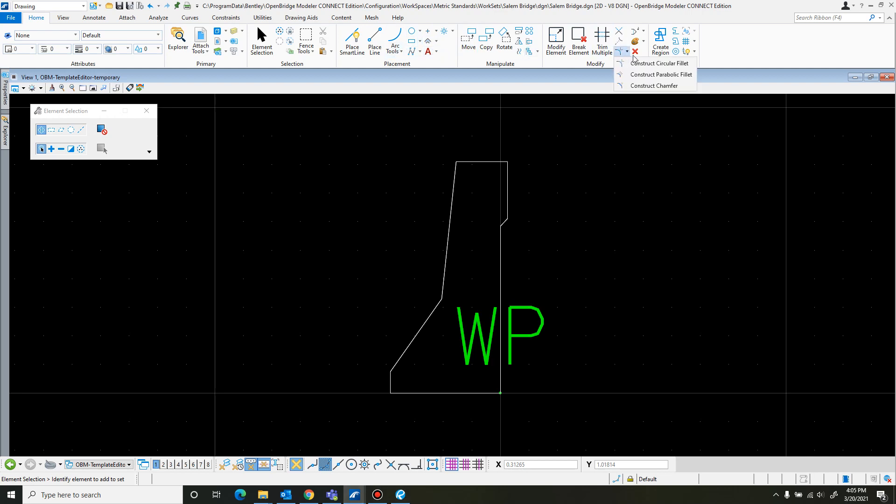
mouse_move(662, 63)
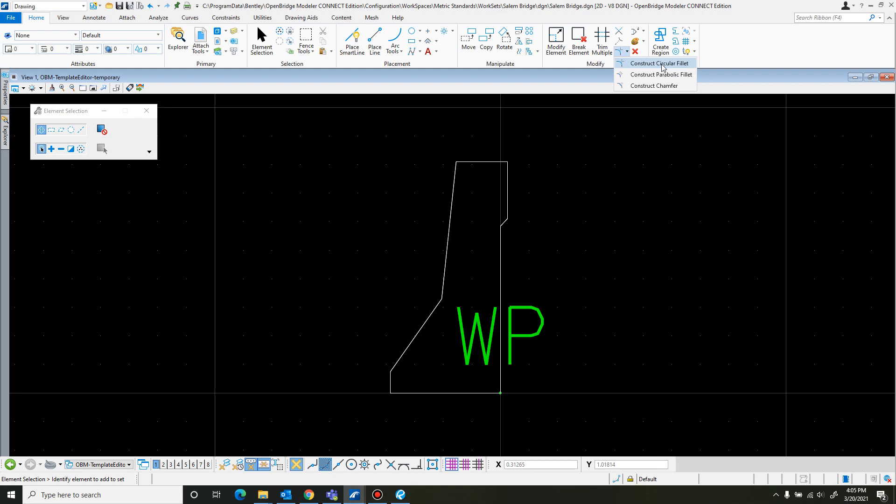
left_click(652, 85)
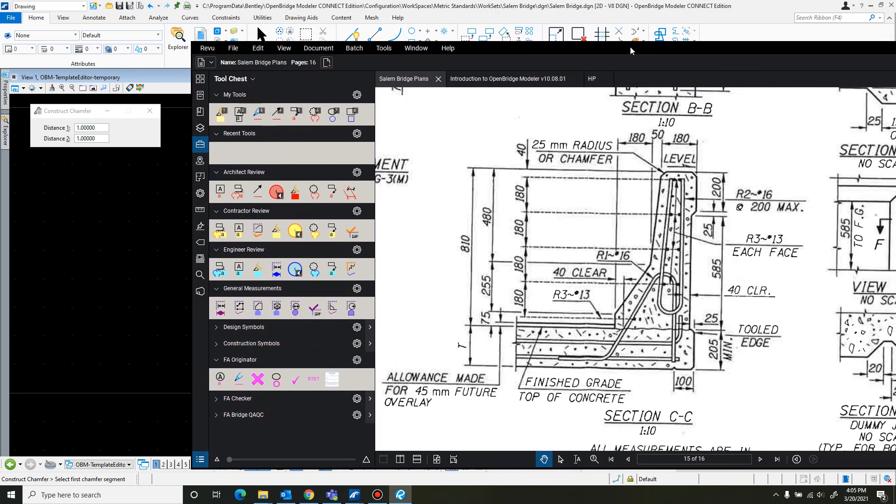
mouse_move(593, 48)
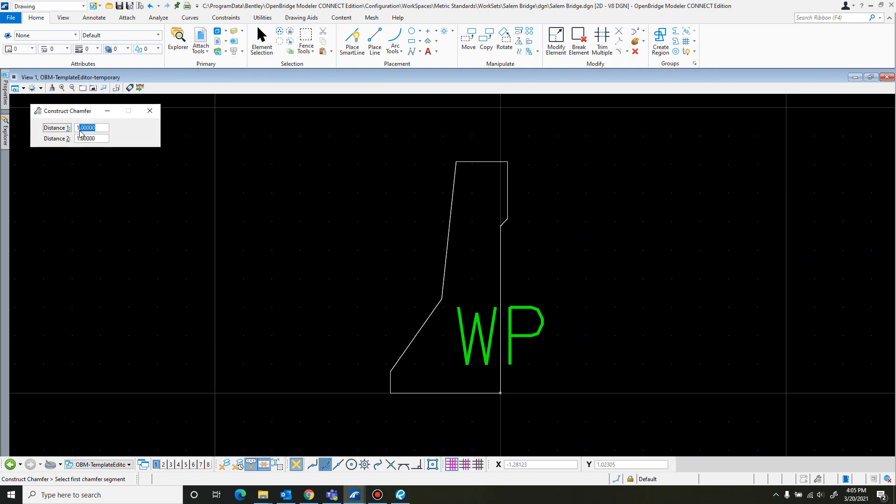
mouse_move(464, 165)
type("25.00000")
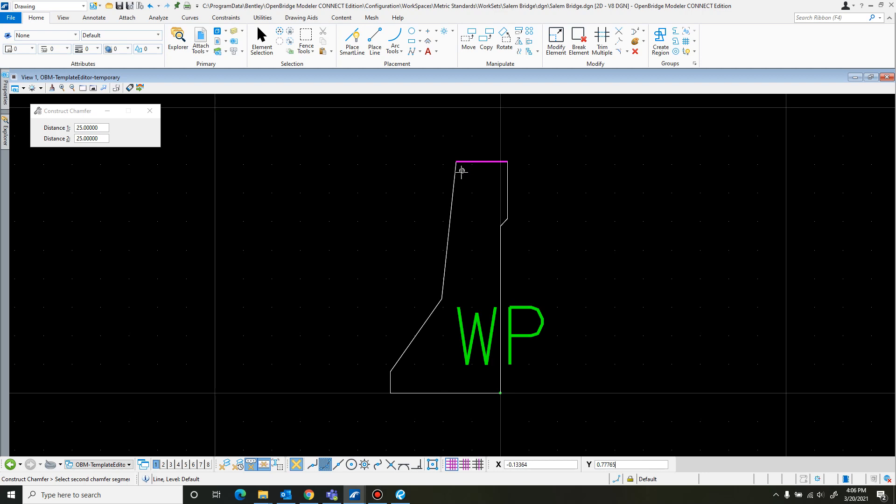
mouse_move(463, 167)
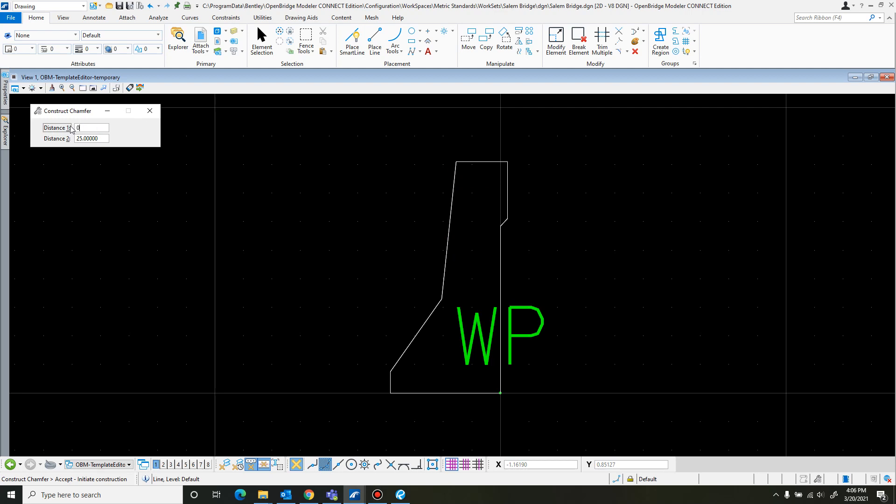
Enter 0.025 for both chamfer distances on the top corners
type("0.0250")
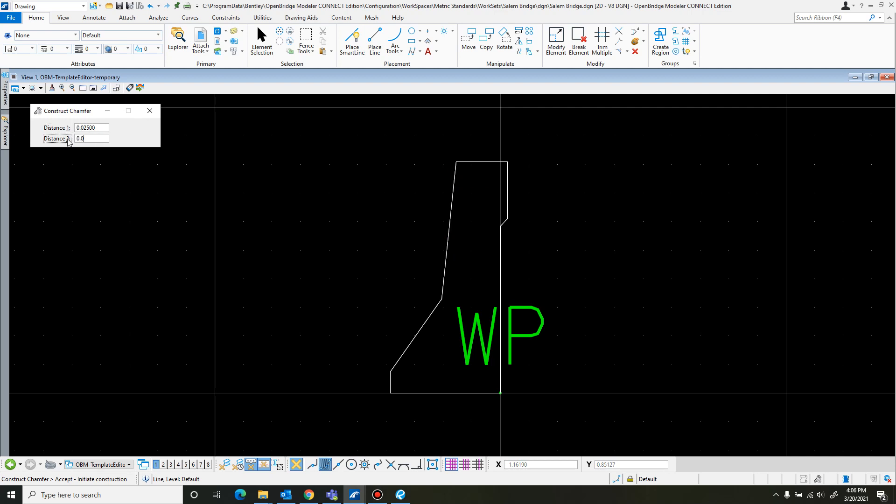
type("0.025")
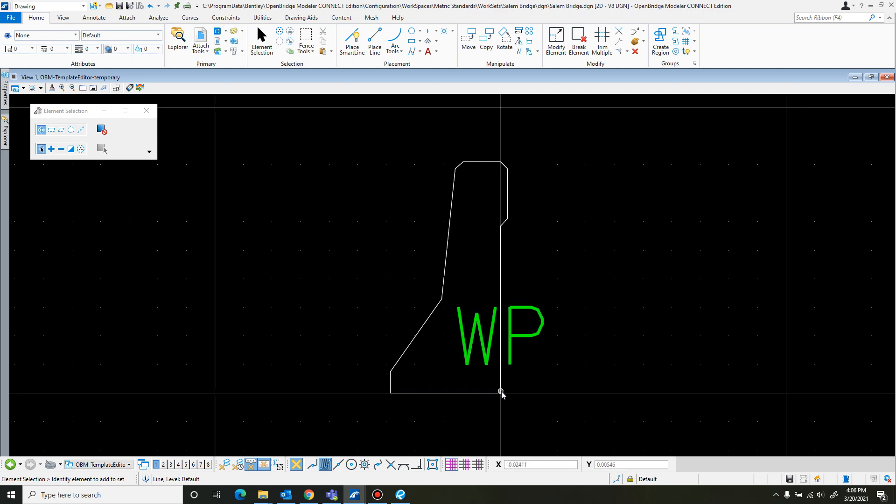
mouse_move(339, 147)
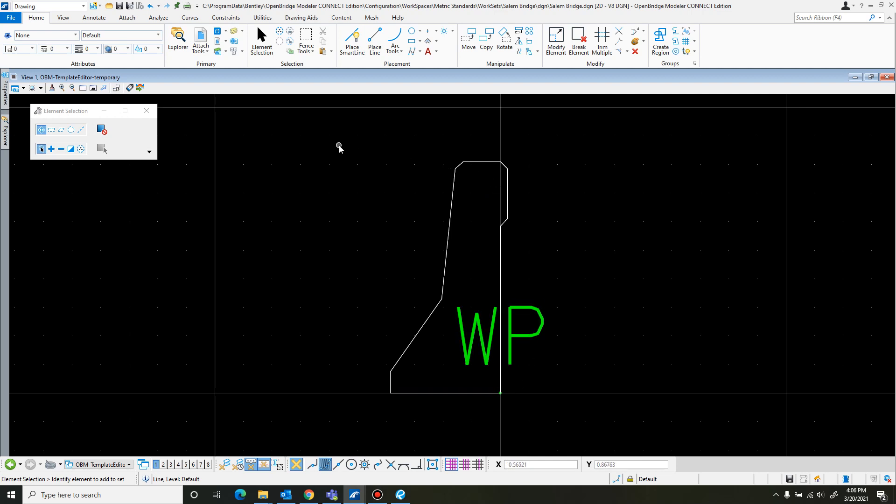
mouse_move(140, 87)
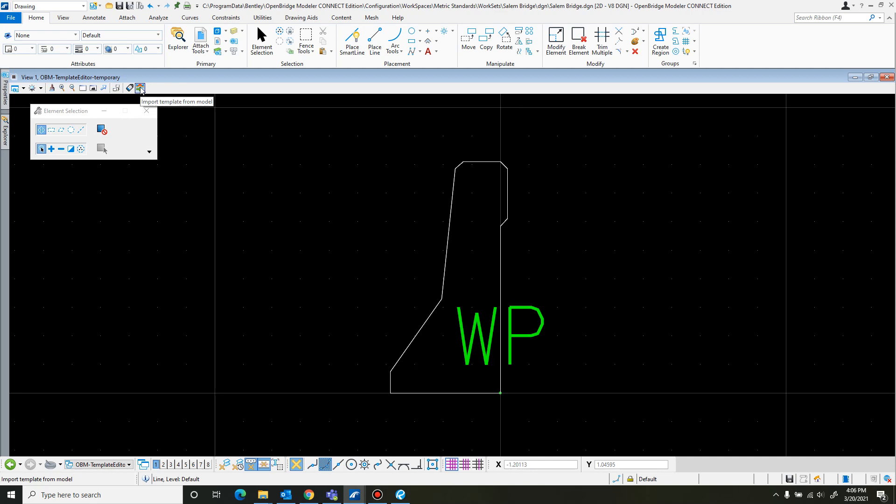
Import the drawn profile into Salem Bridge R, listing points P_0–P_9
left_click(140, 87)
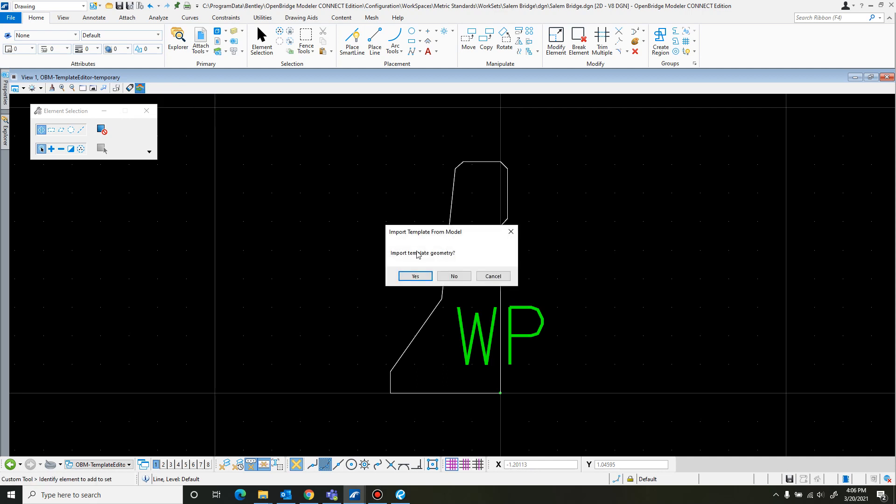
mouse_move(440, 286)
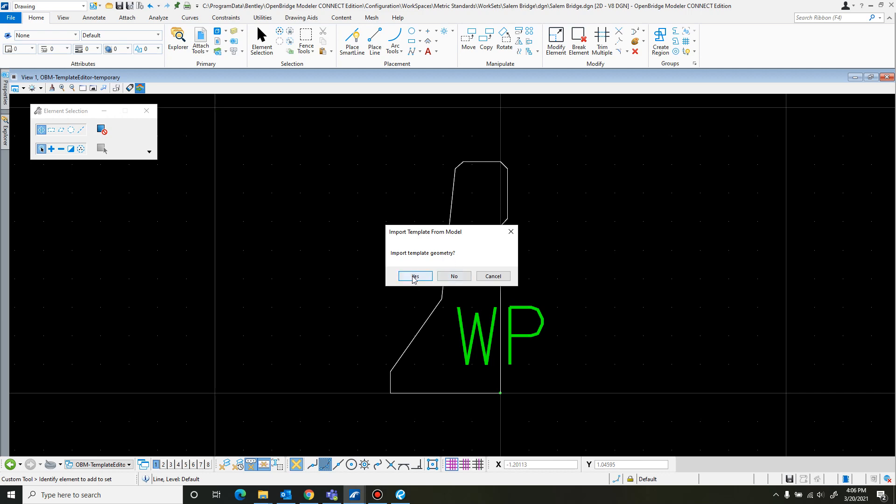
left_click(415, 276)
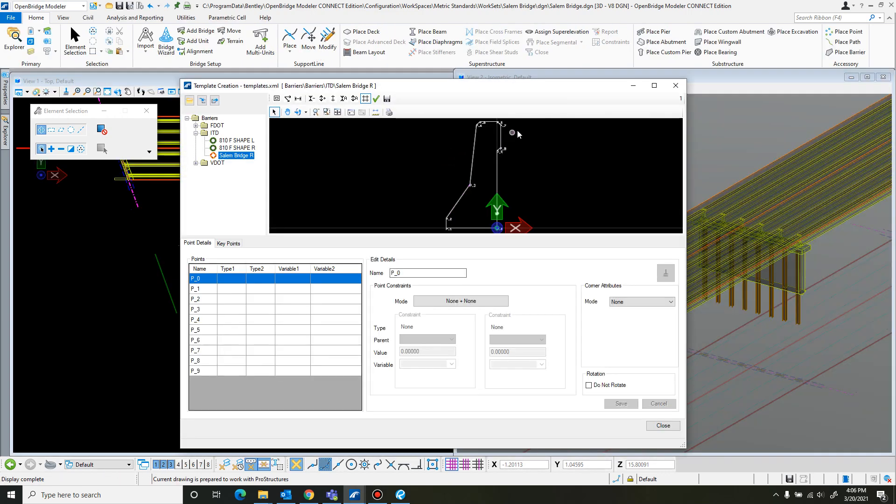
mouse_move(237, 194)
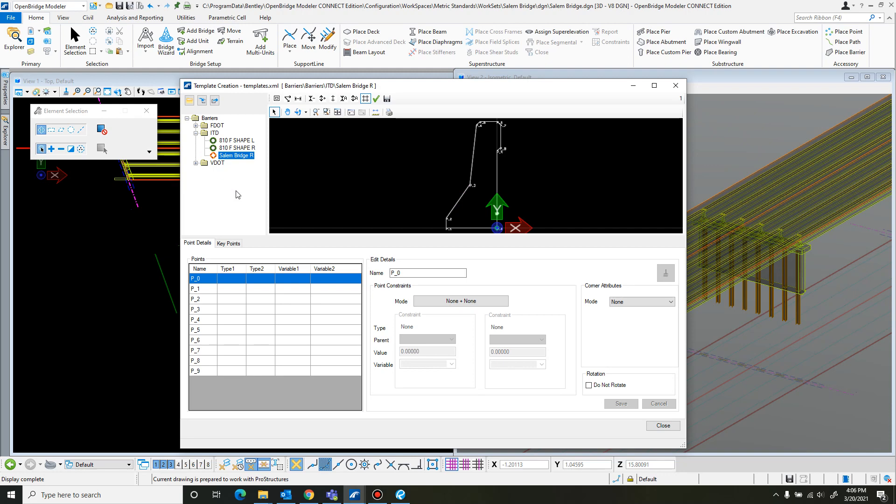
mouse_move(273, 260)
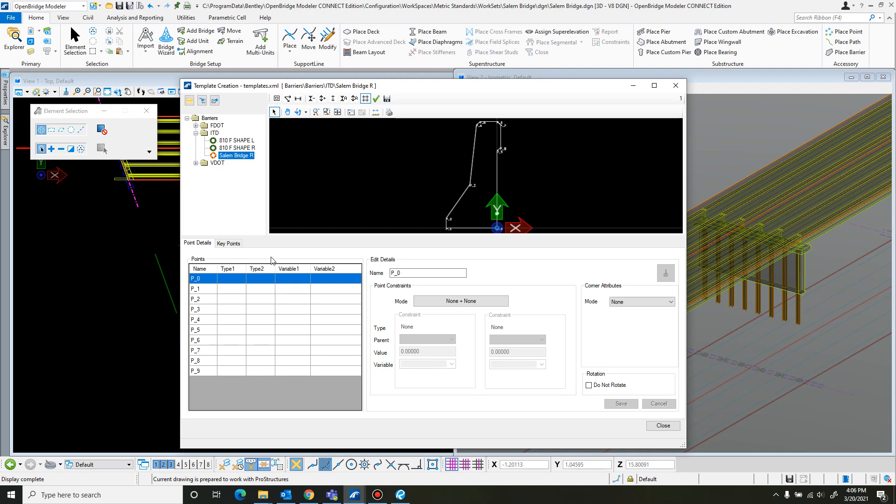
mouse_move(502, 126)
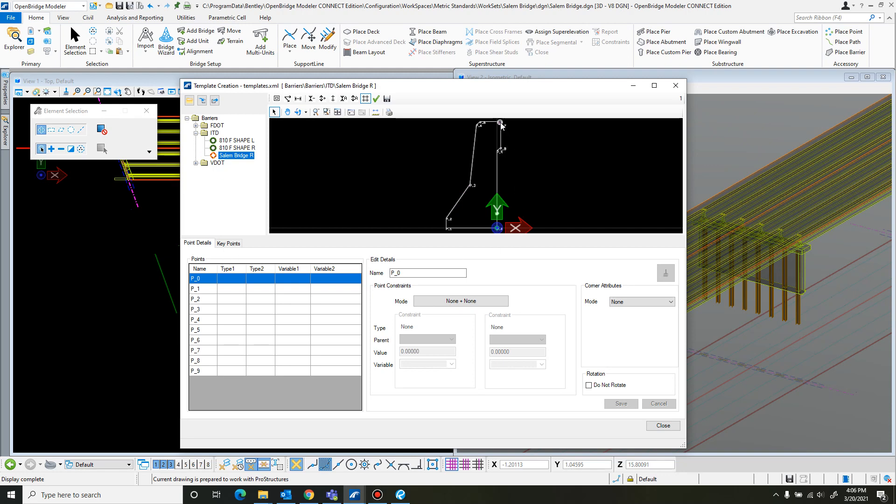
mouse_move(484, 123)
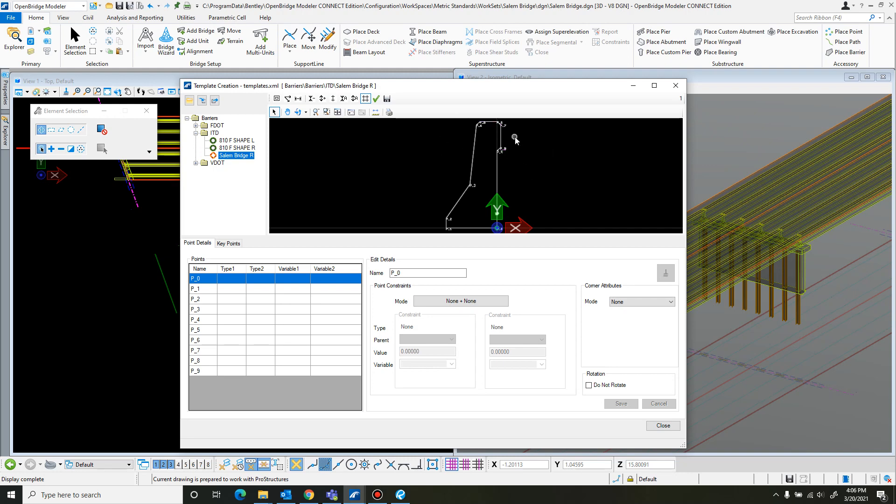
mouse_move(411, 136)
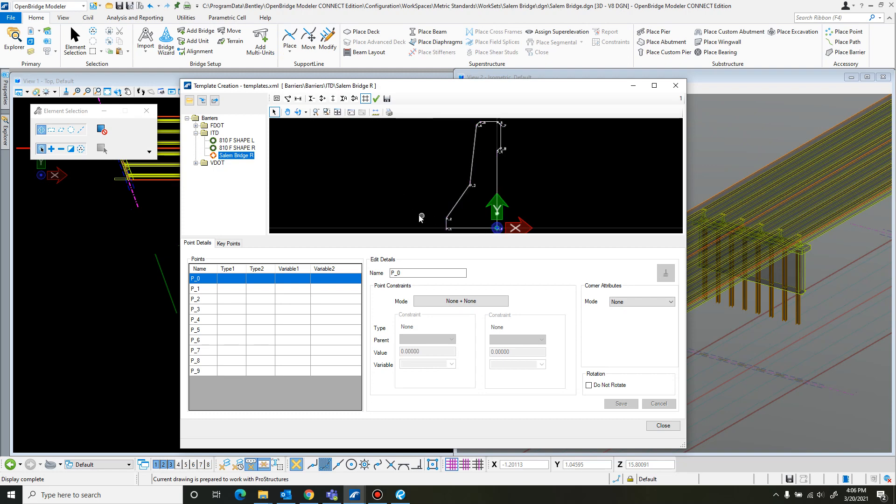
mouse_move(479, 147)
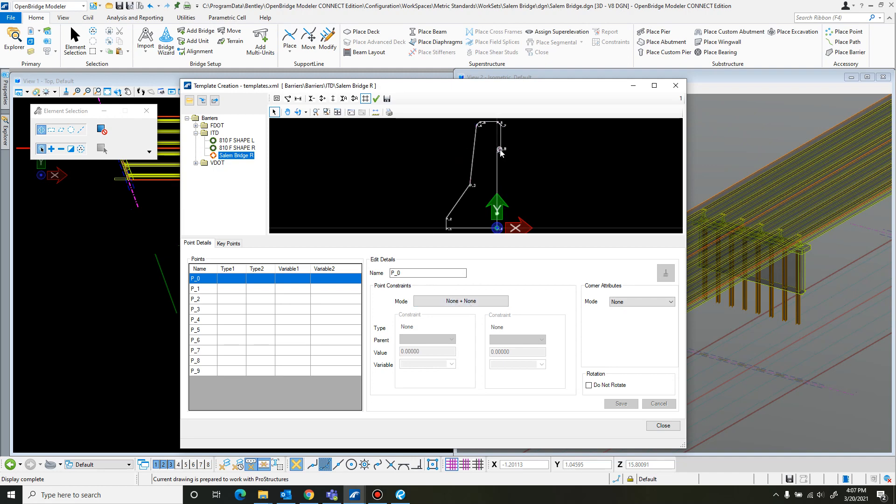
mouse_move(416, 161)
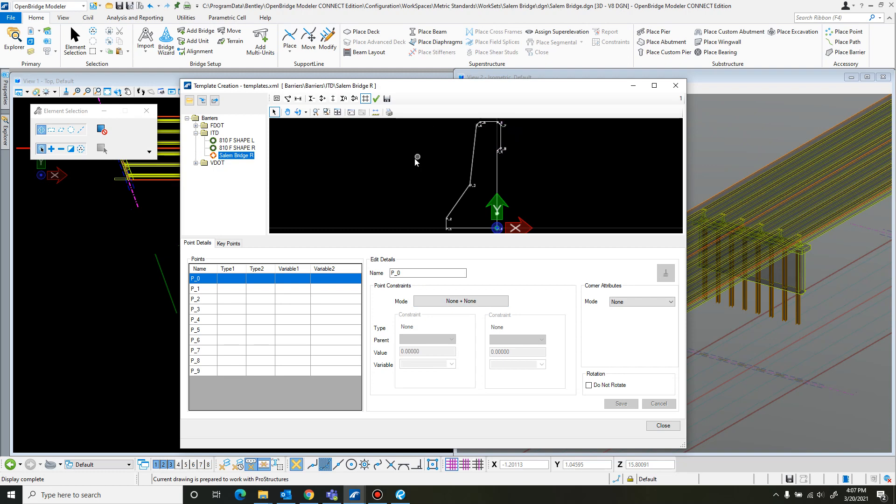
mouse_move(319, 161)
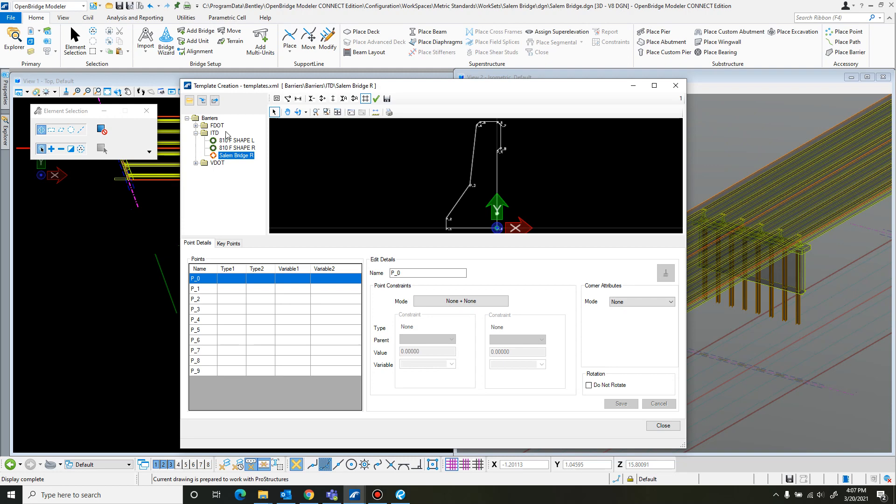
Copy the Salem Bridge R template and name the copy Salem Bridge L
right_click(234, 155)
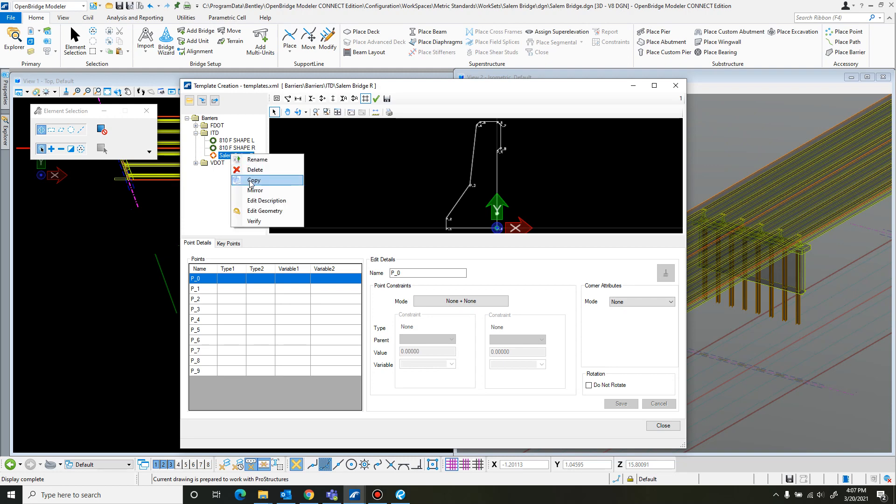
left_click(253, 180)
type("Salem Bridge L")
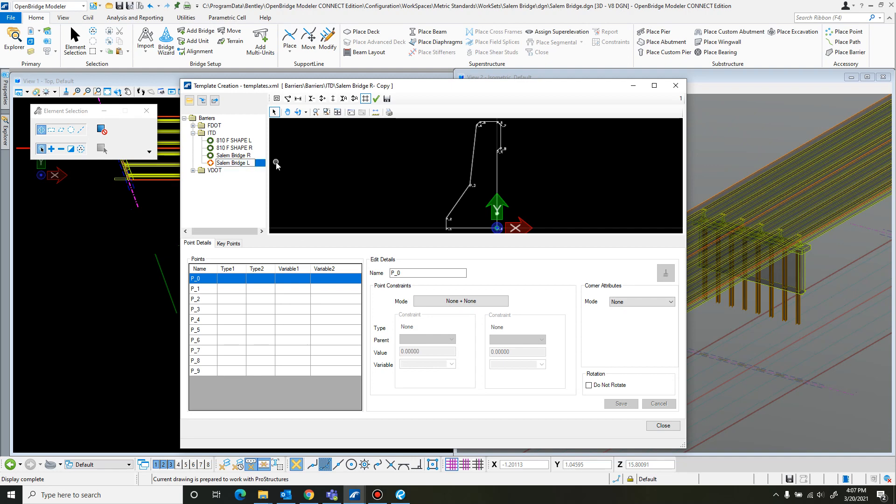
left_click(235, 162)
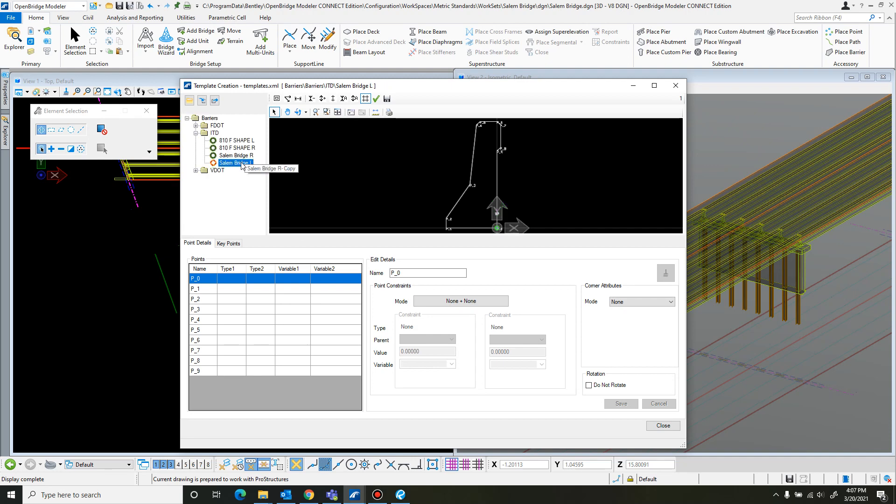
Mirror the Salem Bridge R barrier profile left to right
right_click(234, 162)
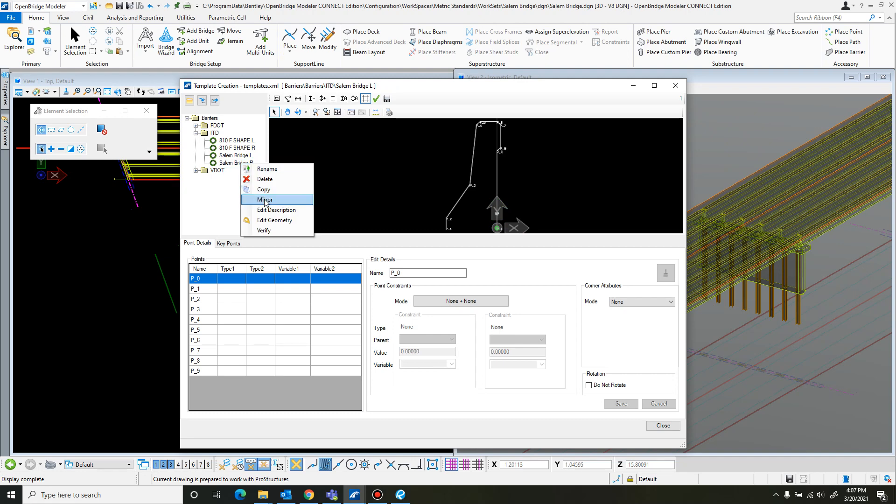
left_click(265, 199)
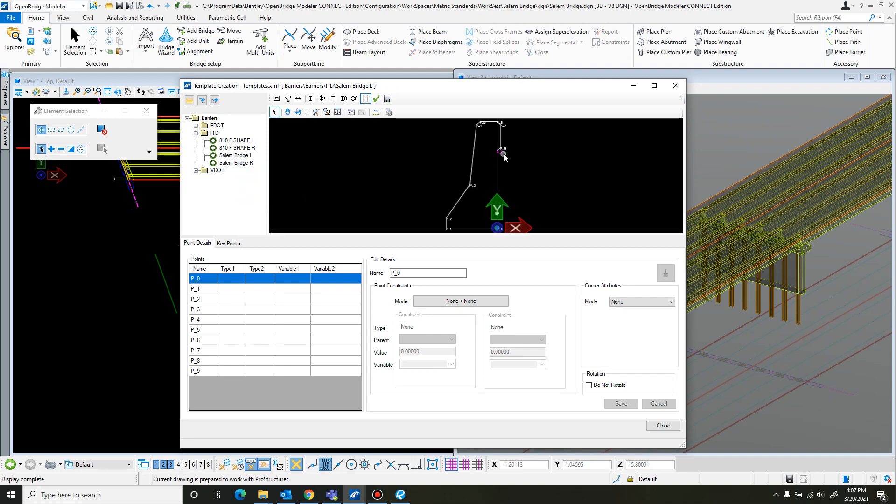
left_click(237, 162)
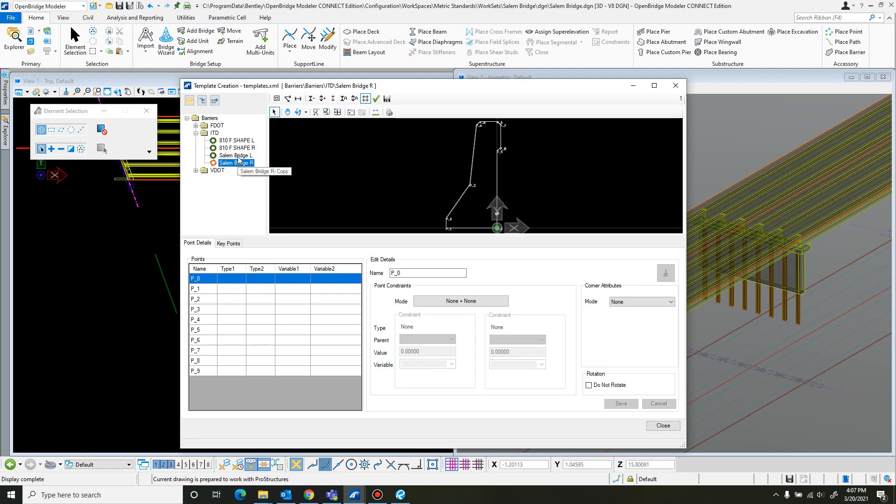
mouse_move(240, 163)
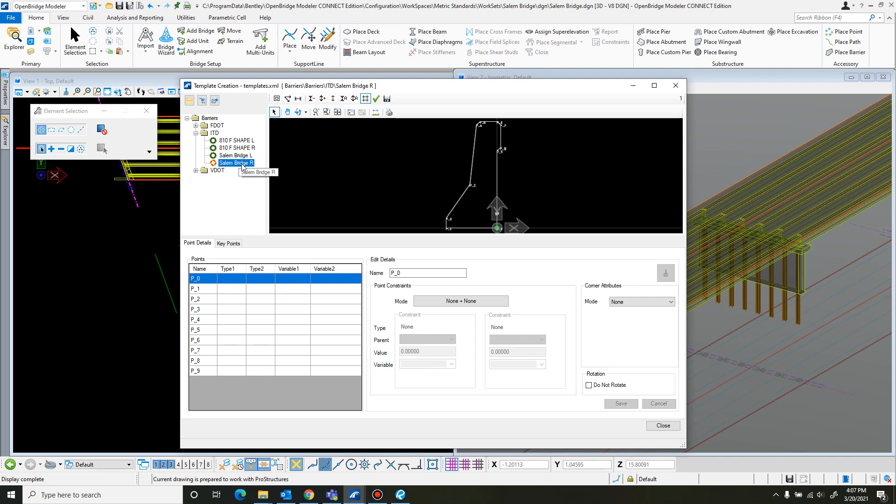
right_click(237, 162)
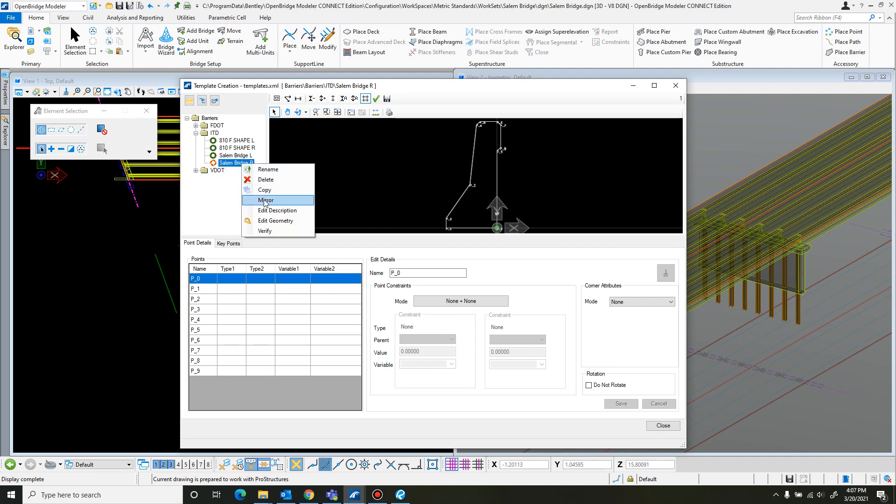
left_click(265, 200)
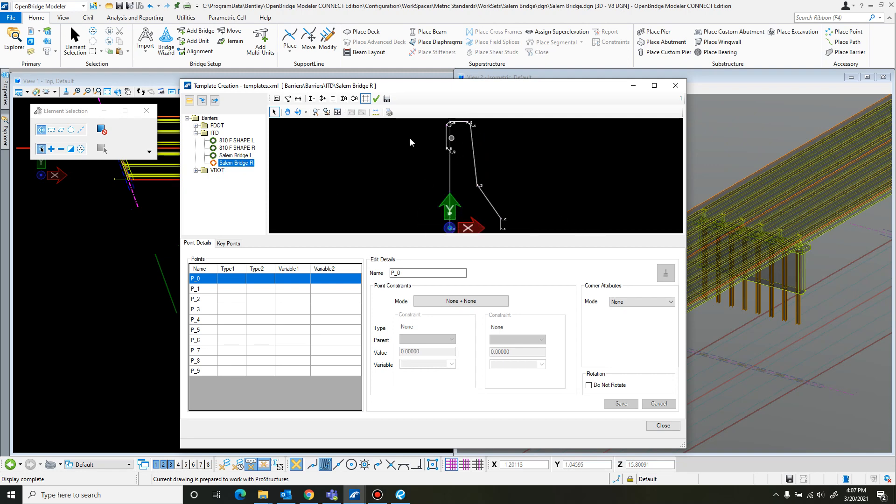
mouse_move(513, 127)
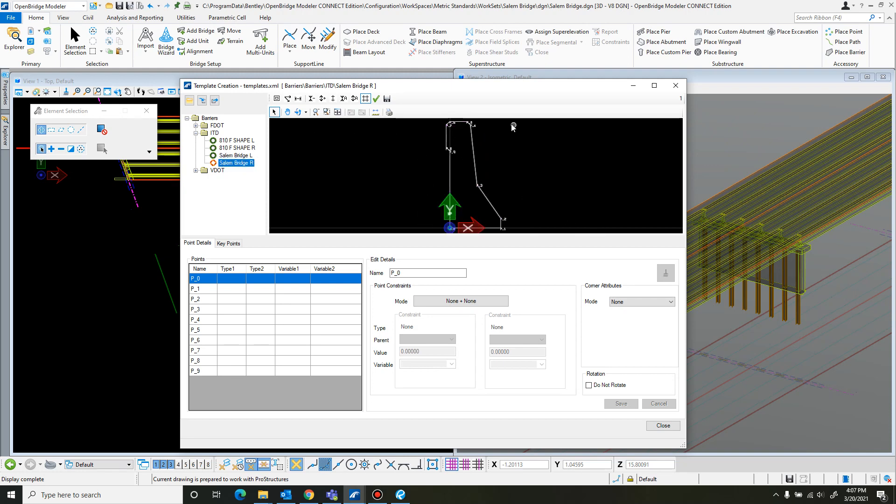
mouse_move(558, 154)
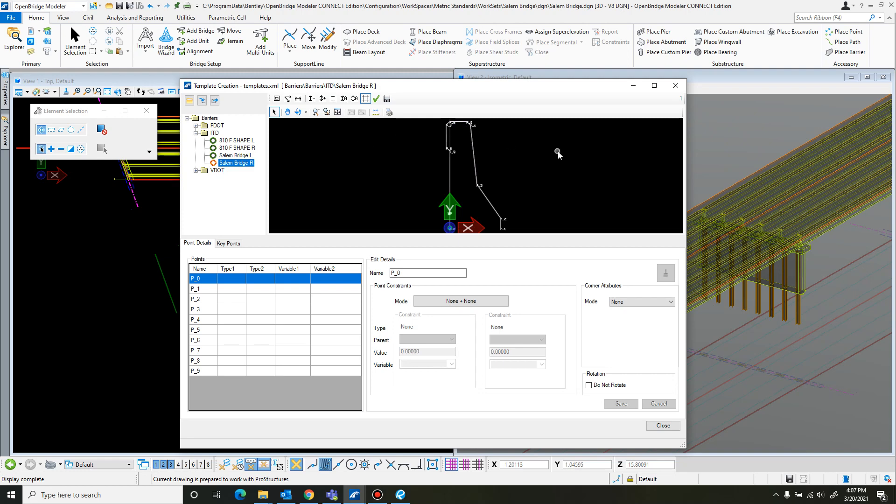
Compare the Salem Bridge L and R profiles, then close the template editor and front view
left_click(235, 155)
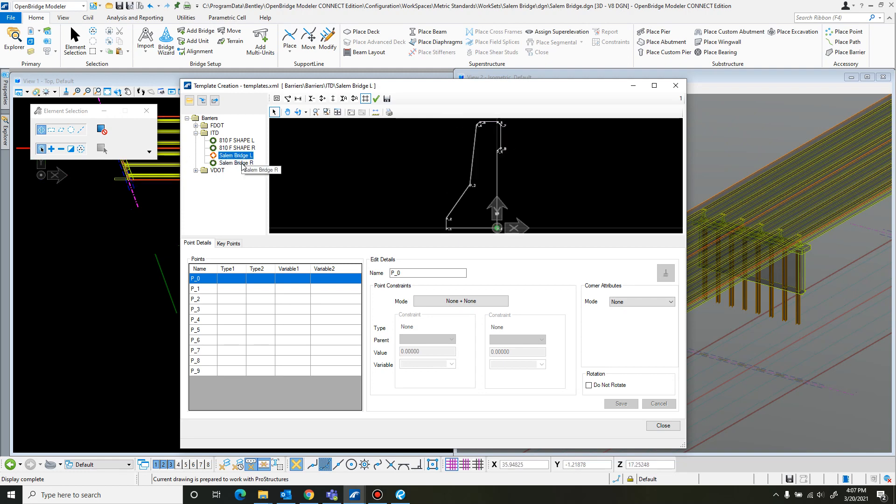
left_click(236, 162)
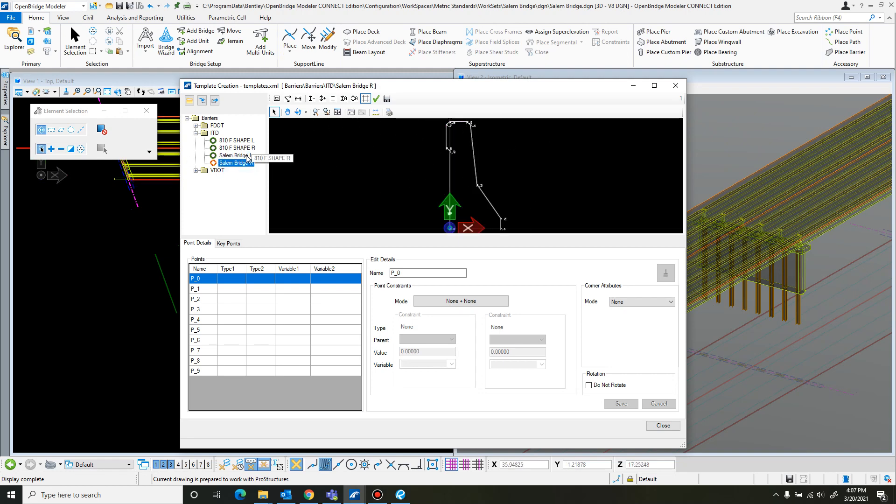
left_click(235, 155)
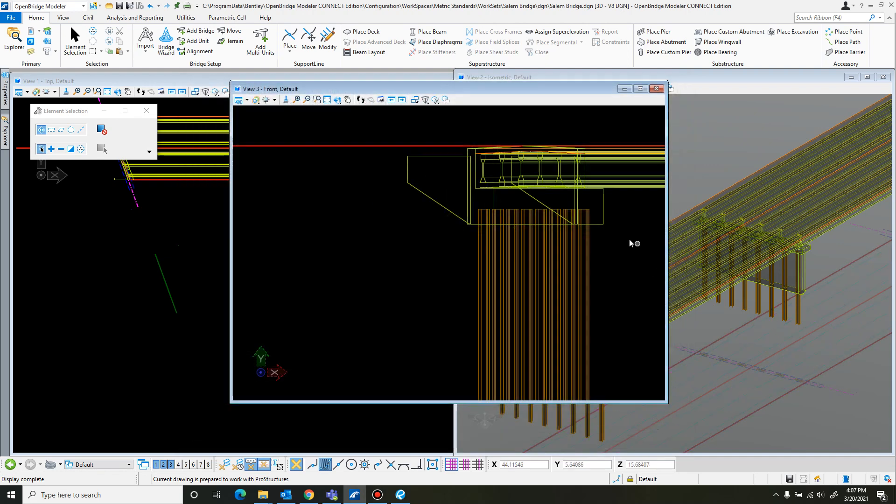
left_click(656, 89)
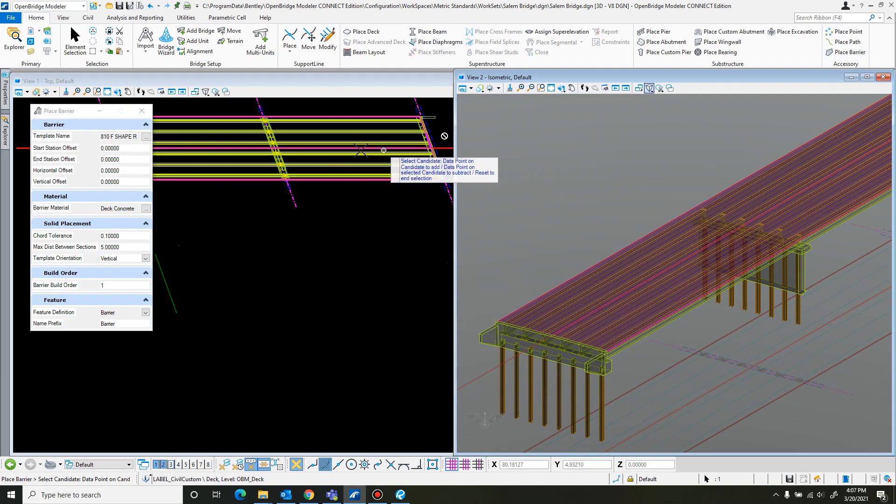
left_click(146, 136)
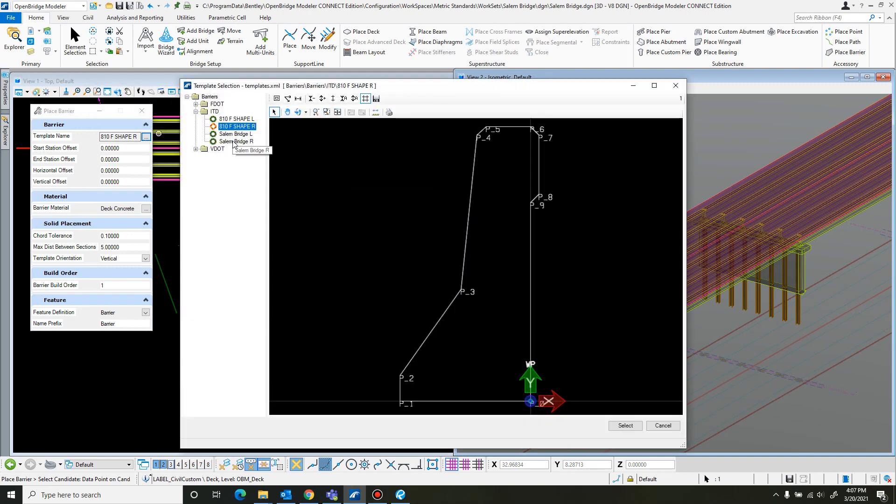
left_click(235, 141)
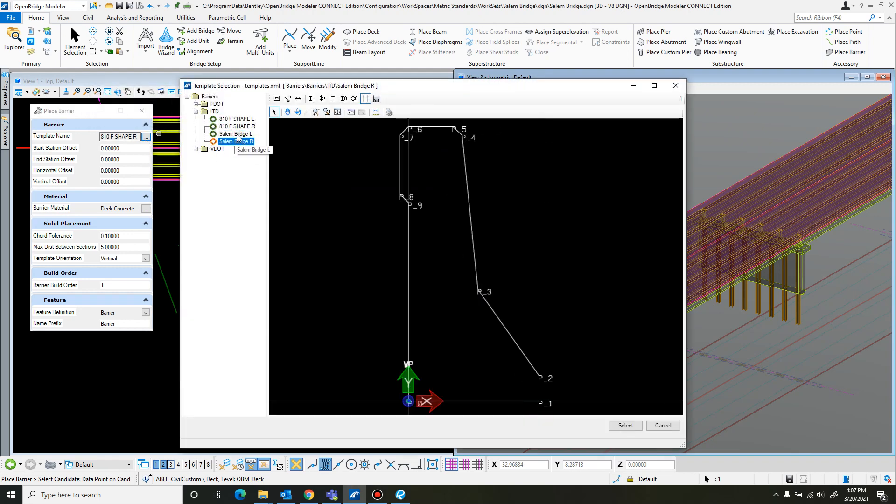
left_click(235, 133)
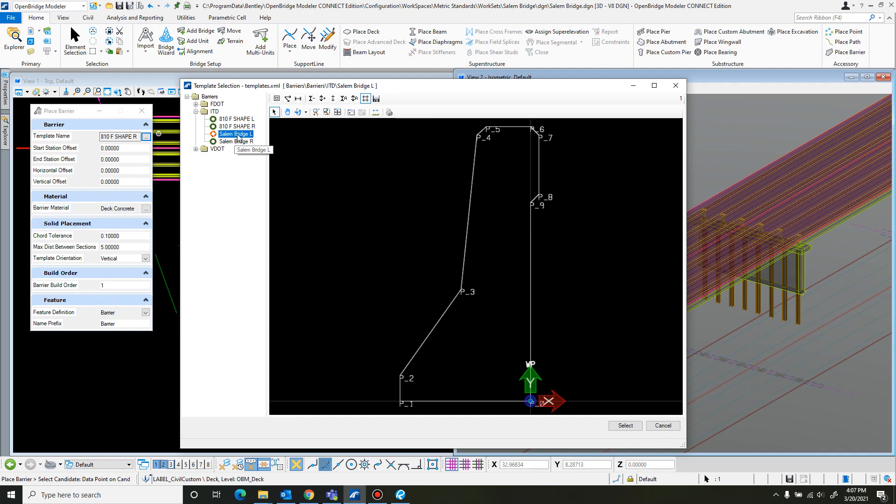
mouse_move(251, 137)
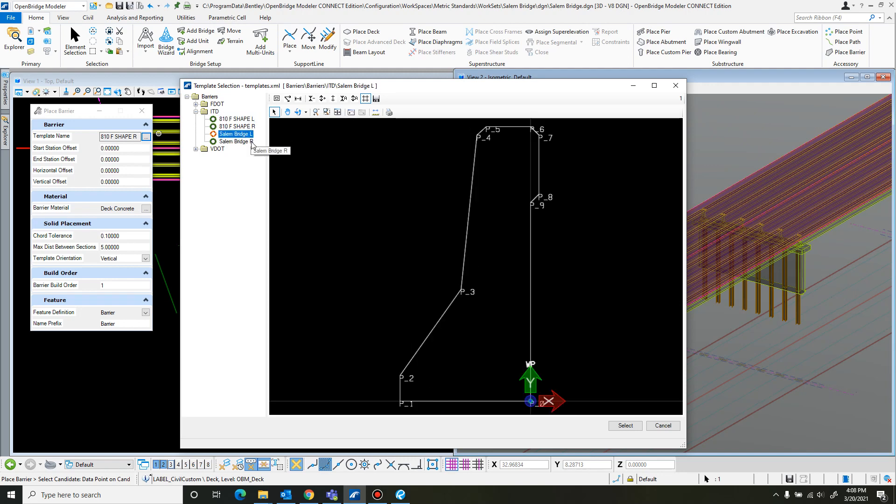
mouse_move(260, 156)
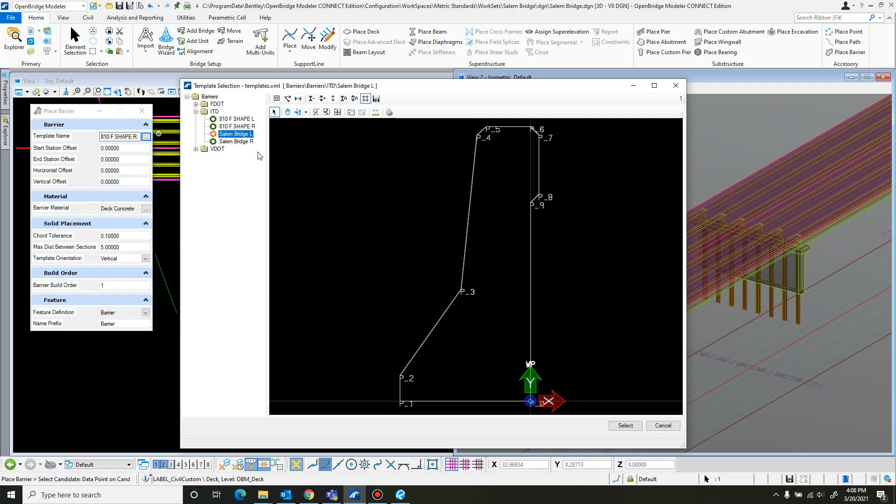
mouse_move(387, 92)
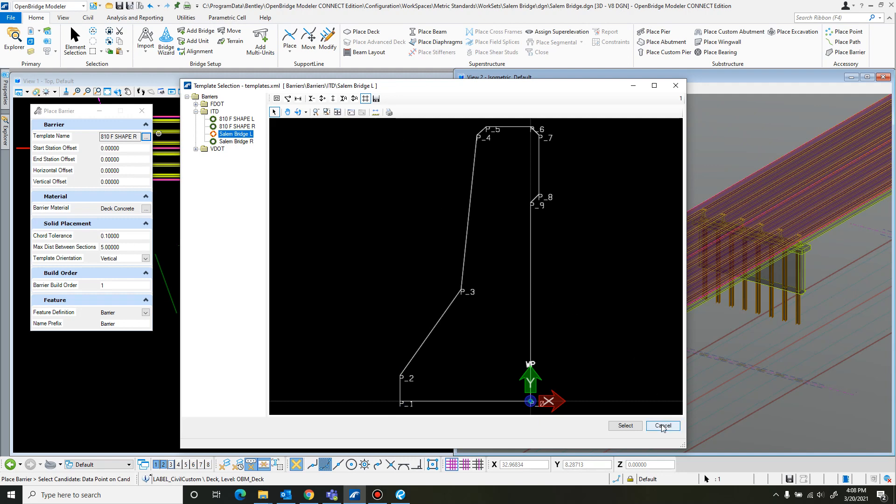
mouse_move(235, 133)
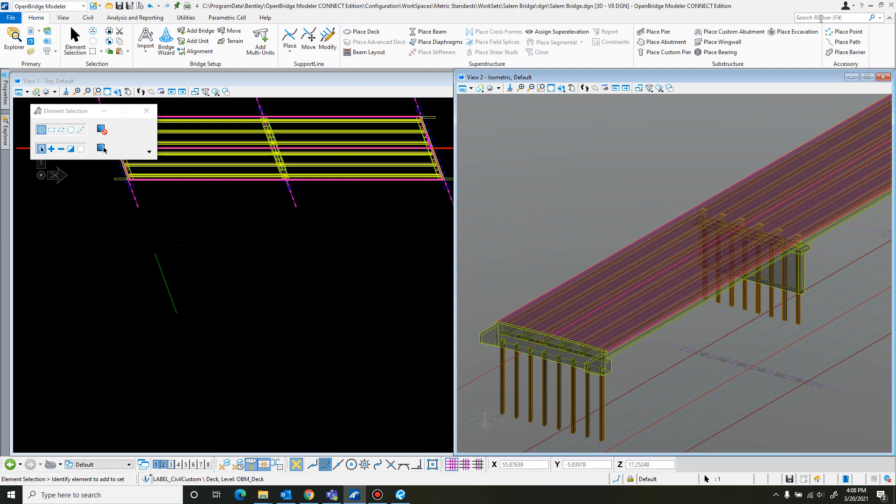
Open the barrier template editor with 'ba' and rename Salem Bridge R to Salem Bridge L
type("ba")
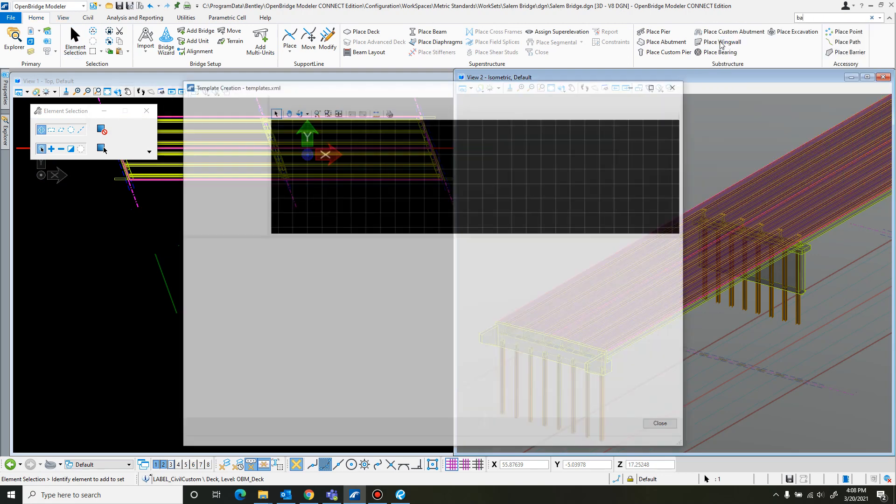
left_click(209, 118)
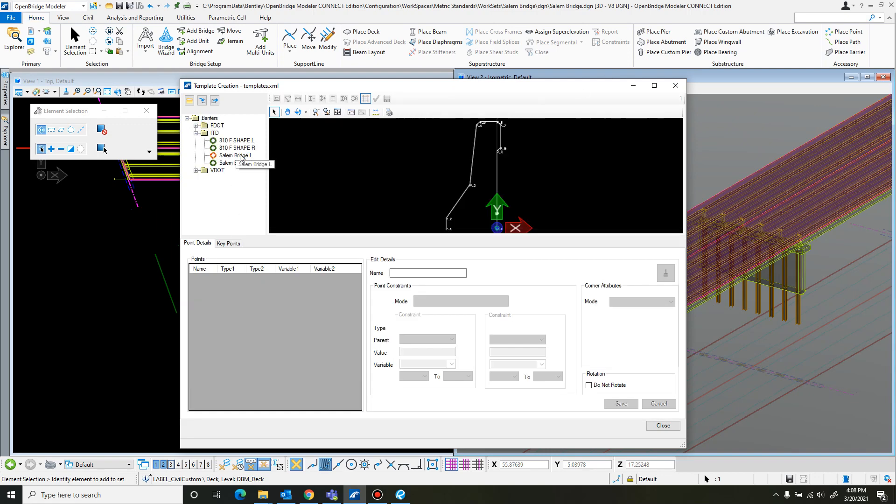
right_click(231, 155)
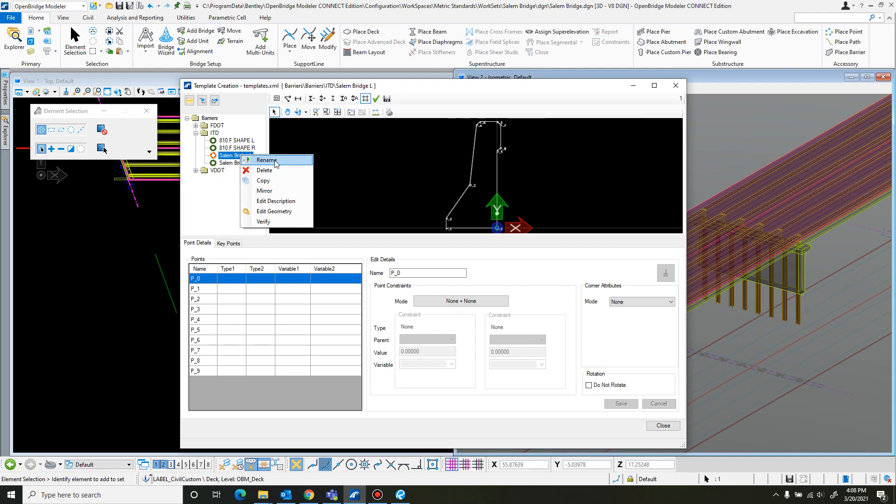
left_click(266, 160)
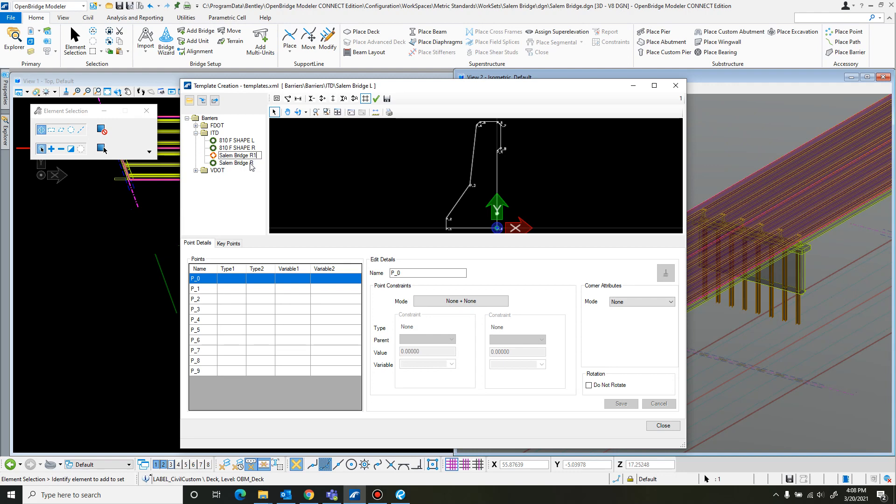
Rename Salem Bridge R1 to Salem Bridge R and close Template Creation
right_click(235, 163)
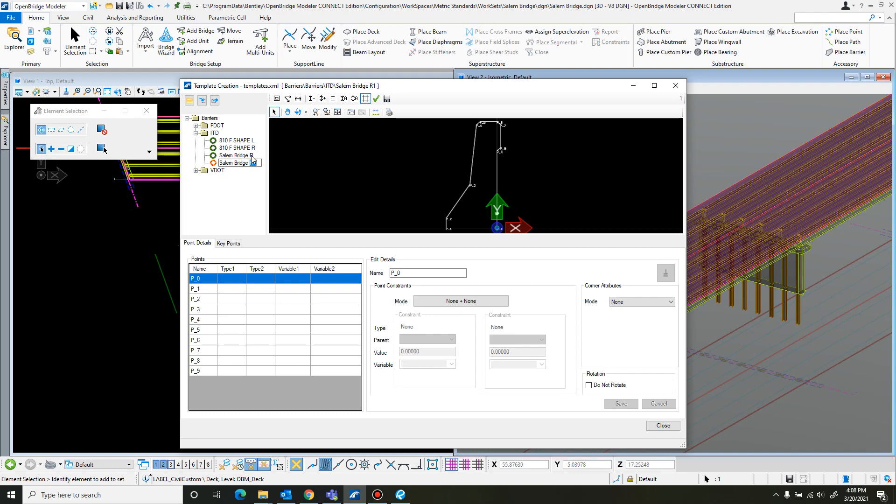
left_click(235, 155)
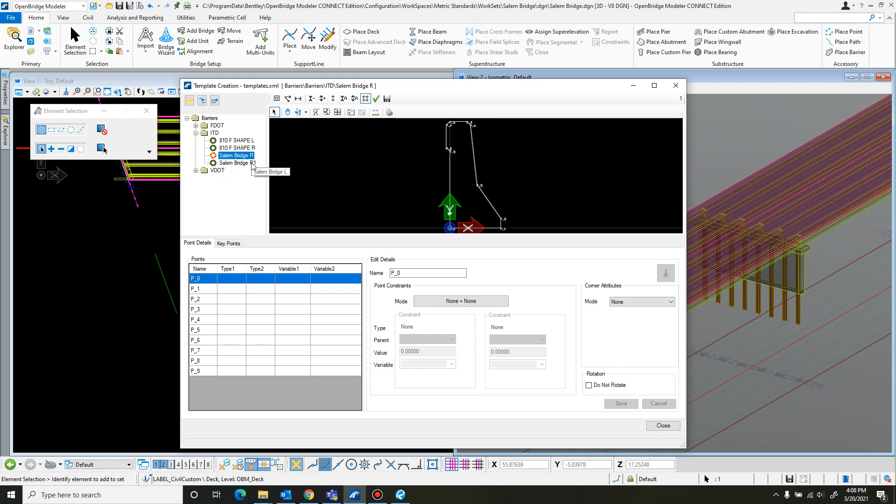
right_click(236, 155)
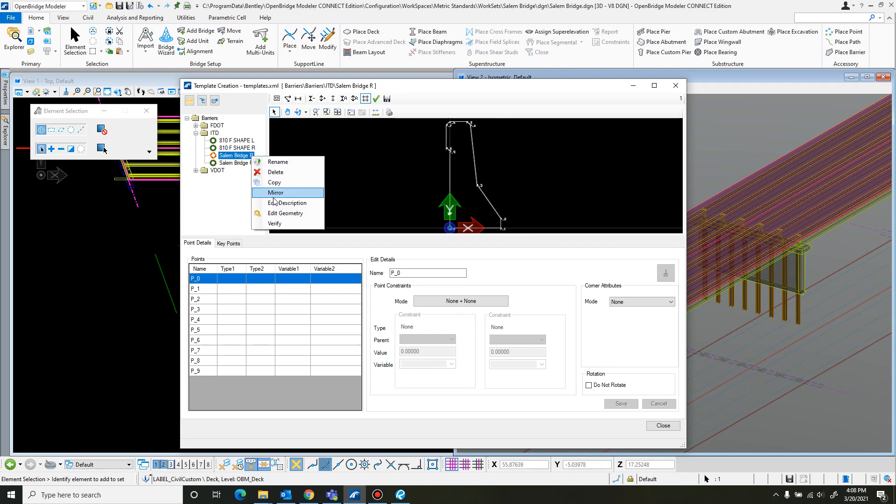
mouse_move(284, 173)
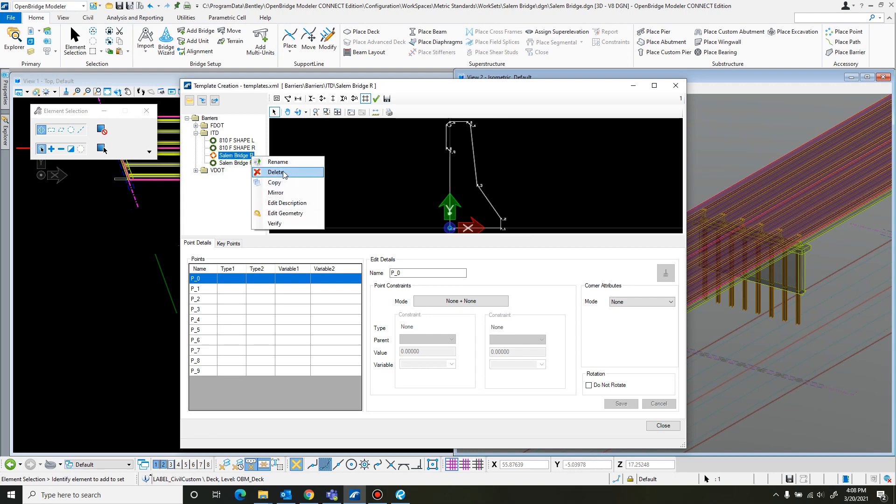
left_click(278, 161)
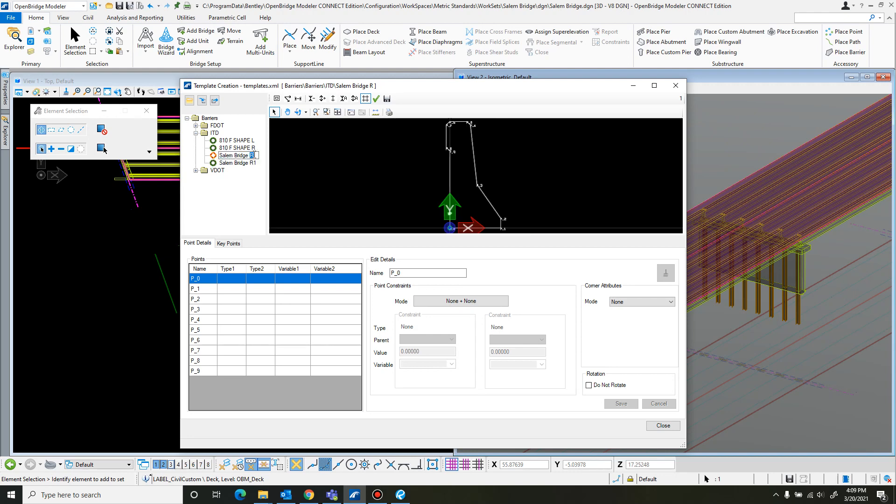
left_click(237, 162)
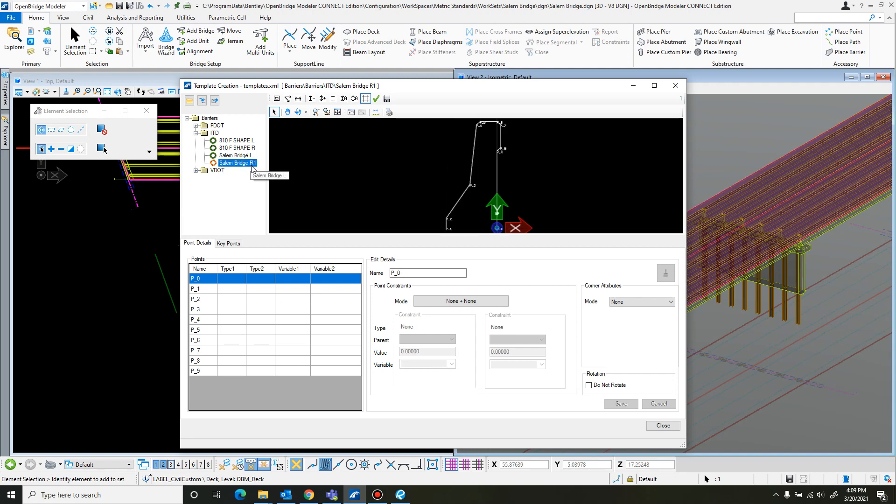
mouse_move(260, 170)
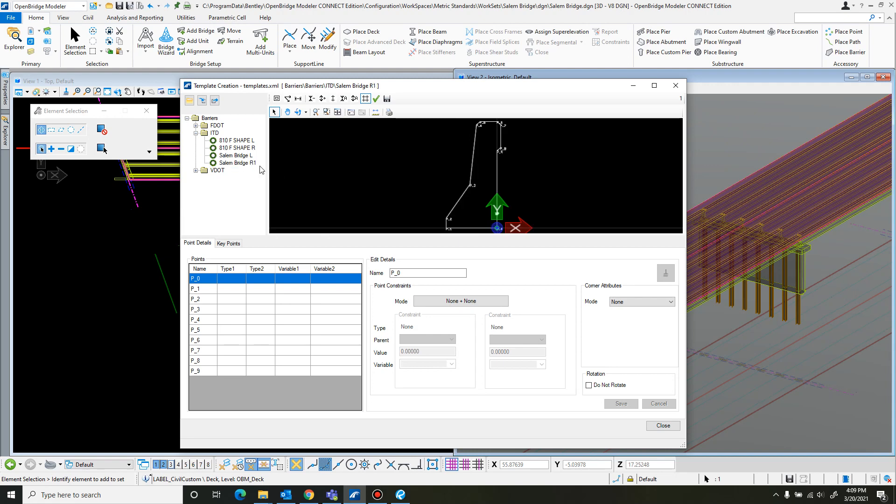
right_click(235, 163)
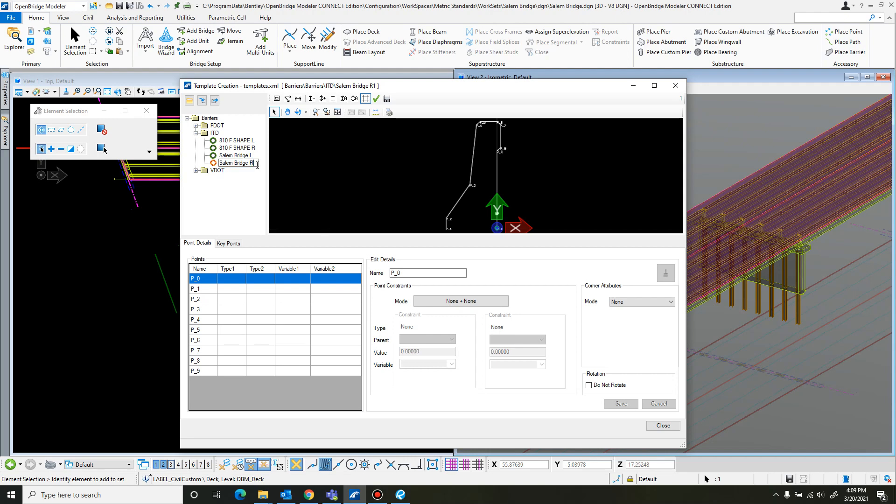
left_click(235, 148)
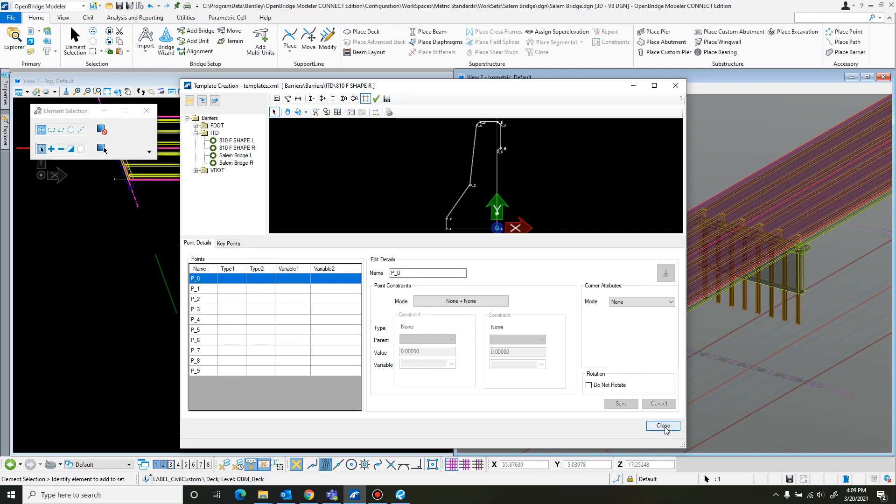
left_click(662, 425)
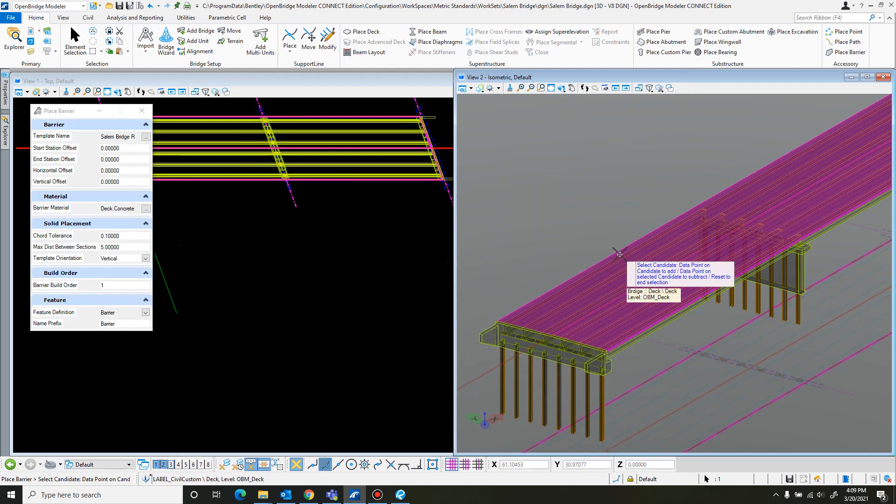
mouse_move(588, 258)
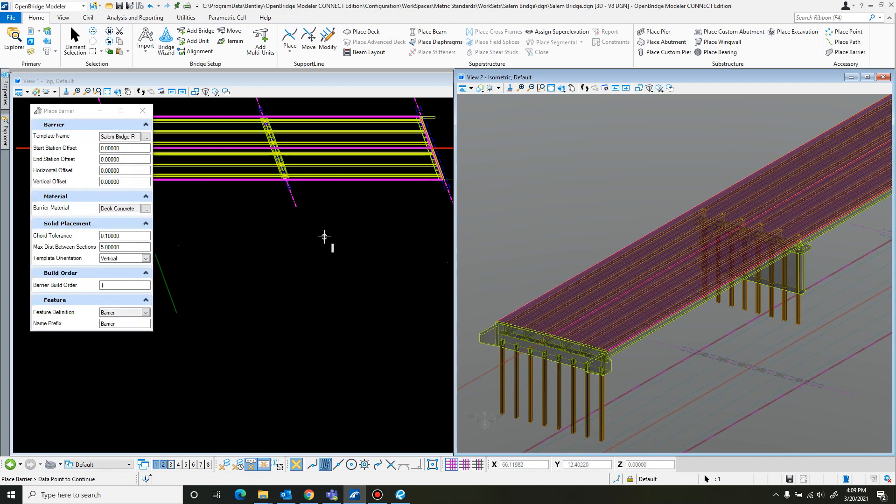
mouse_move(327, 243)
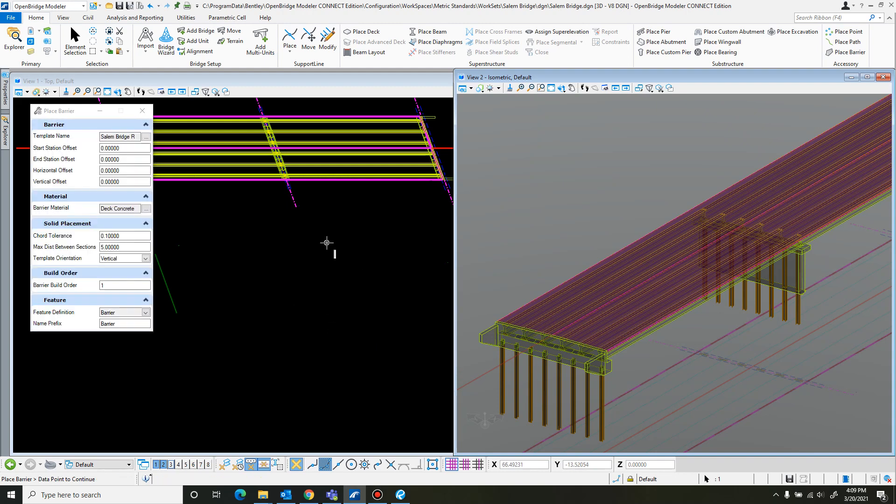
mouse_move(318, 257)
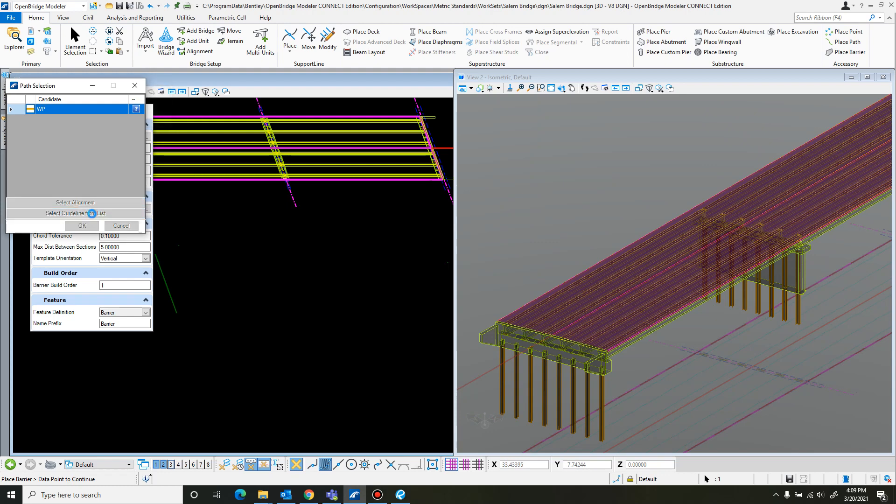
Use guideline point P_1 as the path and place the Salem Bridge R barrier
left_click(74, 213)
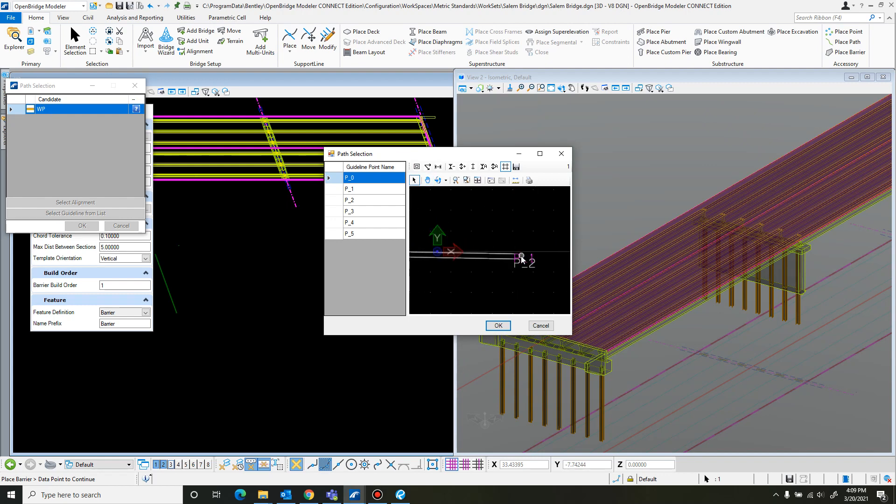
left_click(349, 188)
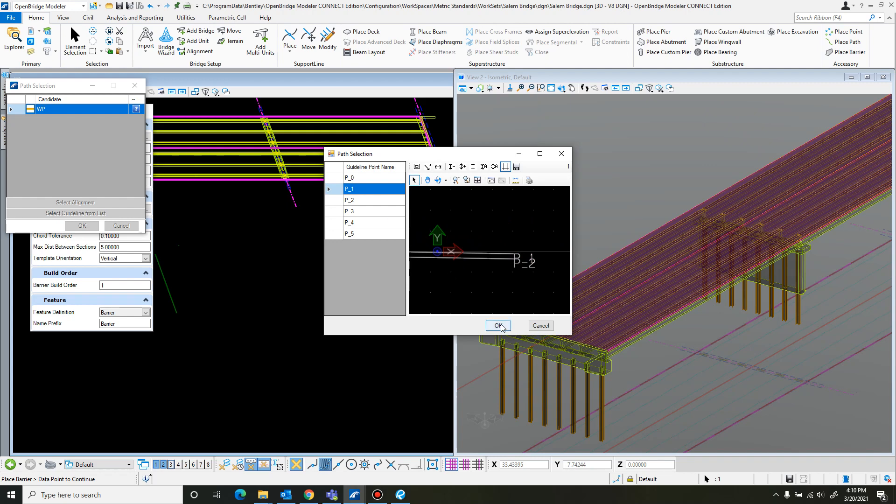
left_click(496, 326)
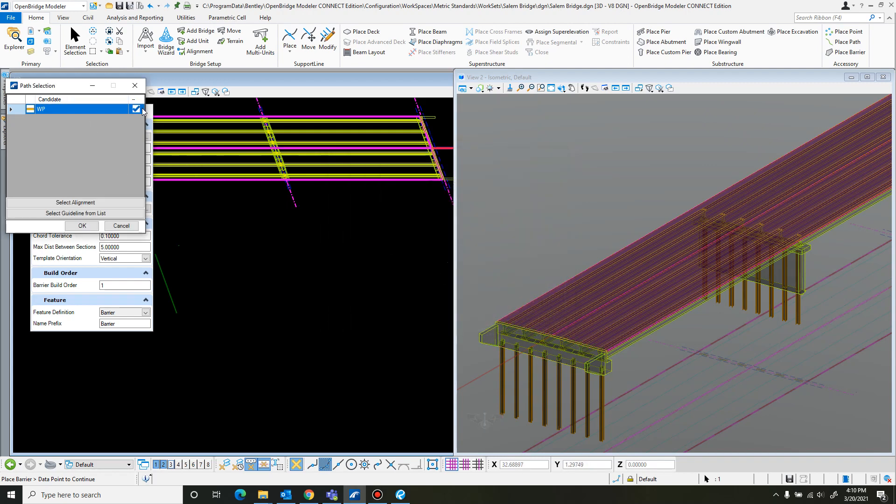
left_click(81, 226)
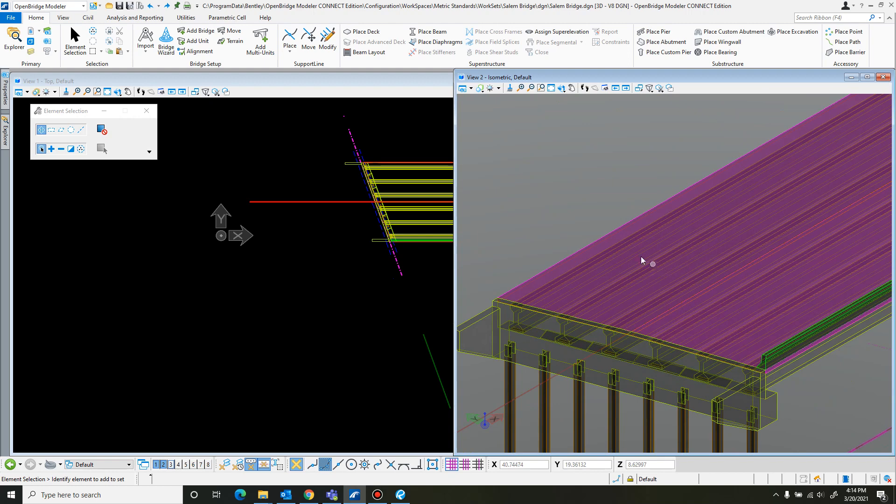
mouse_move(610, 239)
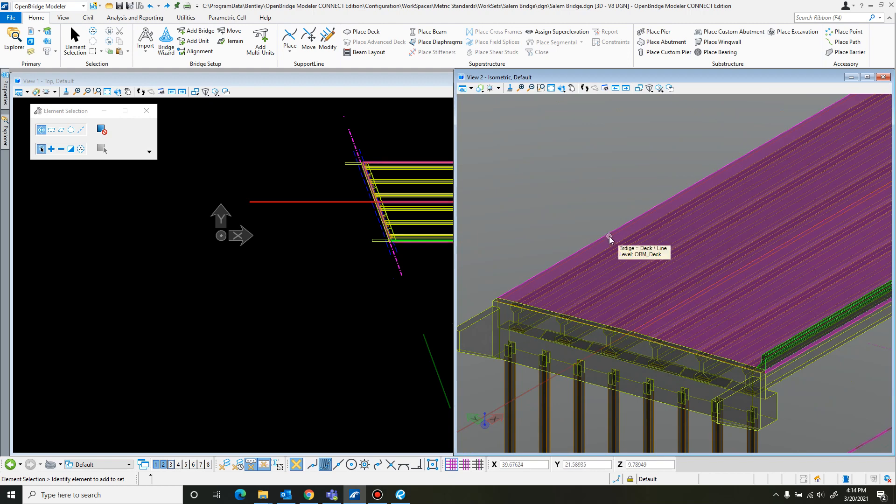
Start a second barrier with template Salem Bridge L and choose its guideline path
left_click(849, 41)
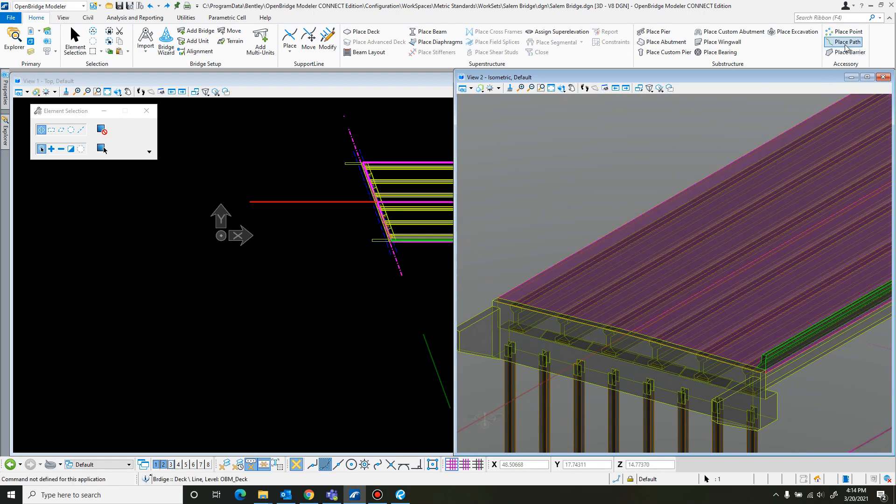
left_click(847, 52)
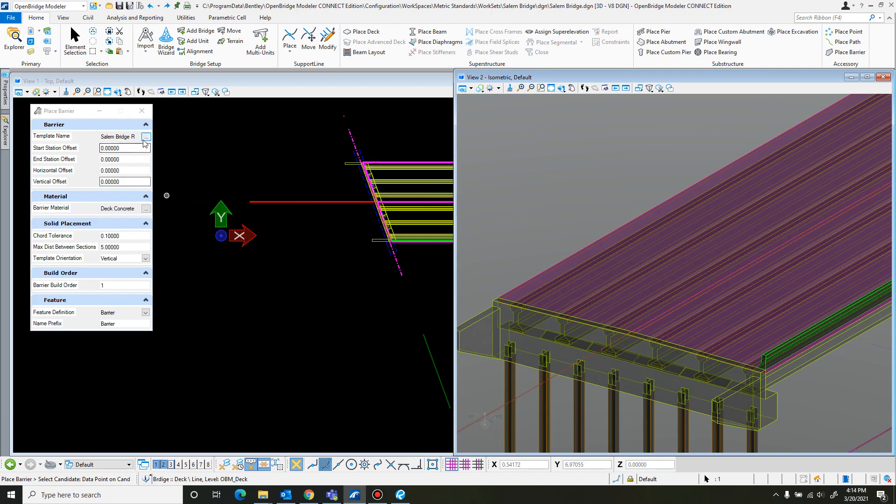
left_click(145, 137)
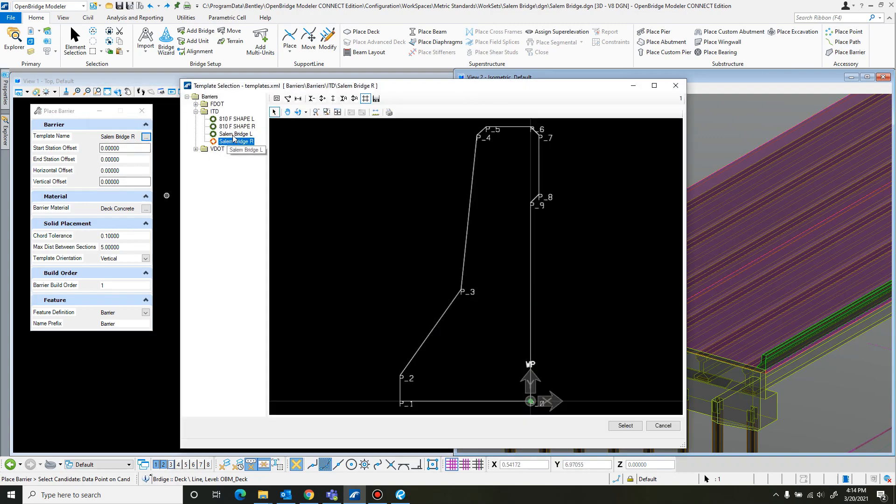
left_click(624, 426)
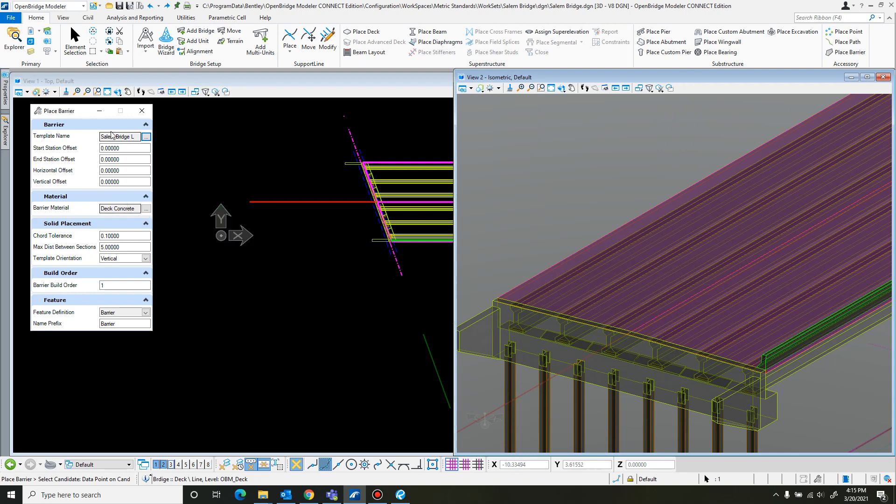
mouse_move(547, 270)
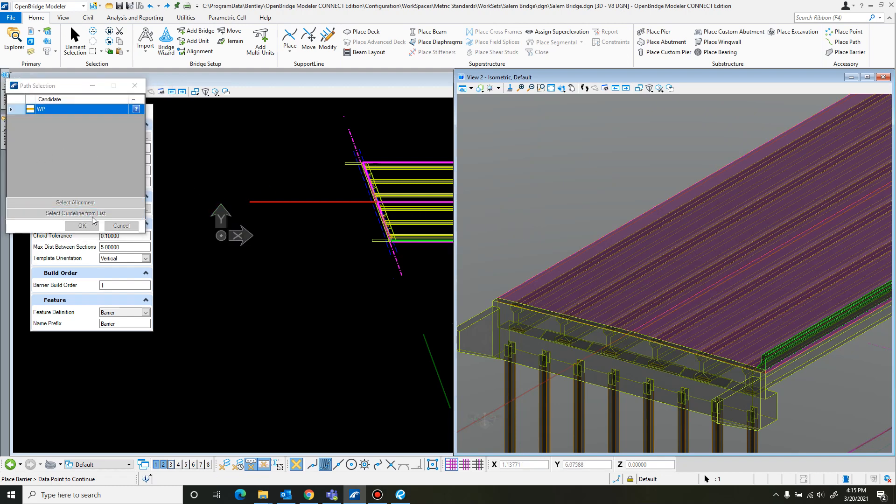
left_click(75, 214)
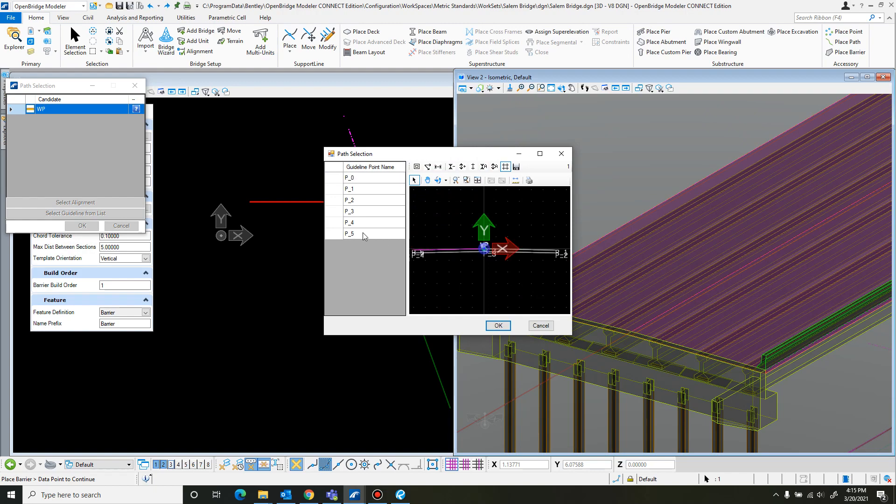
left_click(497, 325)
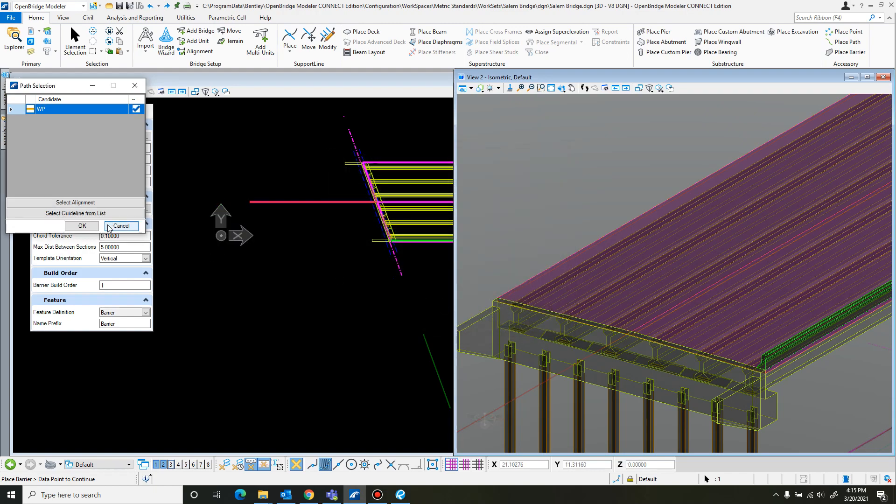